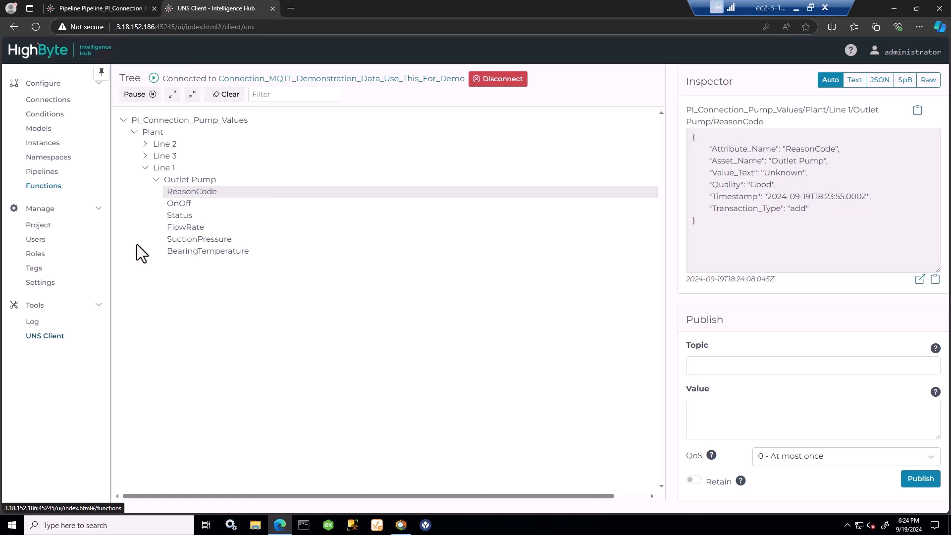
pyautogui.moveTo(205, 355)
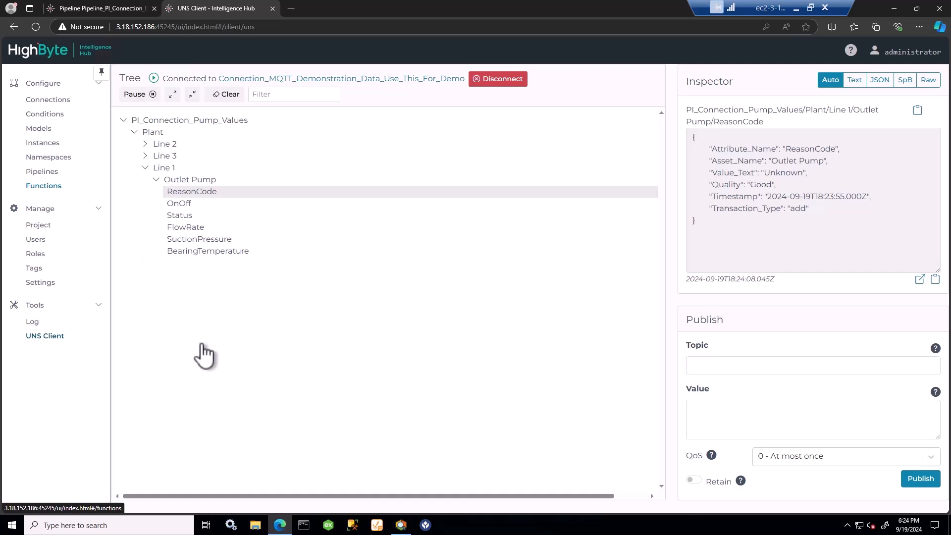
# Browse the published pump topics, then return to the Pipeline_PI_Connection_Demo_Pump_Asset_Change_Values tab
pyautogui.click(400, 525)
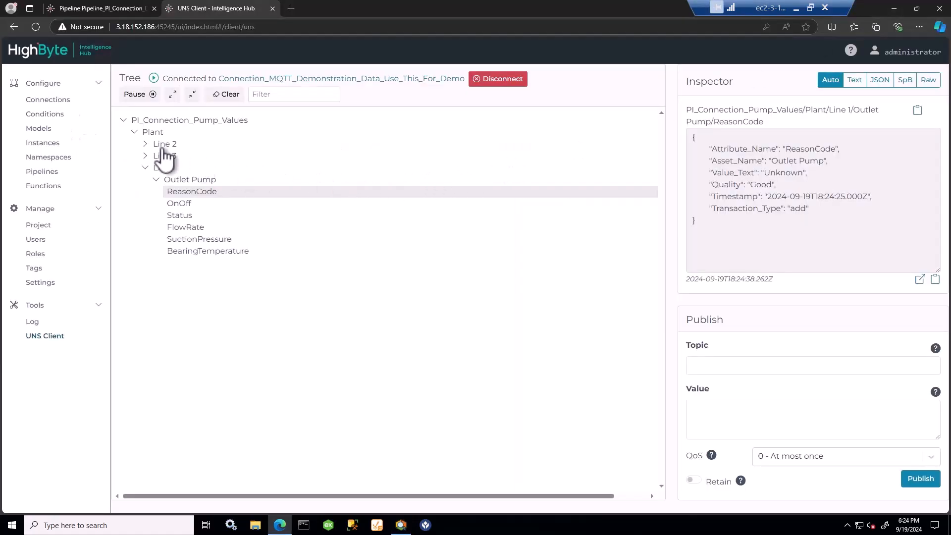
pyautogui.click(97, 7)
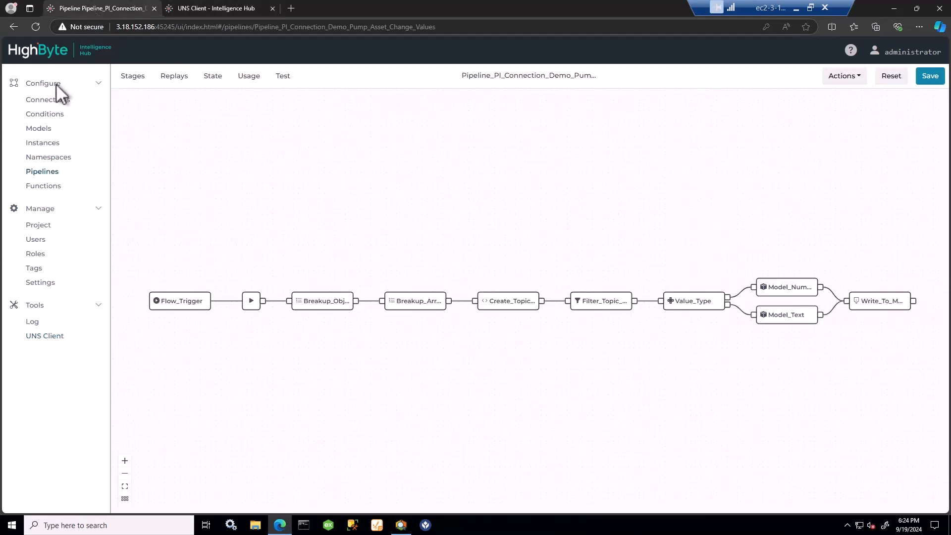
# Open Connection_AVEVA_PI_System_Connection_Demo, scroll through its Overview settings, and show its Inputs list
pyautogui.click(48, 99)
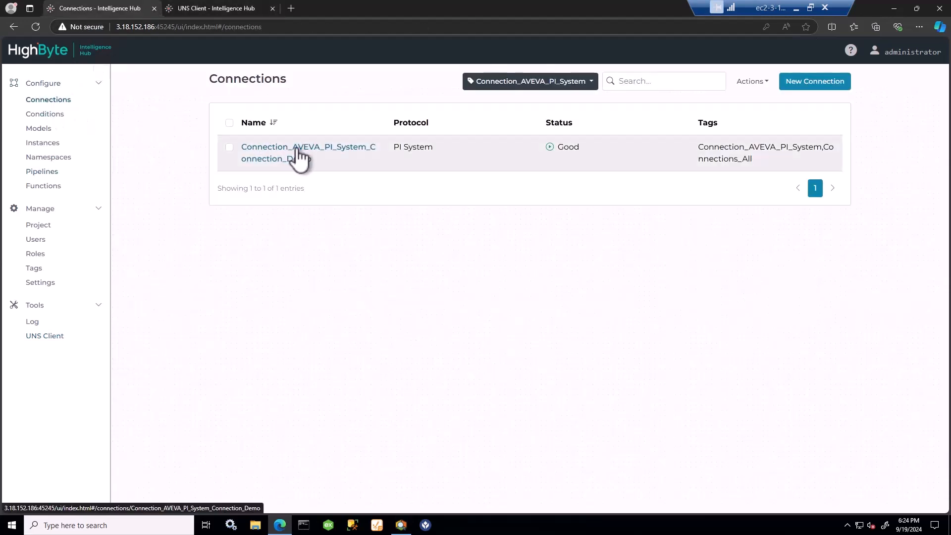
pyautogui.click(301, 152)
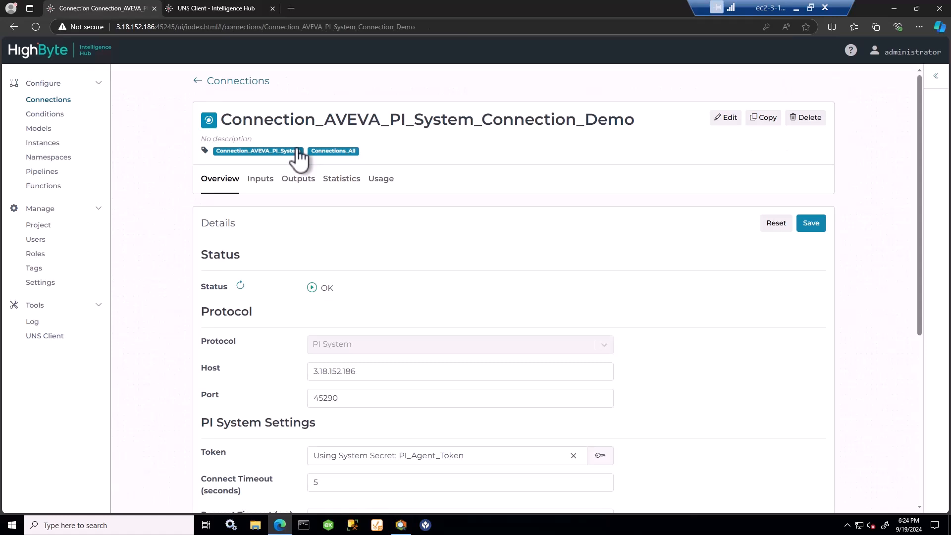
pyautogui.moveTo(353, 240)
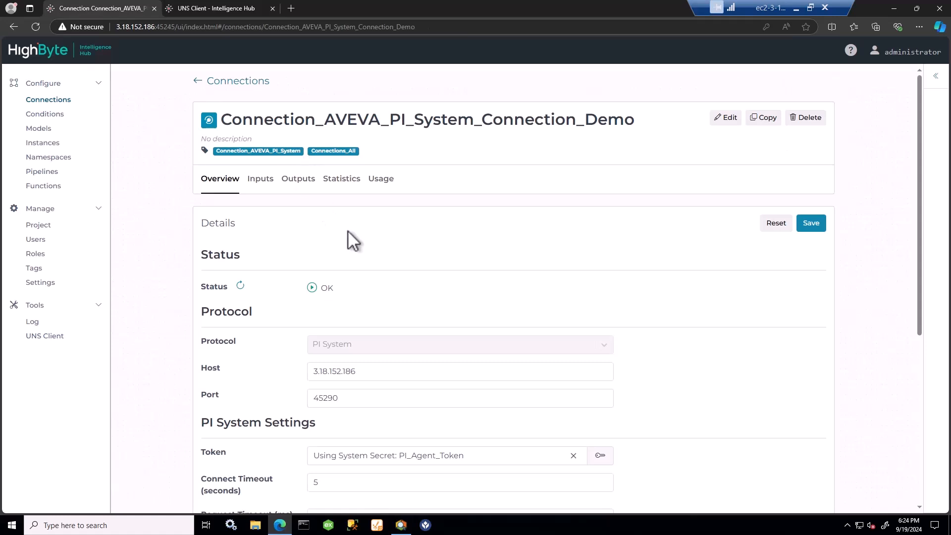
pyautogui.scroll(-3)
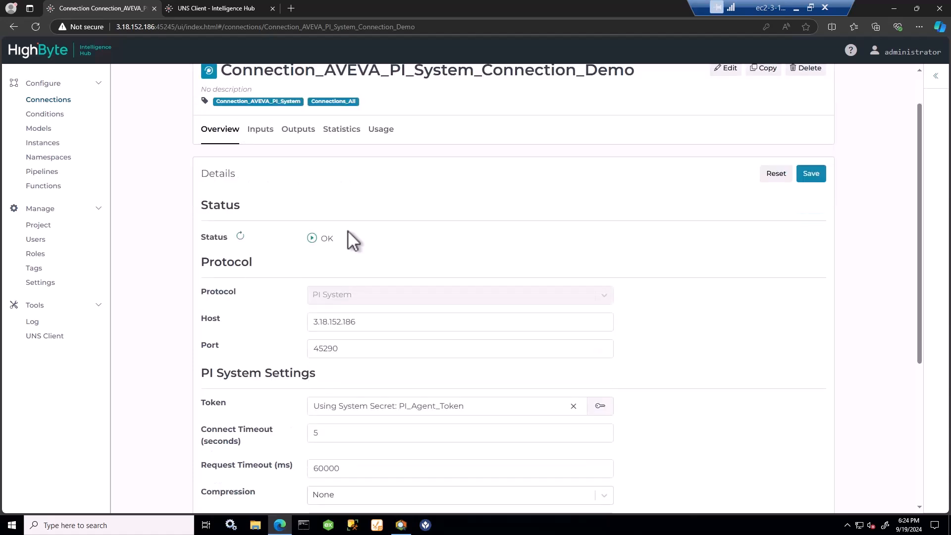
pyautogui.scroll(-3)
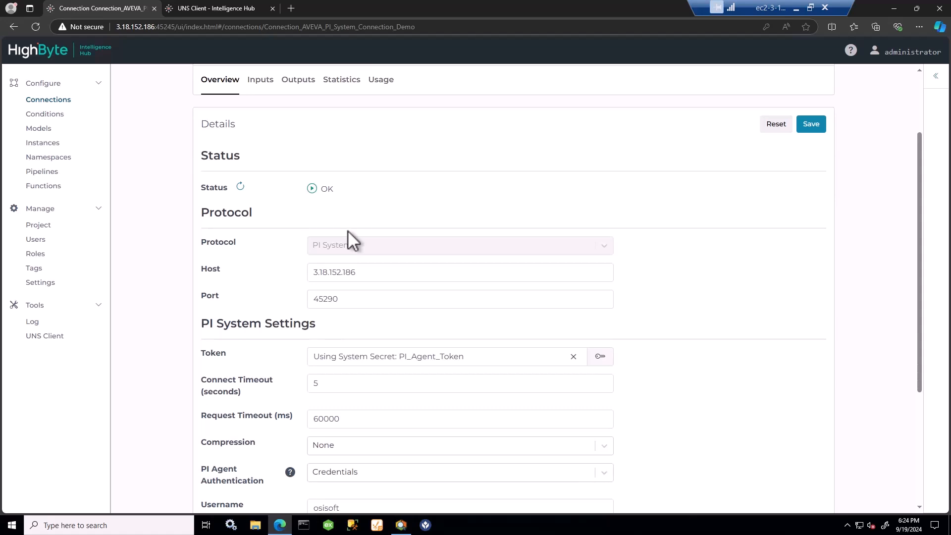
pyautogui.moveTo(346, 287)
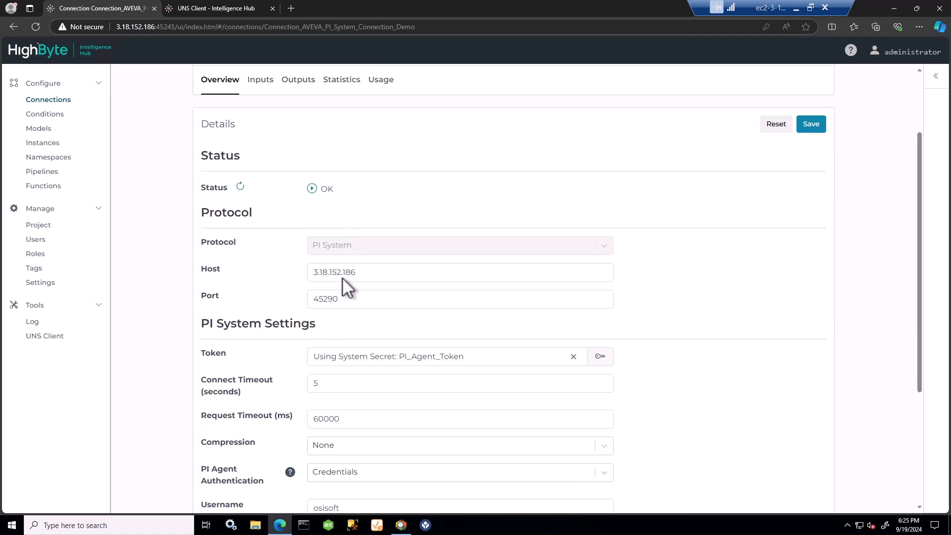
pyautogui.scroll(-3)
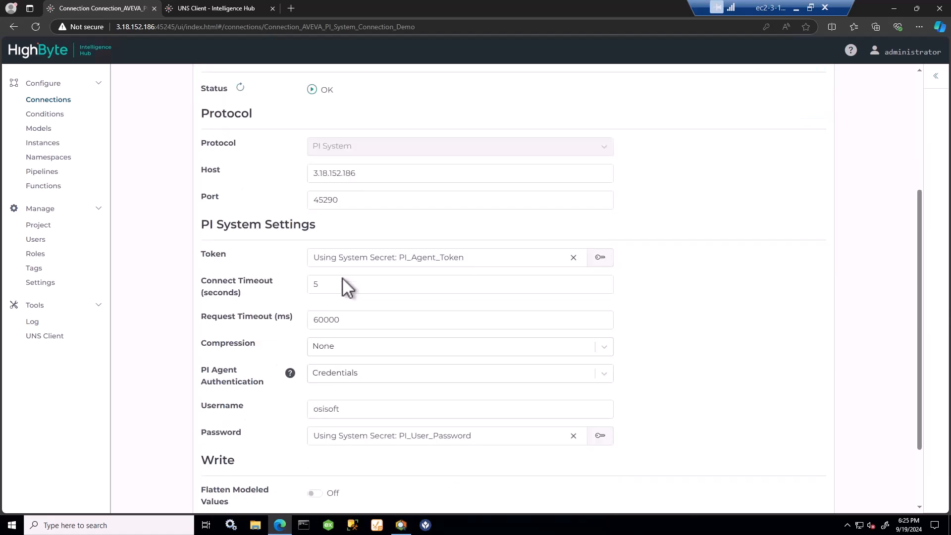
pyautogui.moveTo(378, 261)
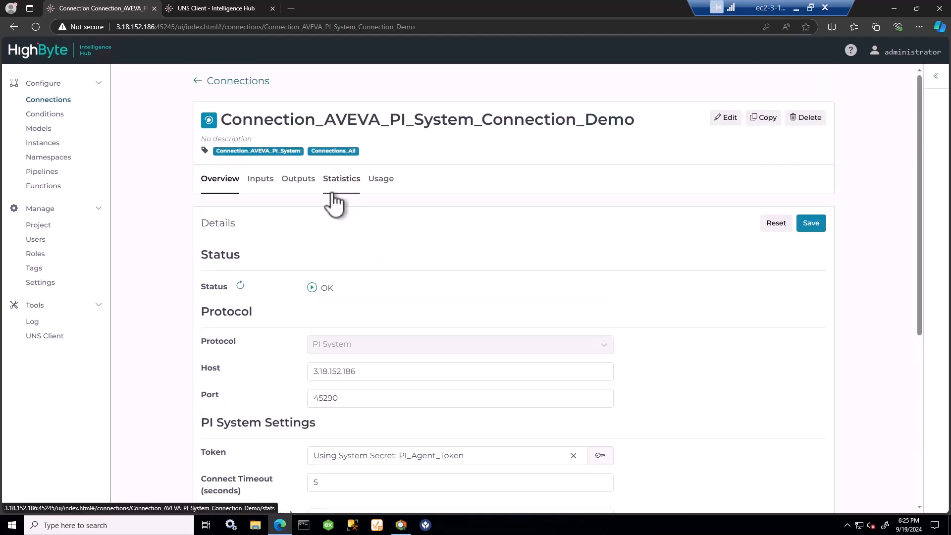
pyautogui.click(260, 178)
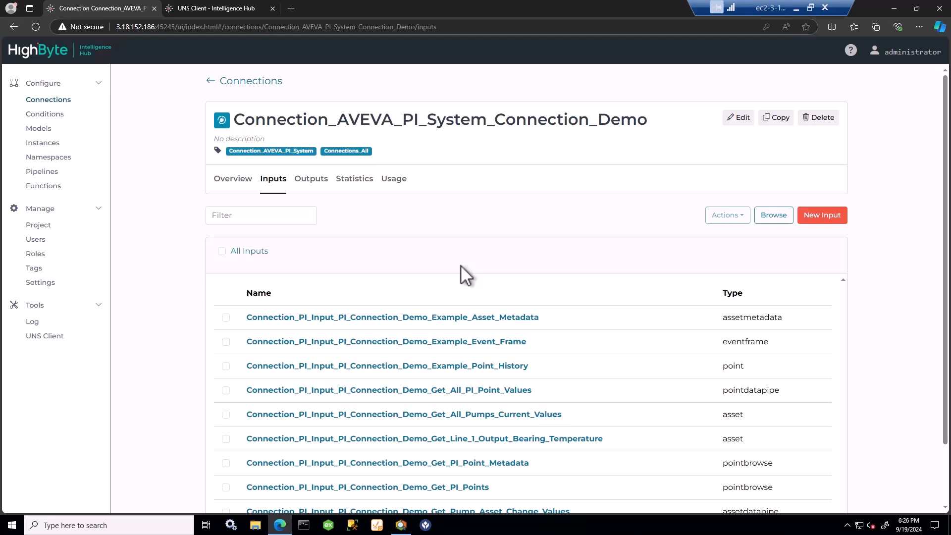
pyautogui.moveTo(589, 265)
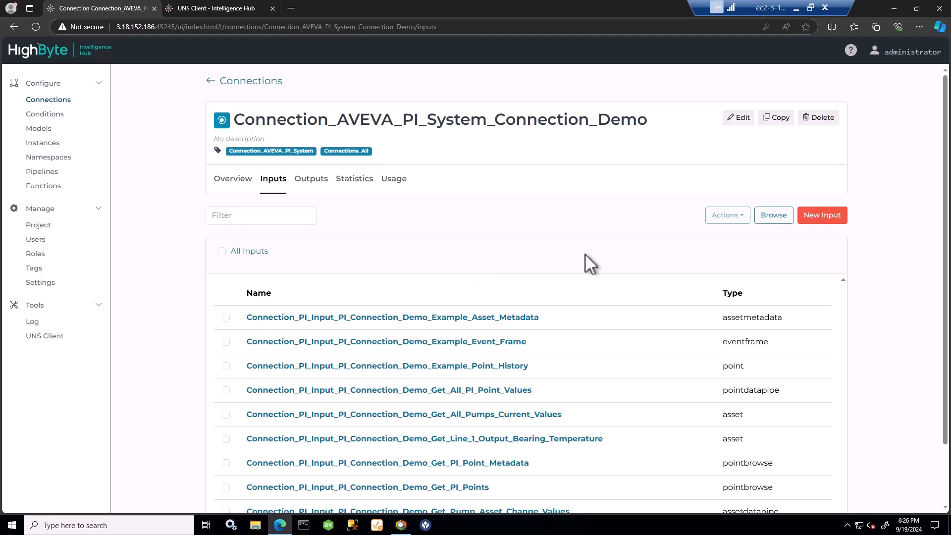
# Browse ReactorsDemo > Plant, import Line 1, and open the new ReactorsDemo_Plant_Line_1 input
pyautogui.scroll(-3)
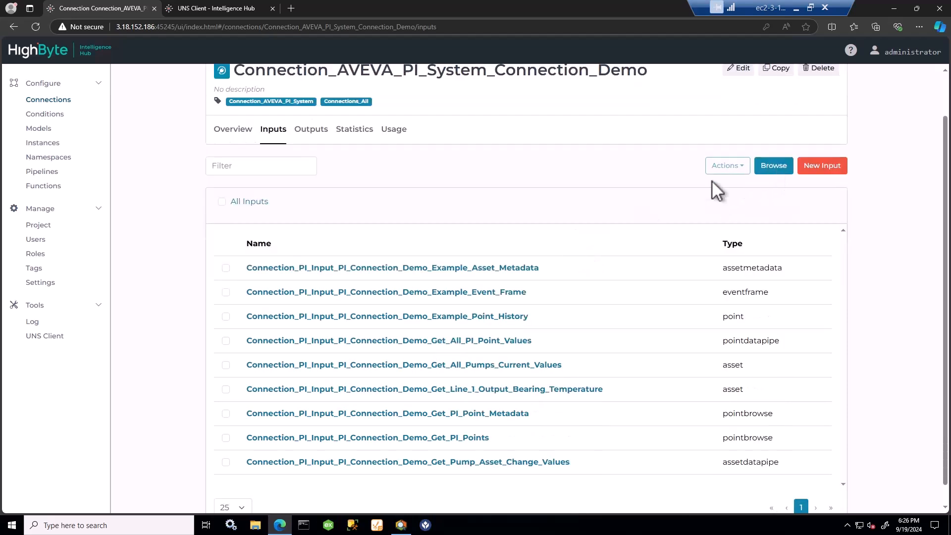
pyautogui.click(773, 165)
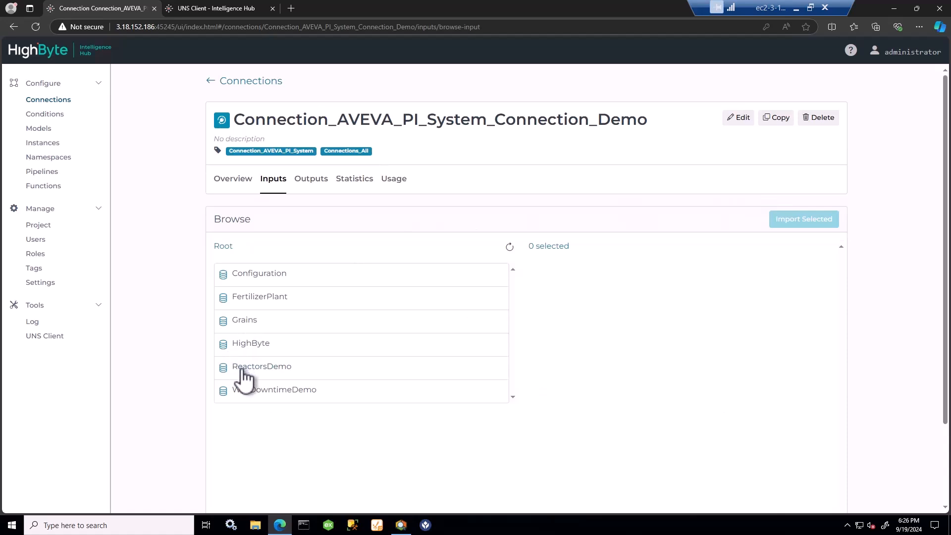
pyautogui.click(261, 365)
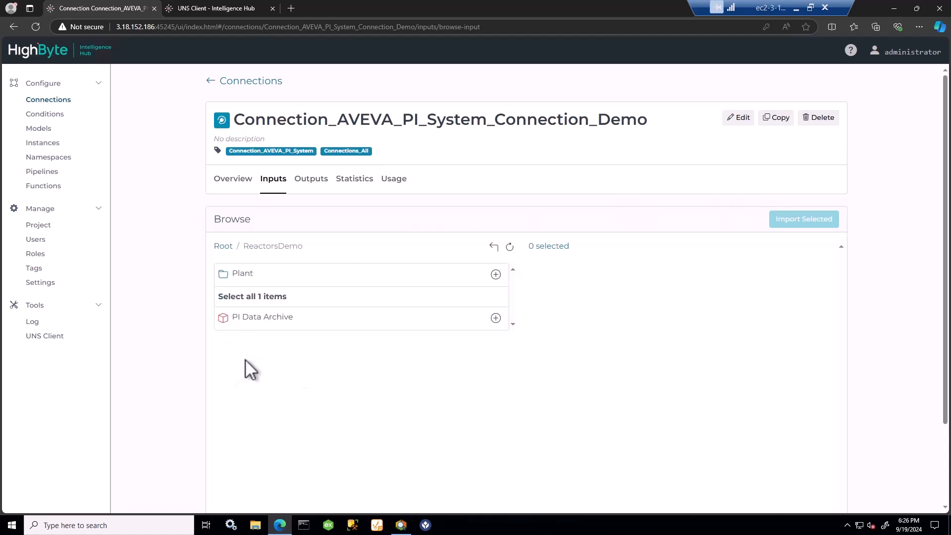
pyautogui.click(242, 273)
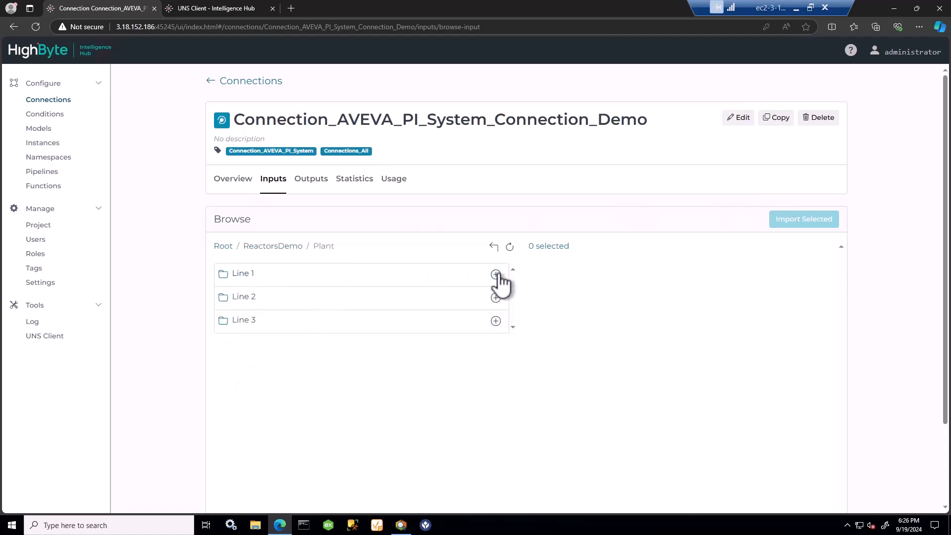
pyautogui.click(495, 274)
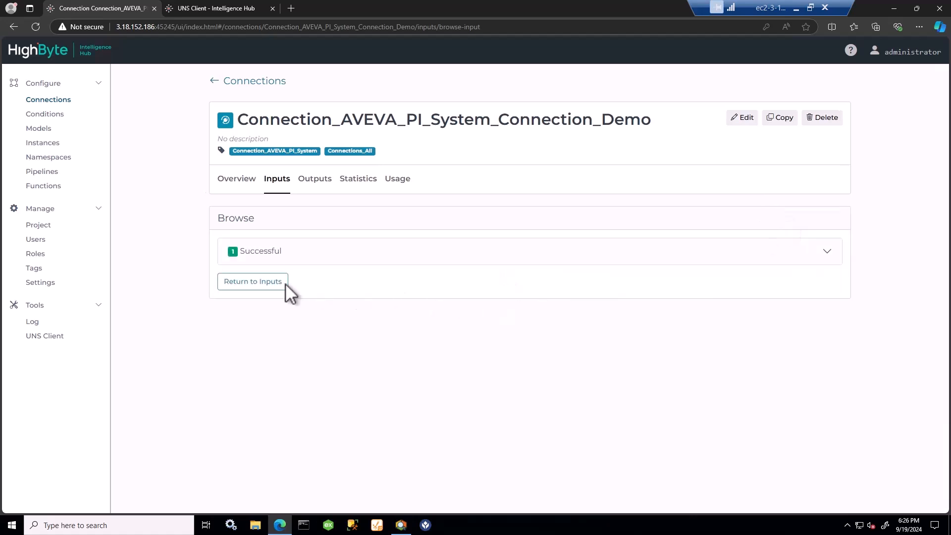
pyautogui.click(253, 281)
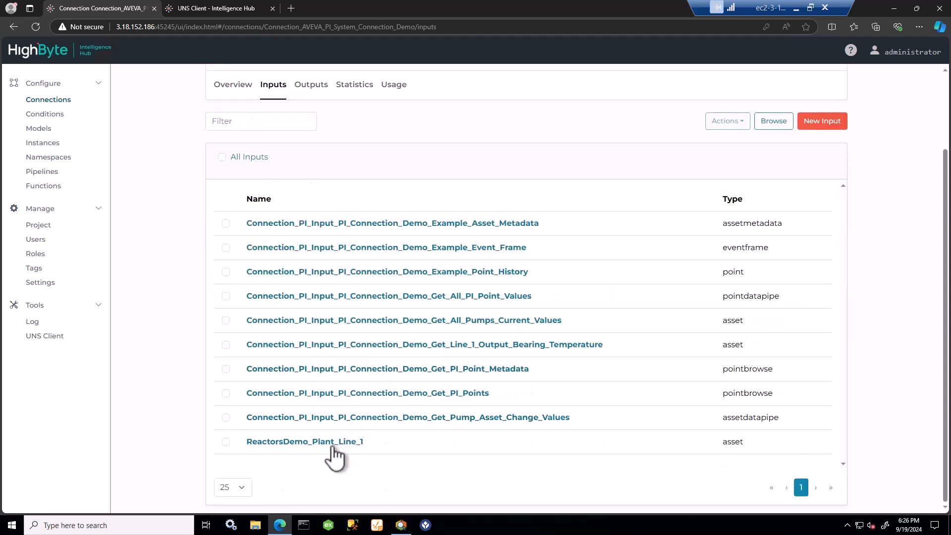
pyautogui.click(305, 441)
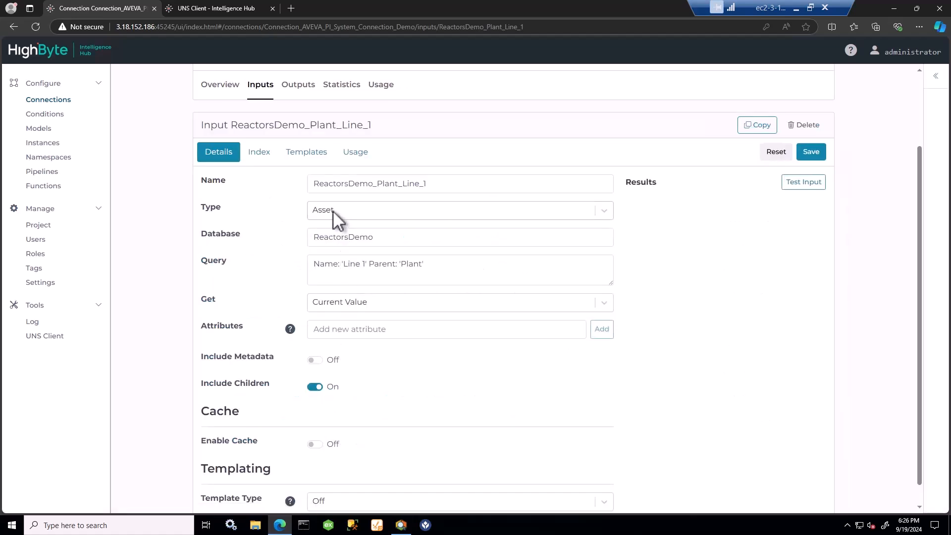
# Test-read the Line 1 input and review the results in an enlarged view
pyautogui.doubleClick(333, 263)
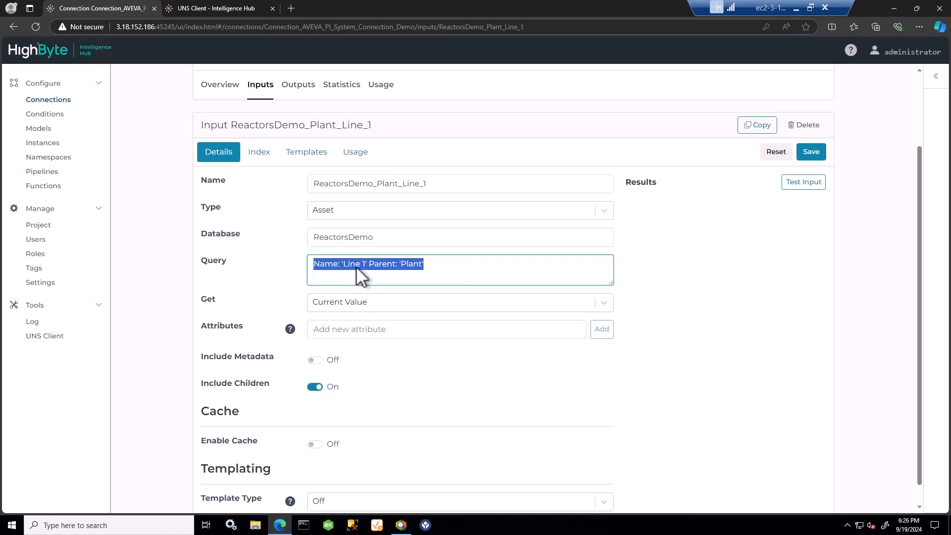
pyautogui.moveTo(732, 276)
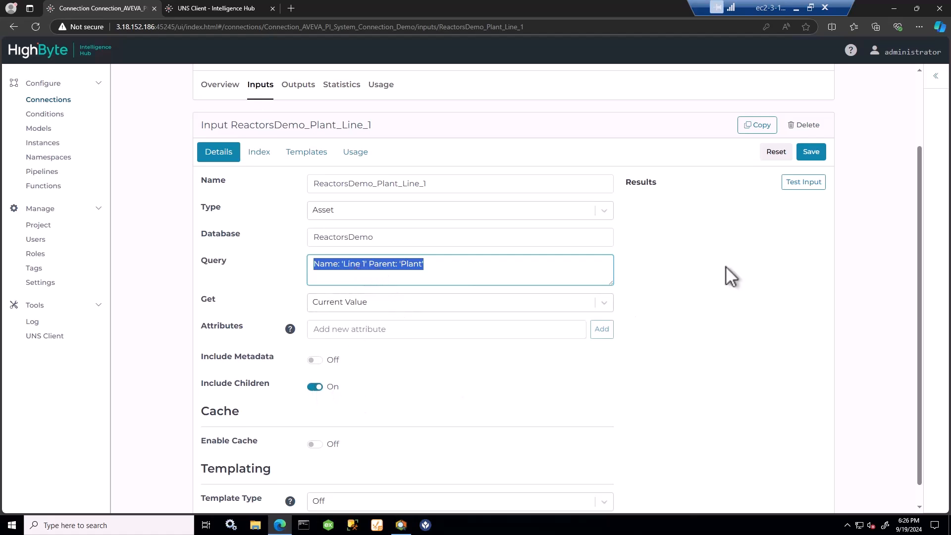
pyautogui.click(803, 182)
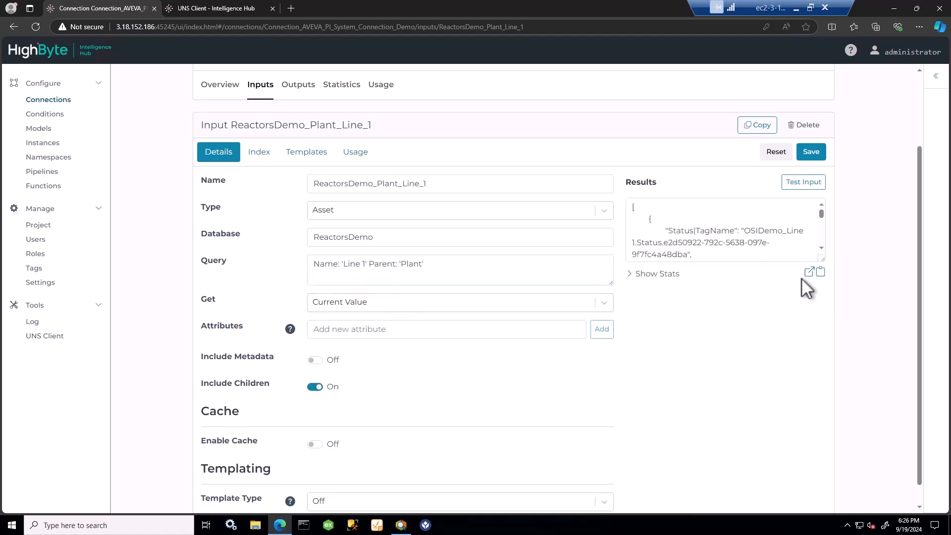
pyautogui.click(809, 272)
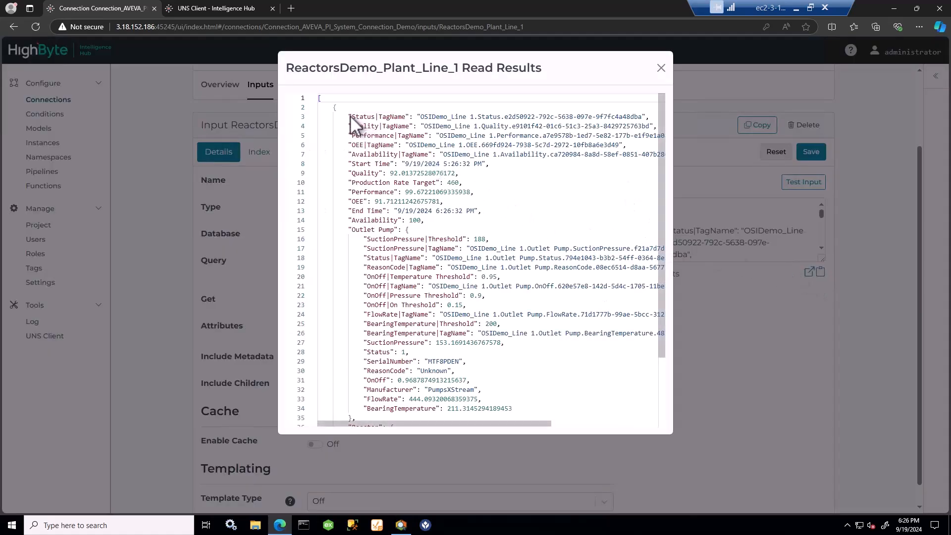
pyautogui.doubleClick(380, 116)
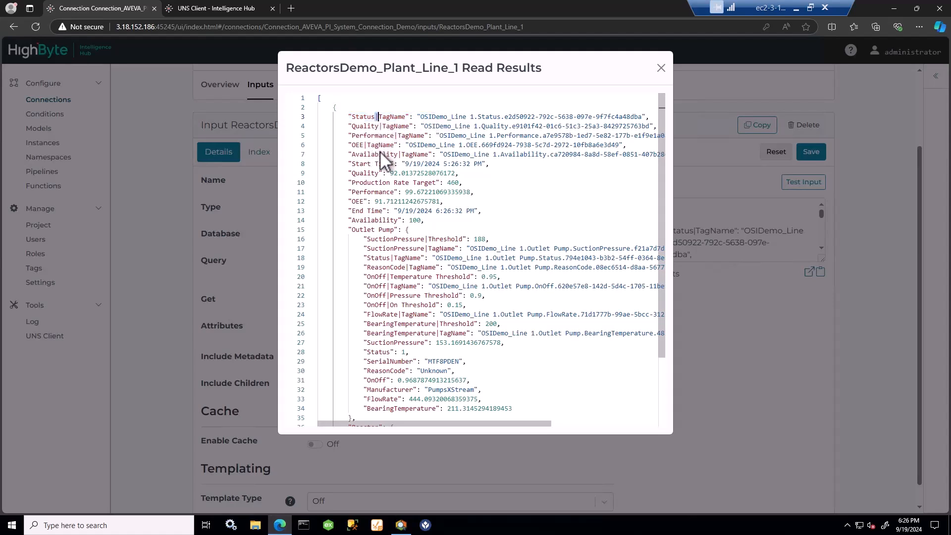
pyautogui.scroll(-3)
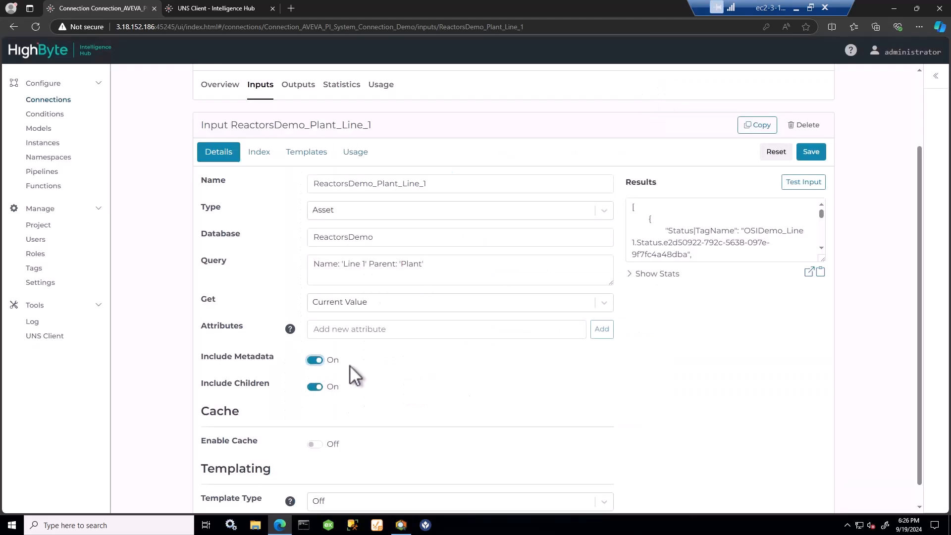
# Save the input with metadata included and rerun the test read
pyautogui.click(802, 182)
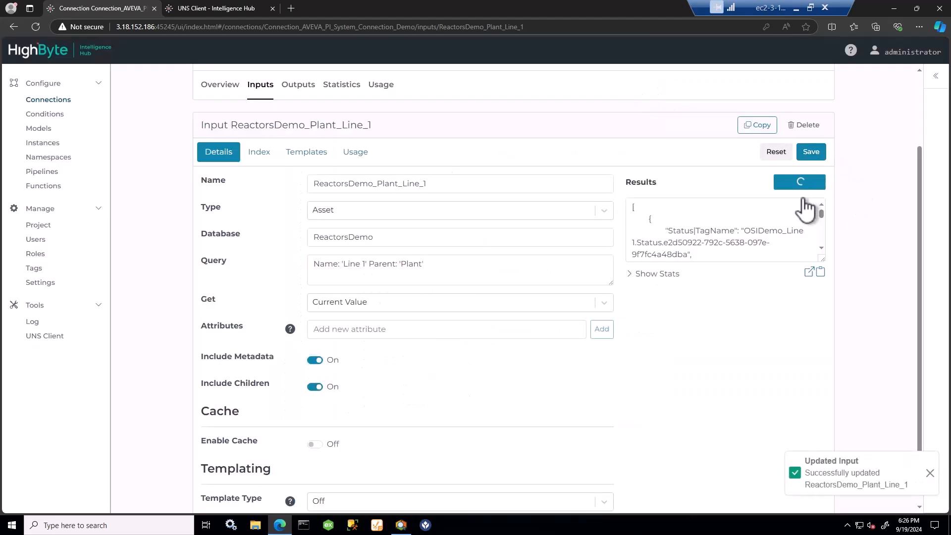
pyautogui.click(808, 272)
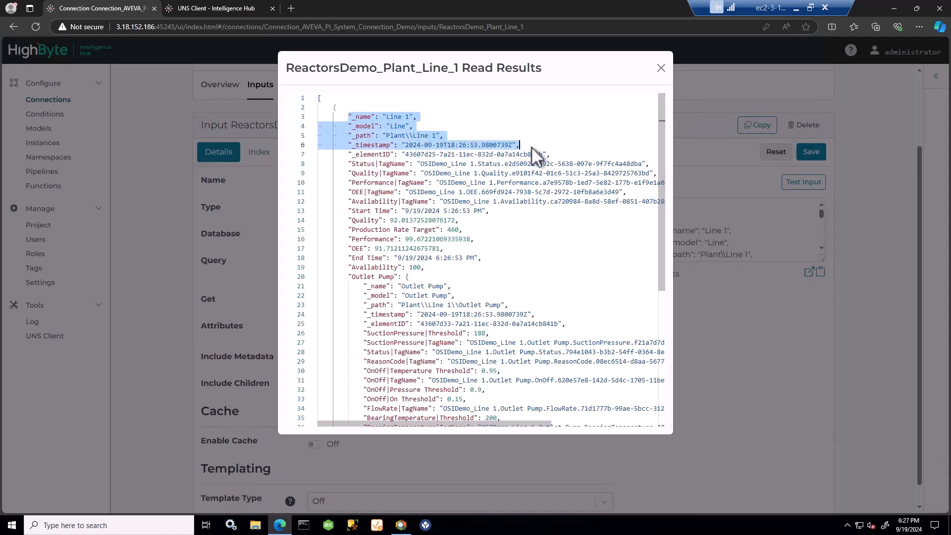
pyautogui.click(660, 68)
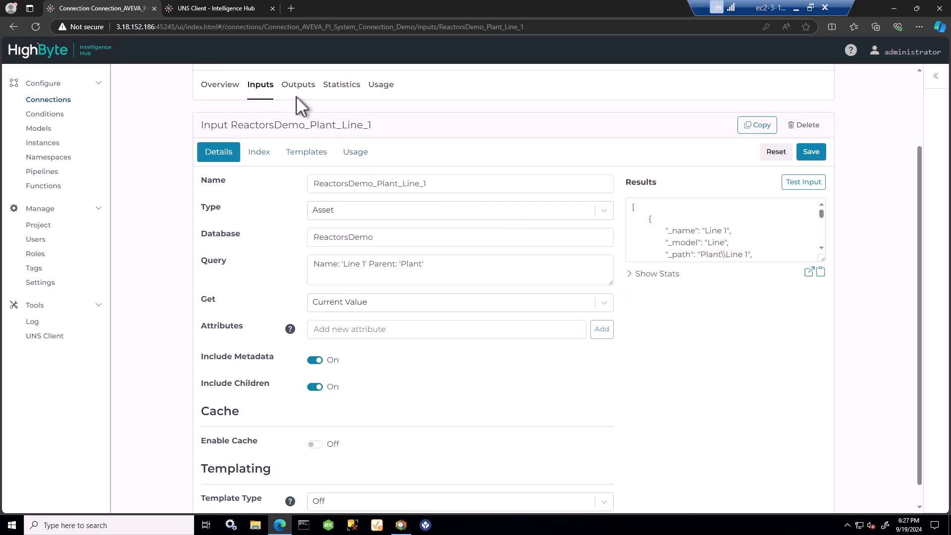
# View Connection_PI_Output_PI_Connection_Demo_Create_AF_Asset's settings, then return to the connection's Inputs
pyautogui.click(298, 84)
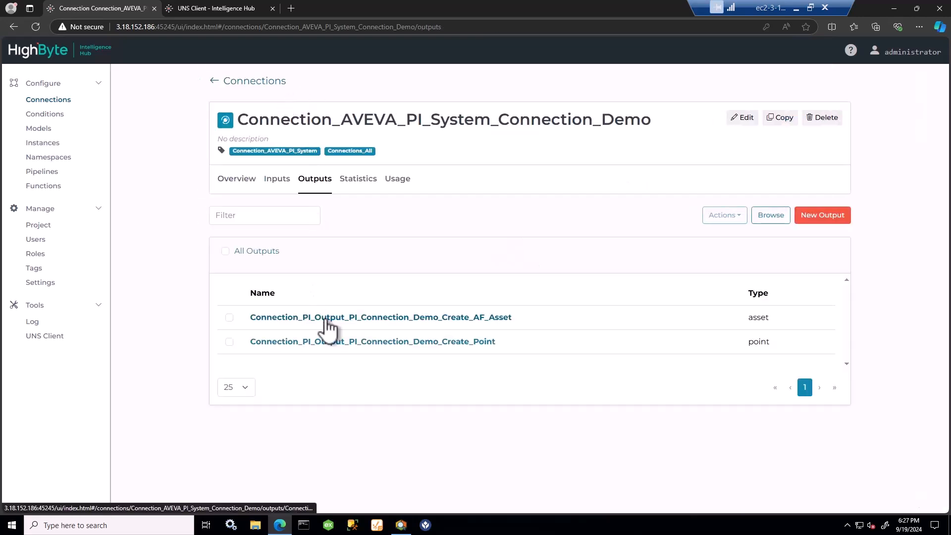
pyautogui.click(380, 316)
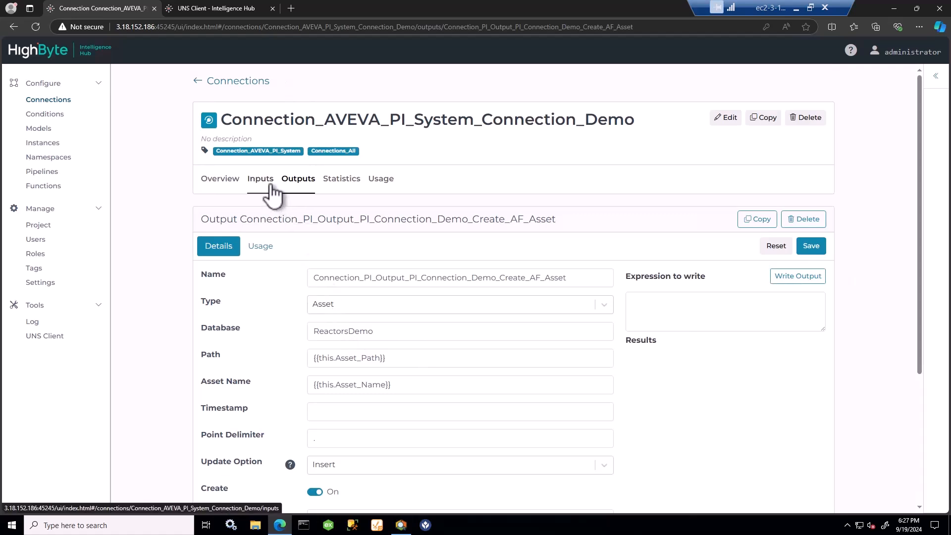
pyautogui.click(260, 178)
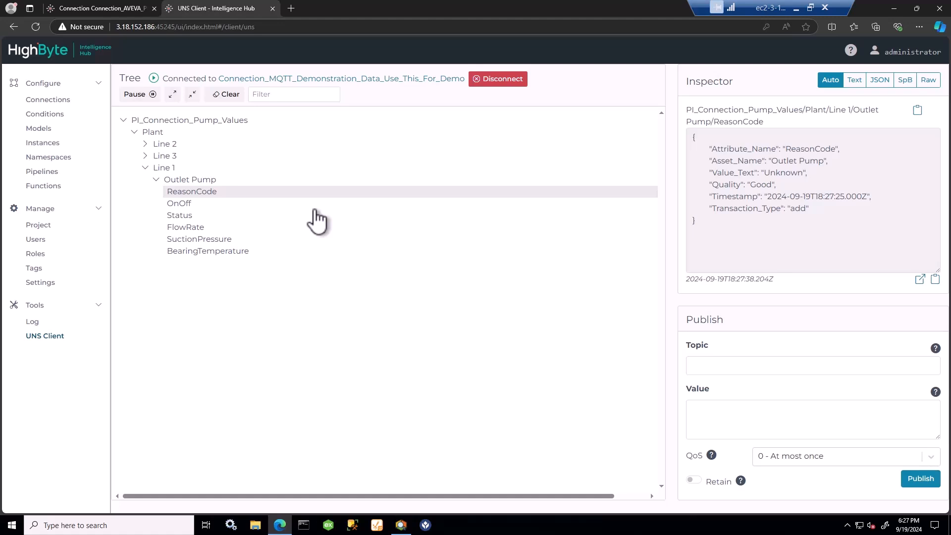
pyautogui.moveTo(205, 164)
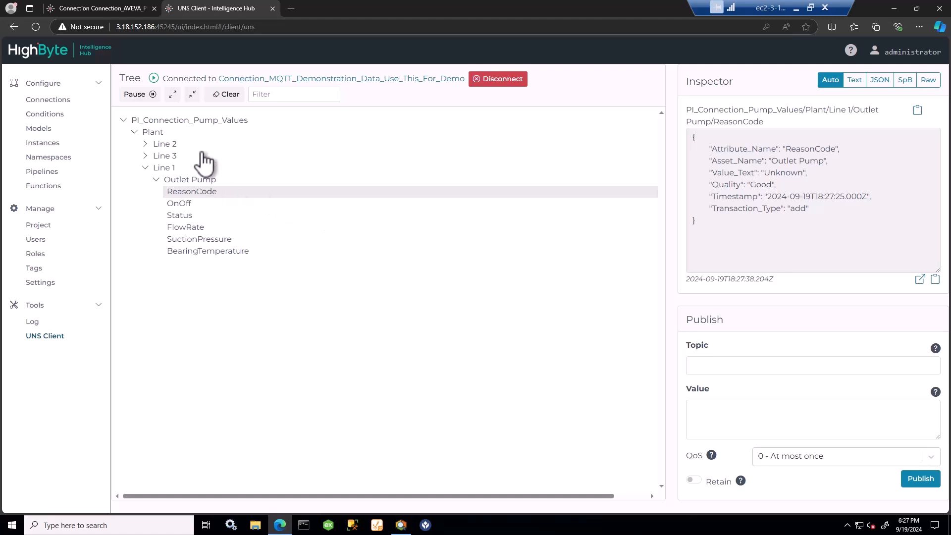
# Inspect the Outlet Pump BearingTemperature and ReasonCode payloads, then return to the PI connection tab
pyautogui.click(207, 250)
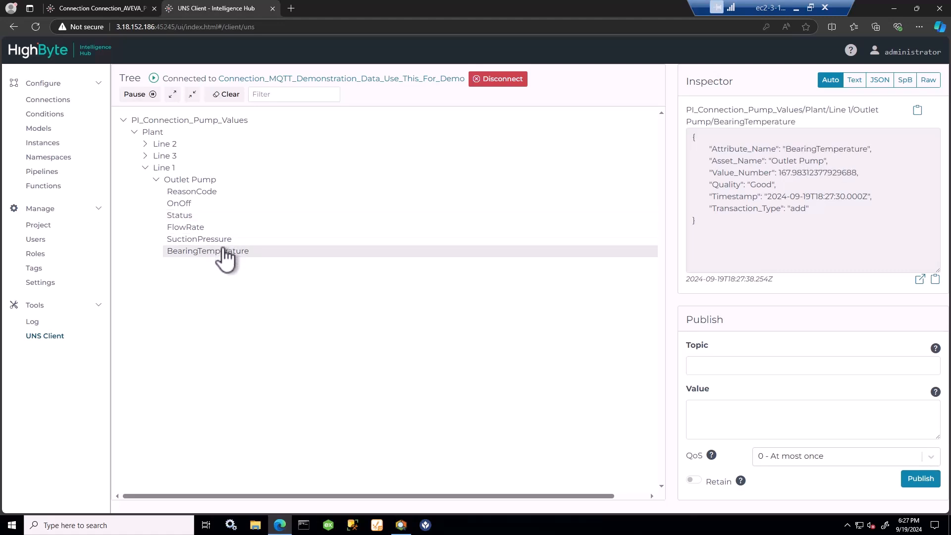
pyautogui.click(192, 191)
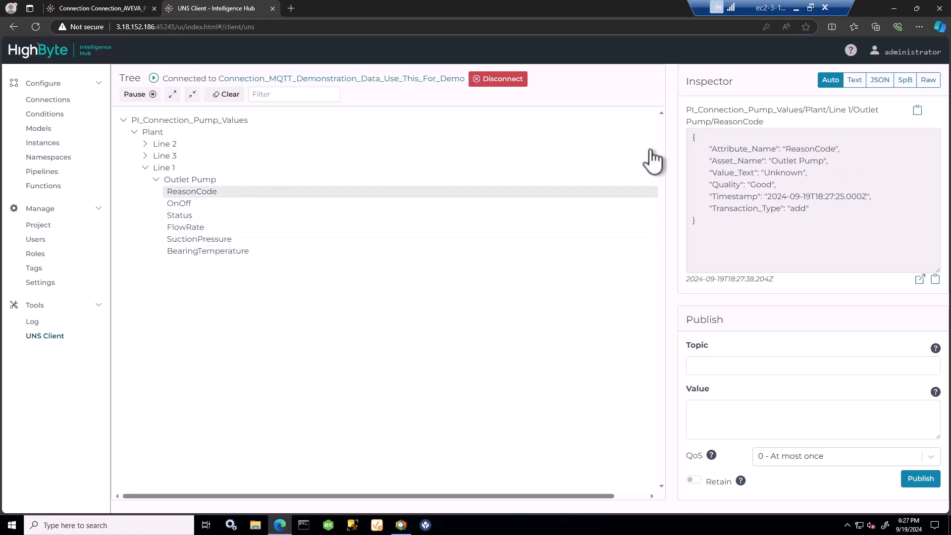
pyautogui.moveTo(701, 151)
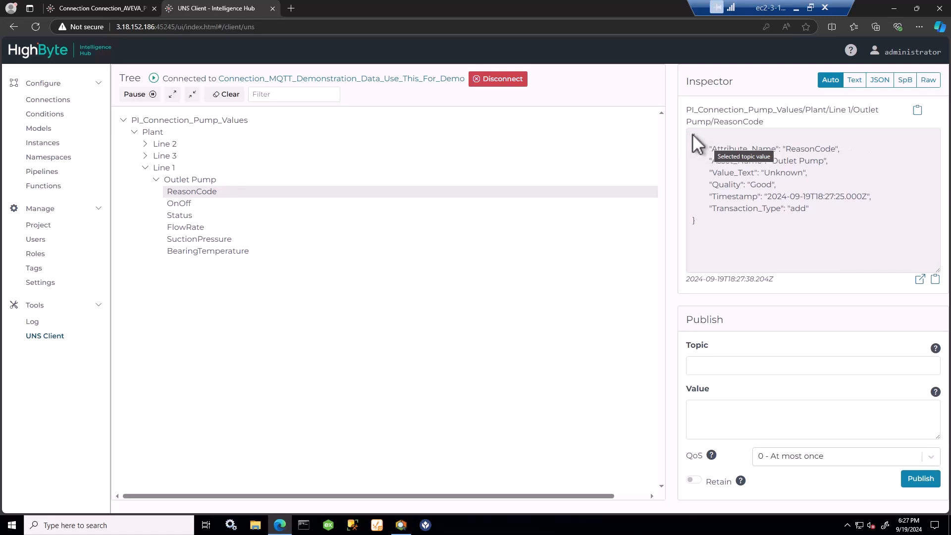
pyautogui.moveTo(716, 148); pyautogui.dragTo(807, 208)
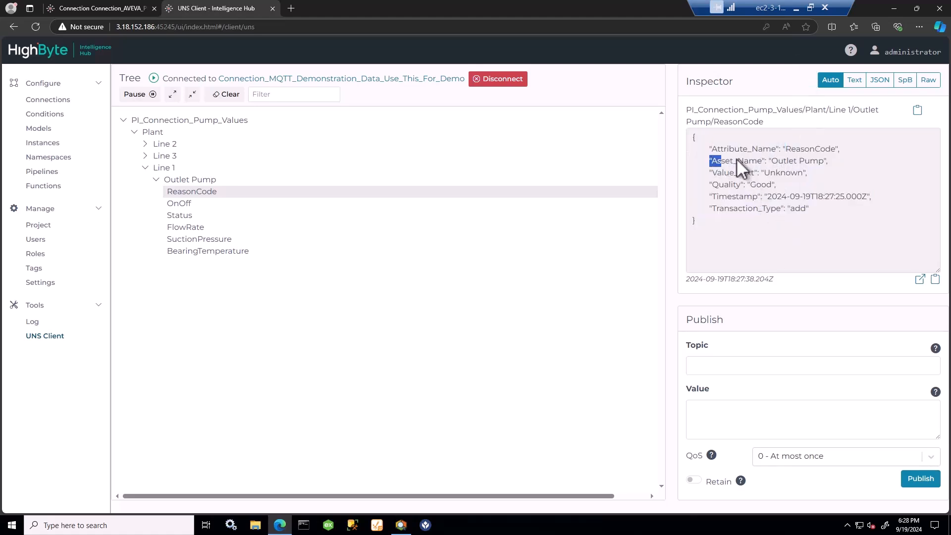
pyautogui.doubleClick(736, 160)
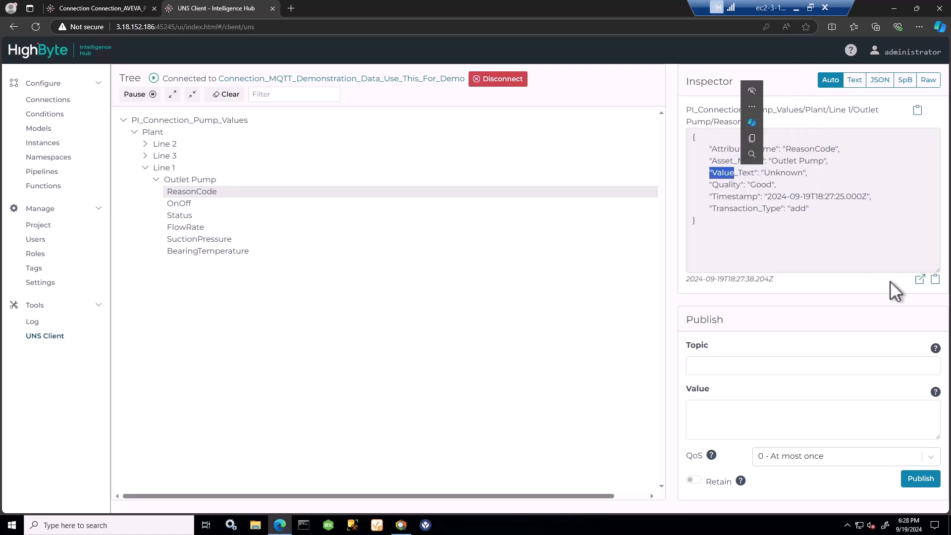
pyautogui.click(919, 280)
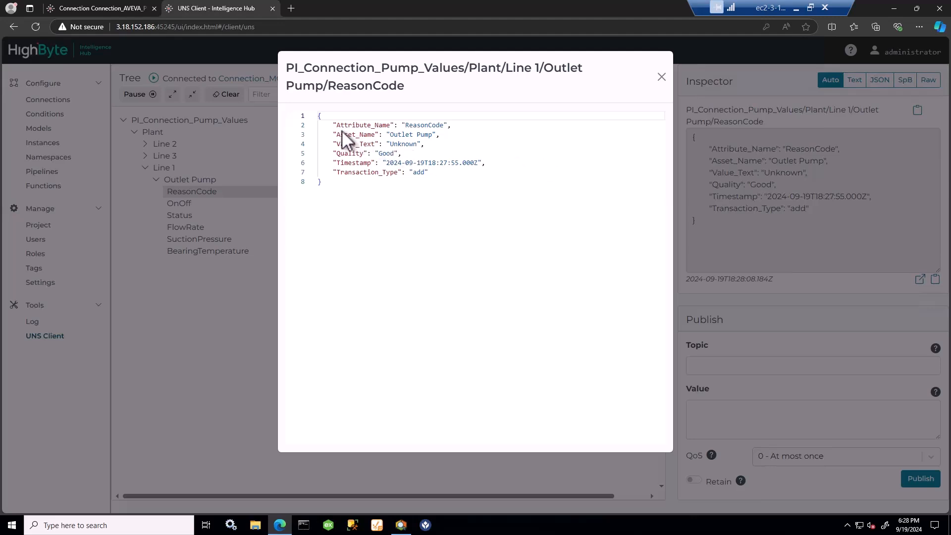
pyautogui.click(660, 77)
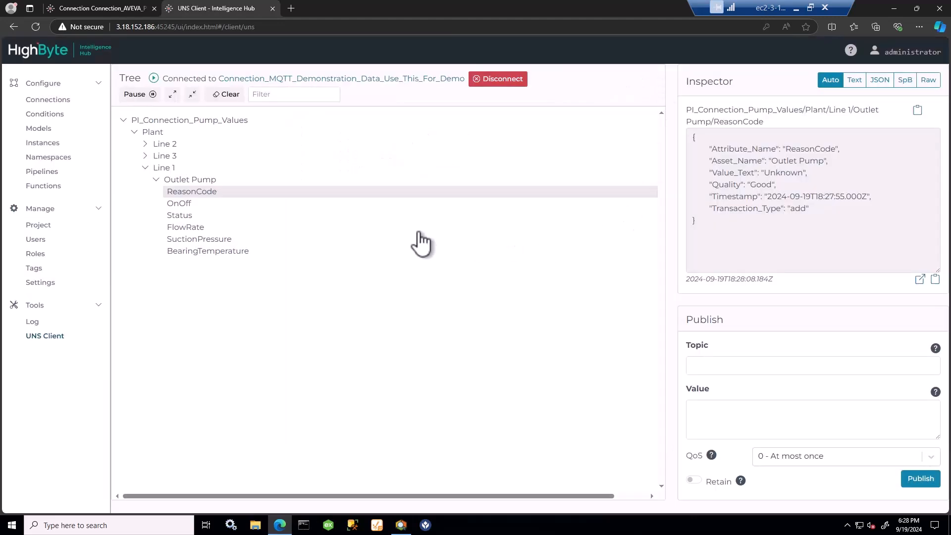
pyautogui.click(100, 8)
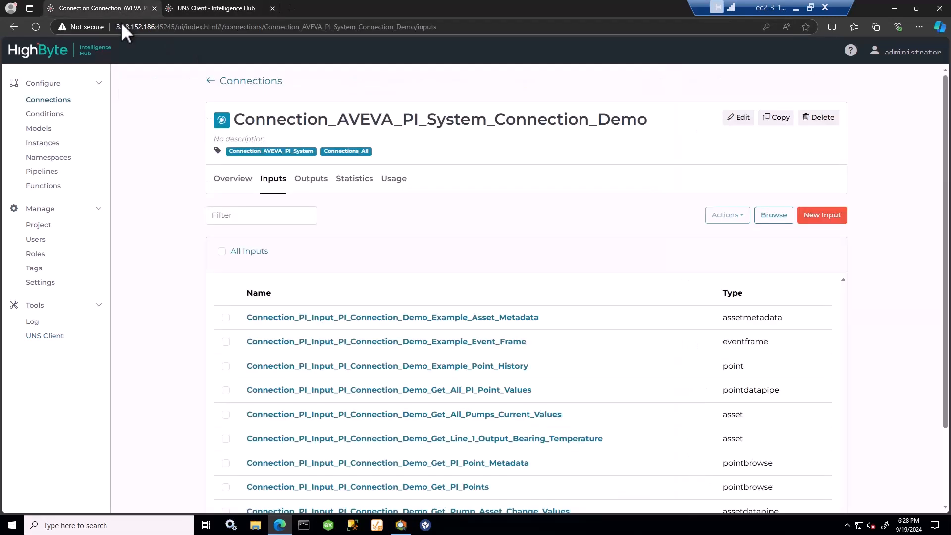
# Review Pipeline_PI_Connection_Demo_Pump_Asset_Change_Values, then show the seven AVEVA PI-tagged models
pyautogui.click(42, 171)
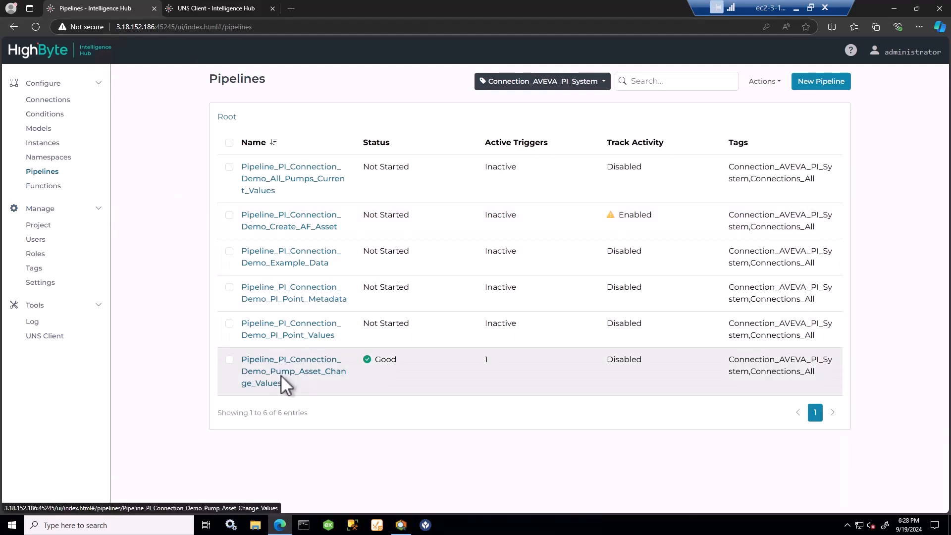
pyautogui.click(293, 370)
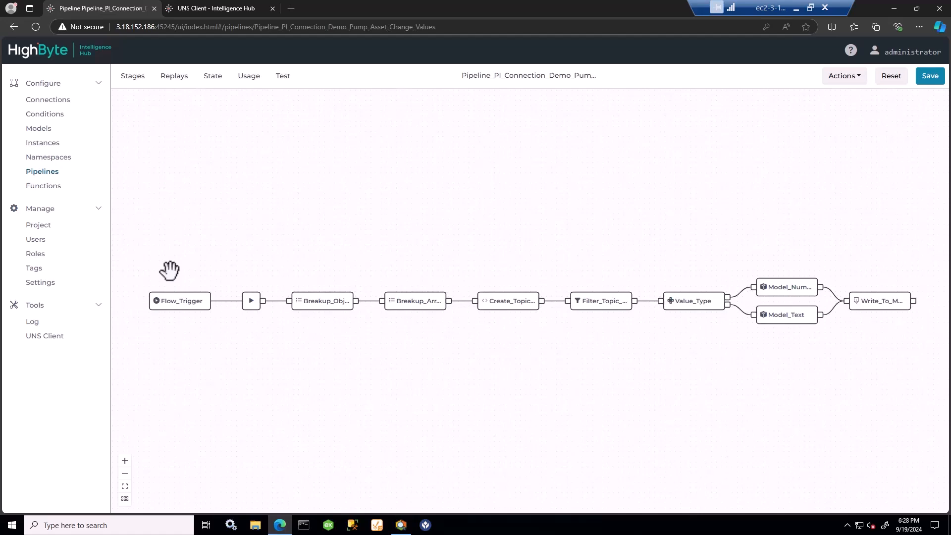
pyautogui.moveTo(176, 298)
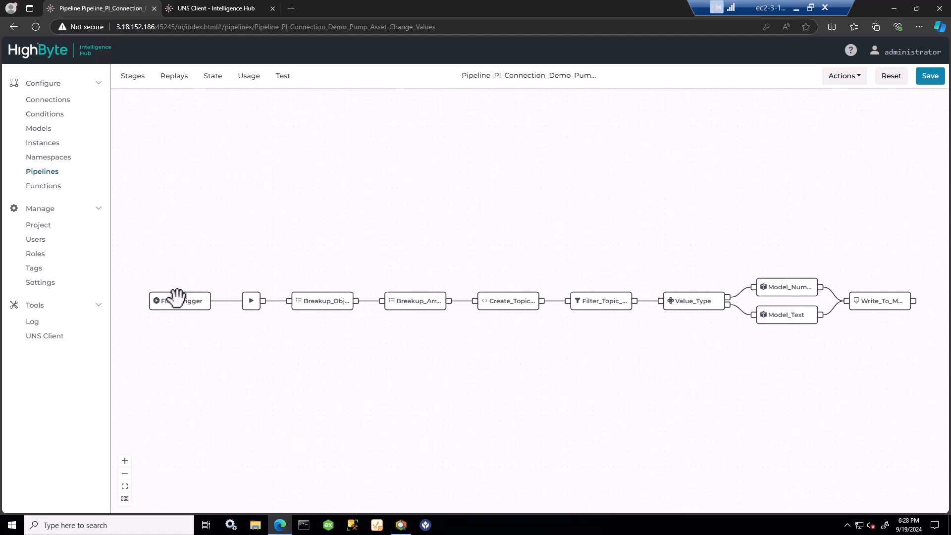
pyautogui.moveTo(867, 294)
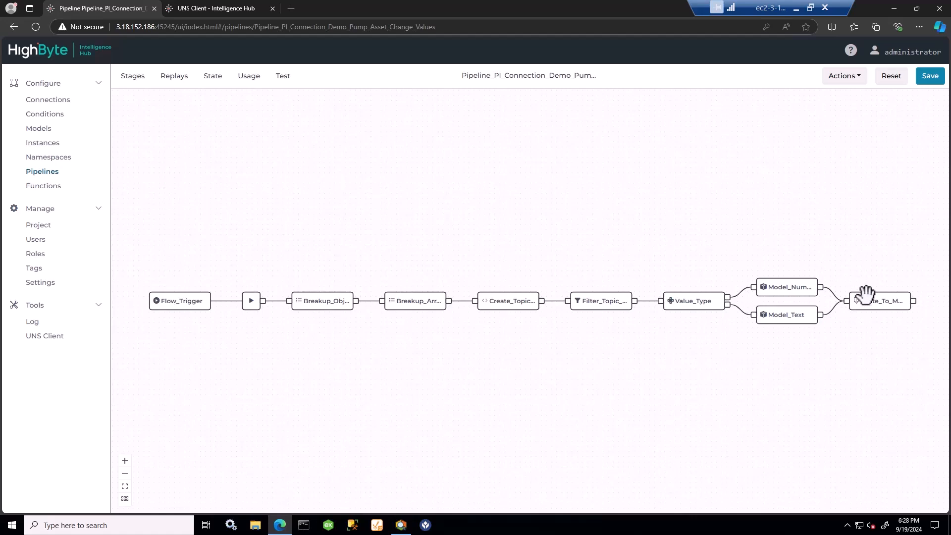
pyautogui.click(39, 128)
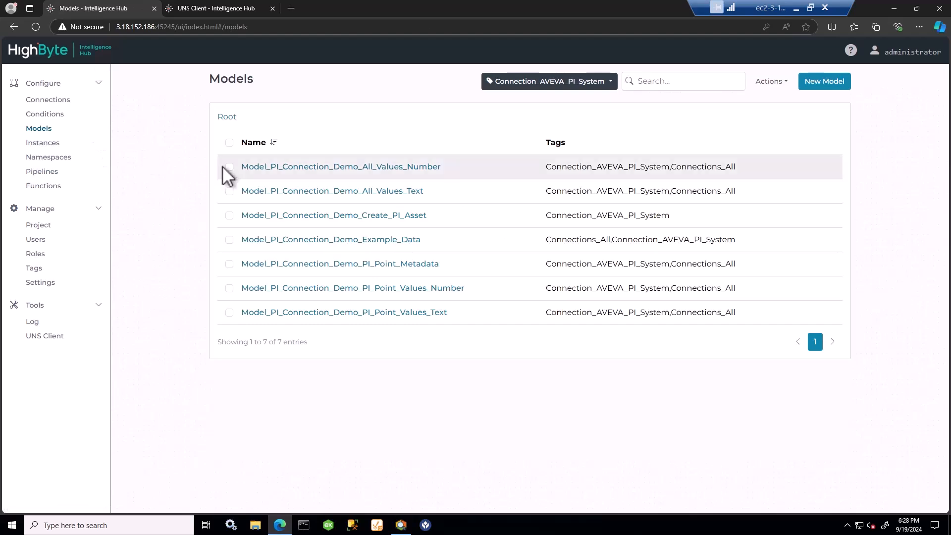
# Inspect Asset_Name in All_Values_Number and Value_Text in All_Values_Text, then reopen the pipeline
pyautogui.click(340, 166)
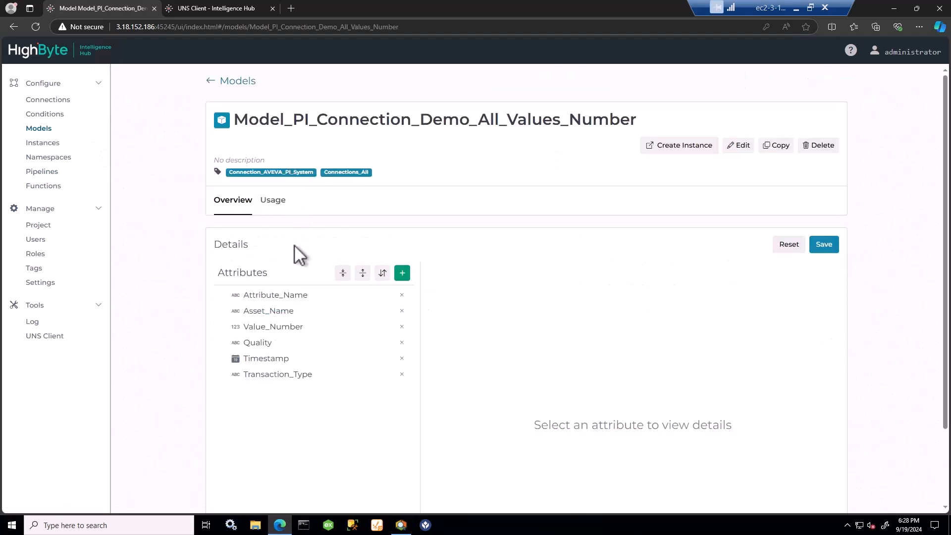
pyautogui.moveTo(262, 303)
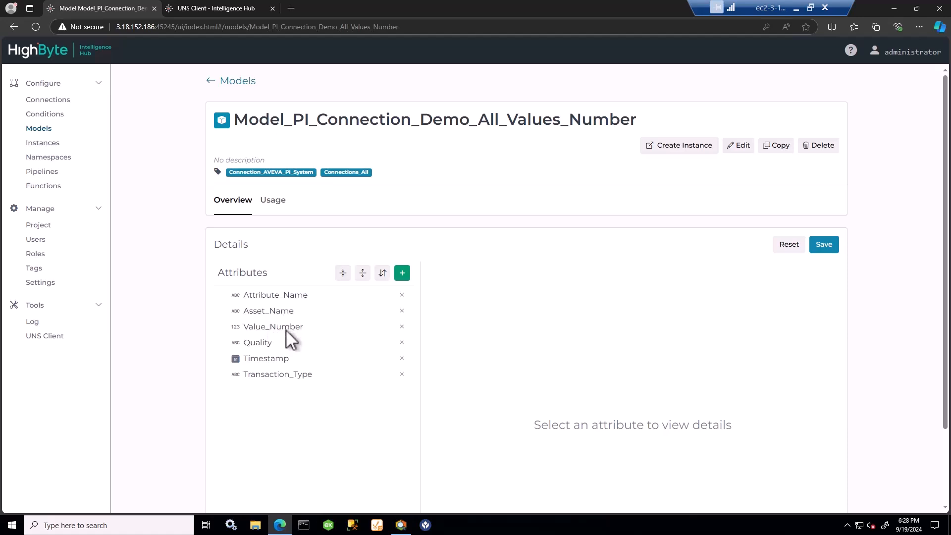
pyautogui.moveTo(279, 328)
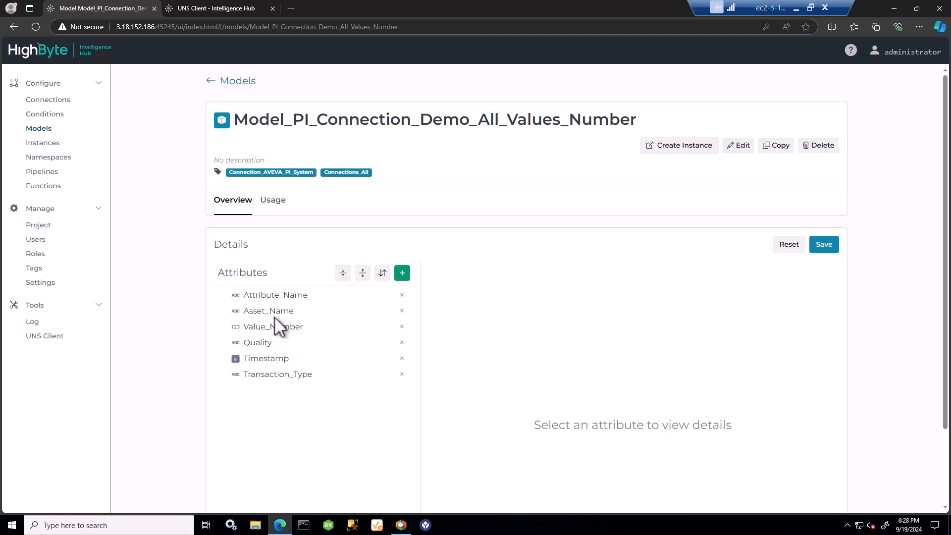
pyautogui.click(268, 310)
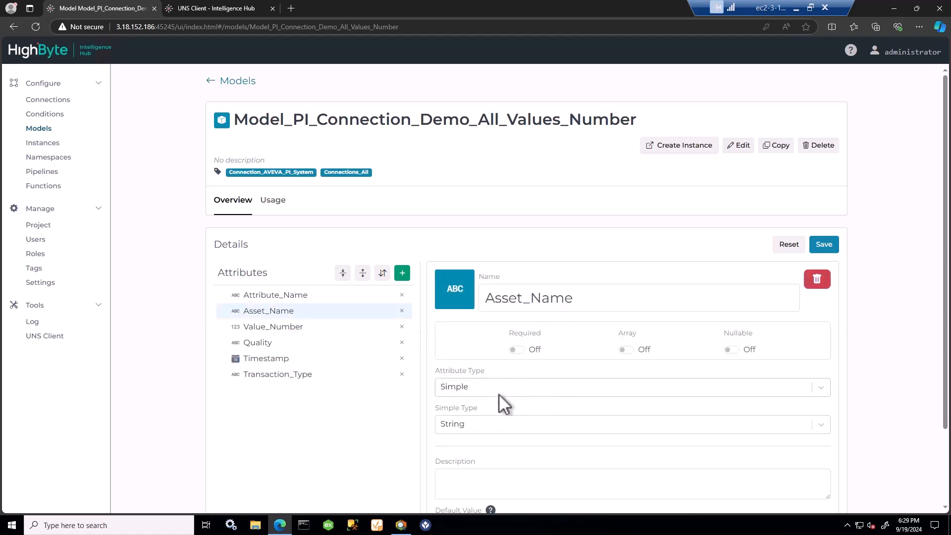
pyautogui.moveTo(475, 406)
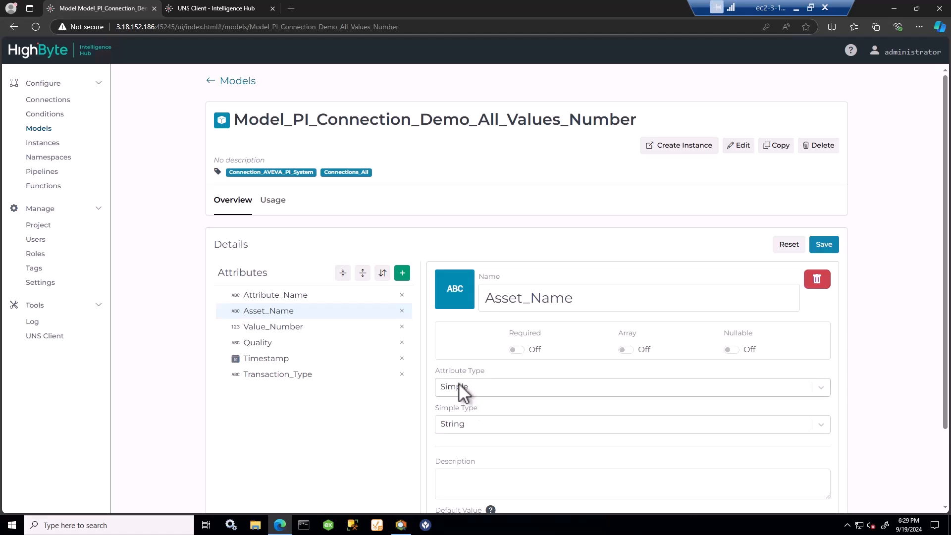
pyautogui.moveTo(209, 202)
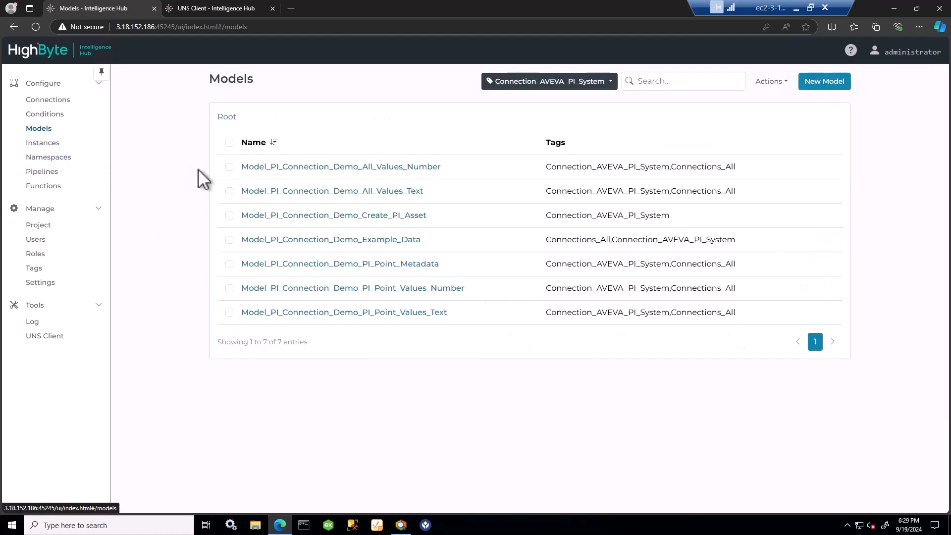
pyautogui.click(332, 190)
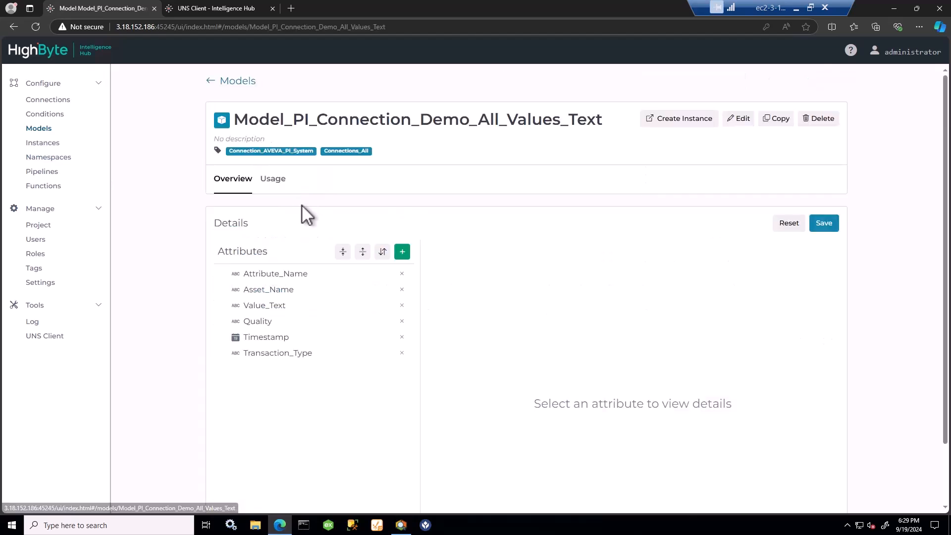
pyautogui.click(264, 305)
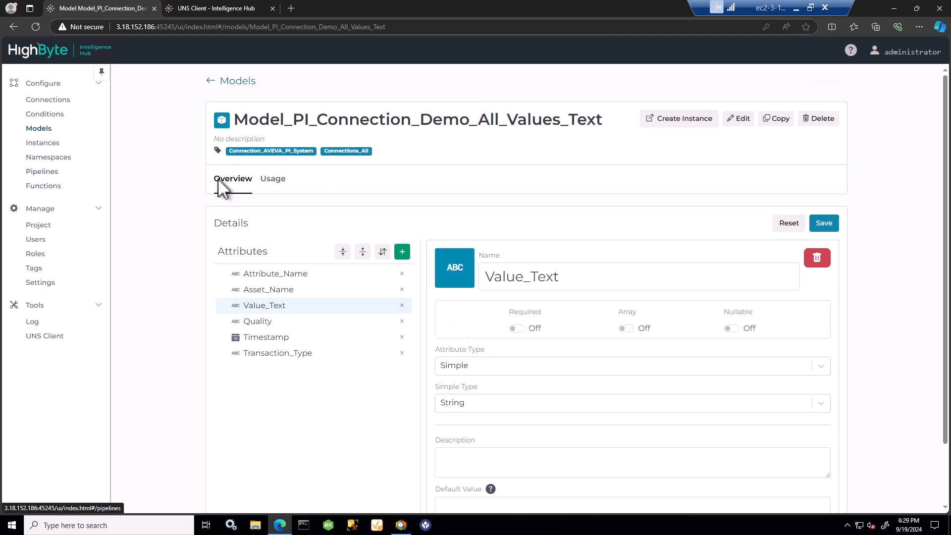
pyautogui.click(42, 171)
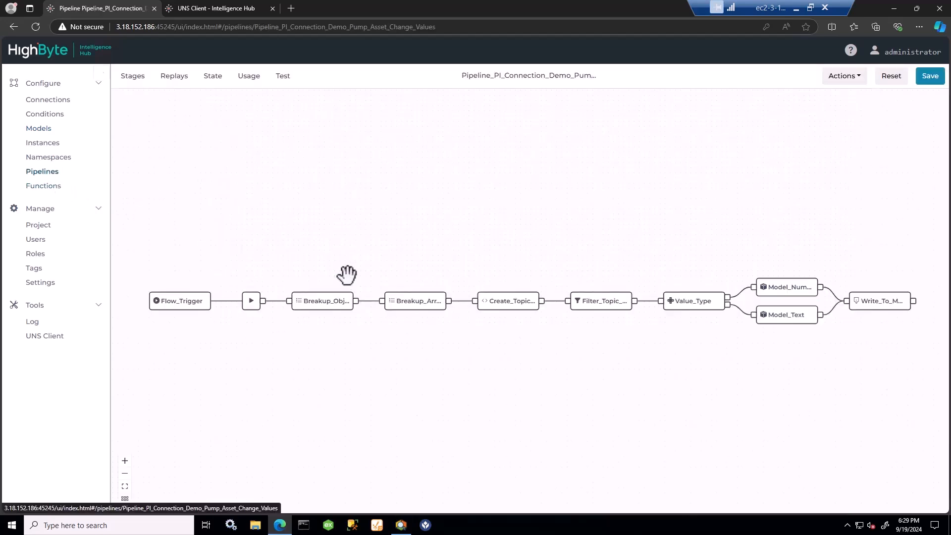
# Open the Get_Pump_Asset_Change_Values input and test-read it for pump point data
pyautogui.click(179, 301)
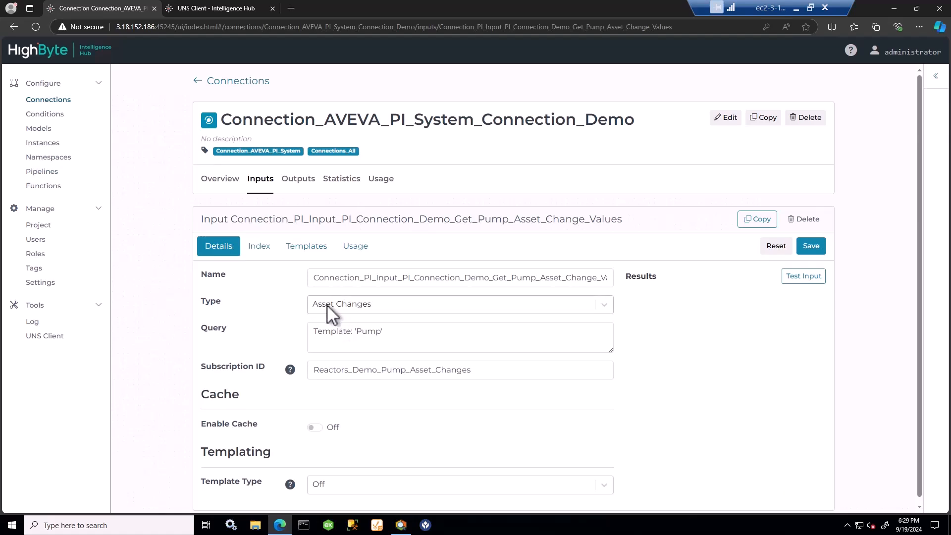
pyautogui.moveTo(323, 335)
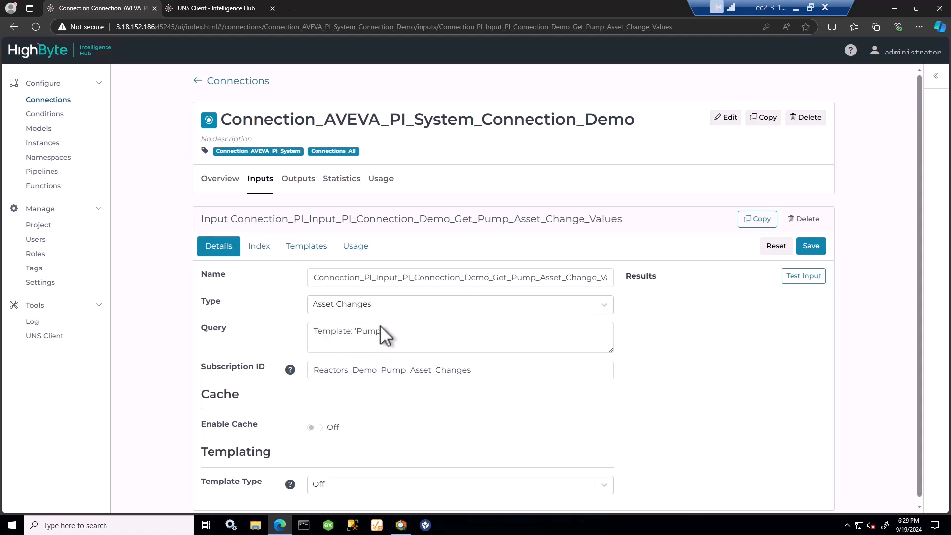
pyautogui.moveTo(384, 337)
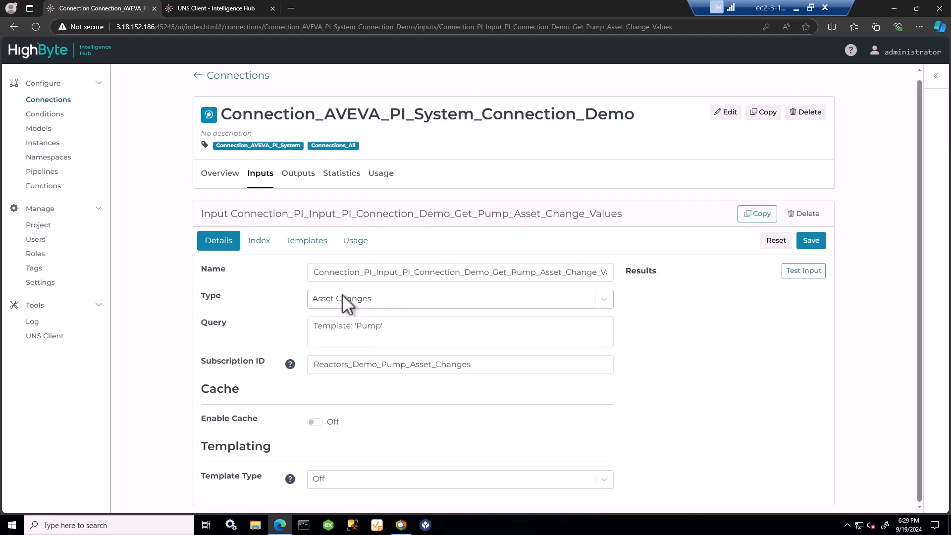
pyautogui.moveTo(361, 336)
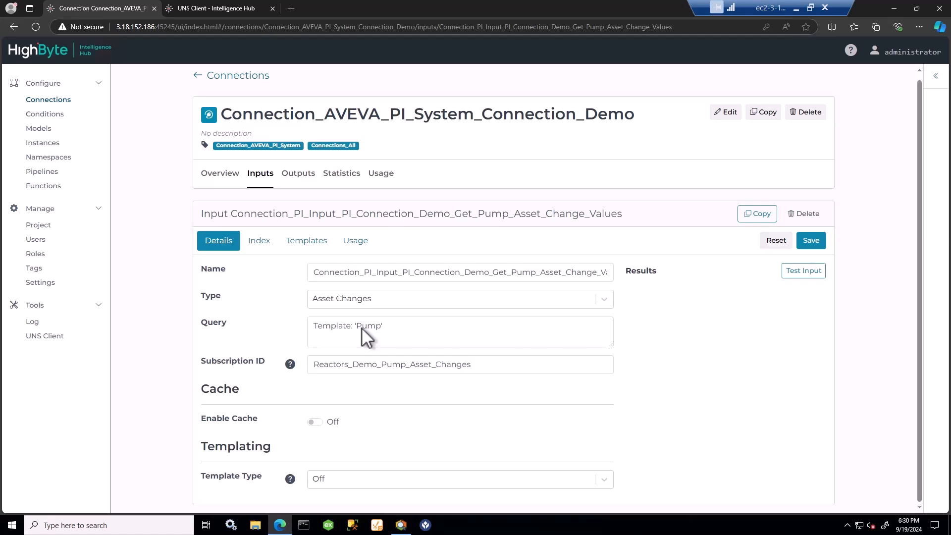
pyautogui.click(803, 270)
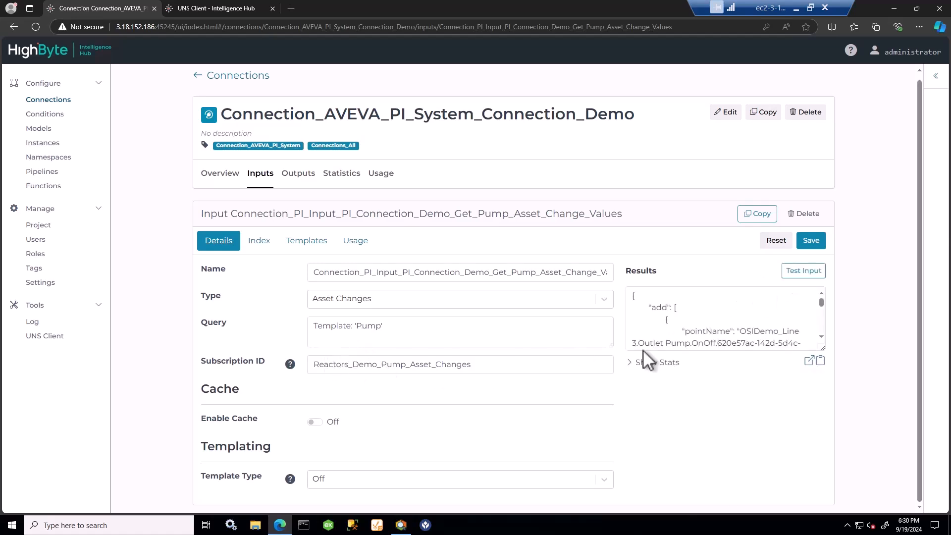
# Scroll through the enlarged pump asset change read results, highlighting the _model fields
pyautogui.click(809, 360)
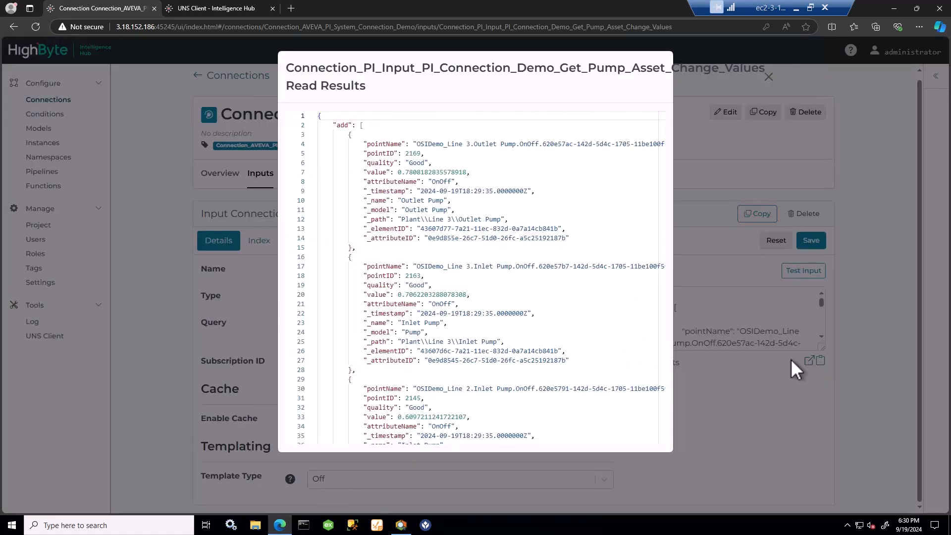
pyautogui.moveTo(551, 320)
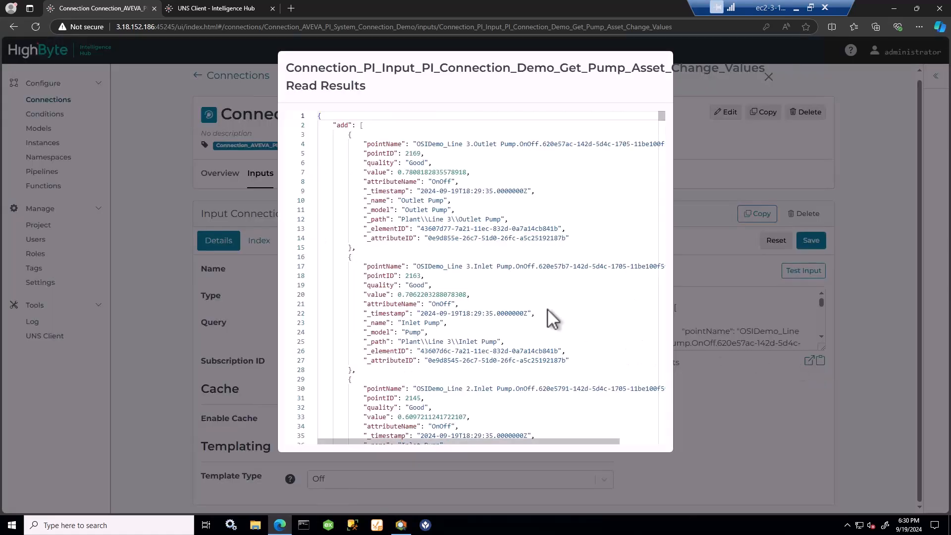
pyautogui.scroll(-3)
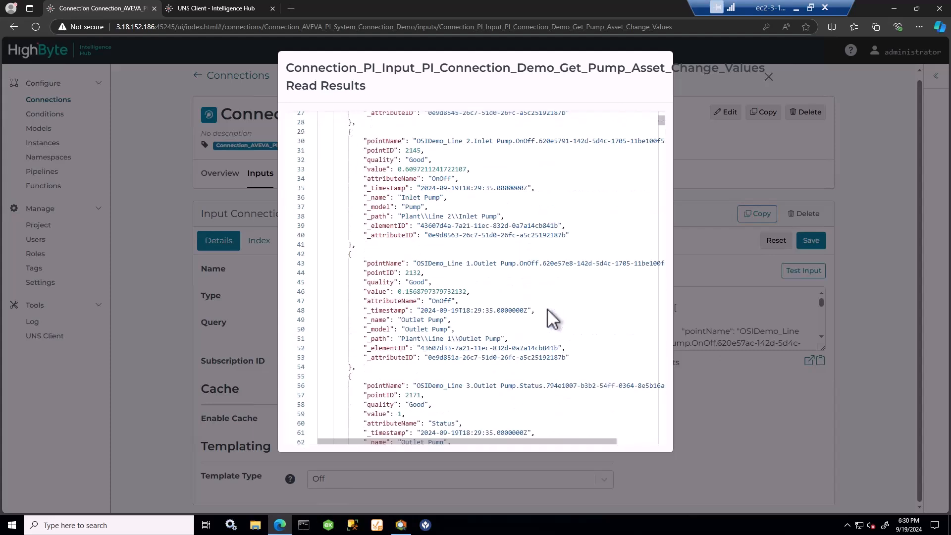
pyautogui.scroll(-3)
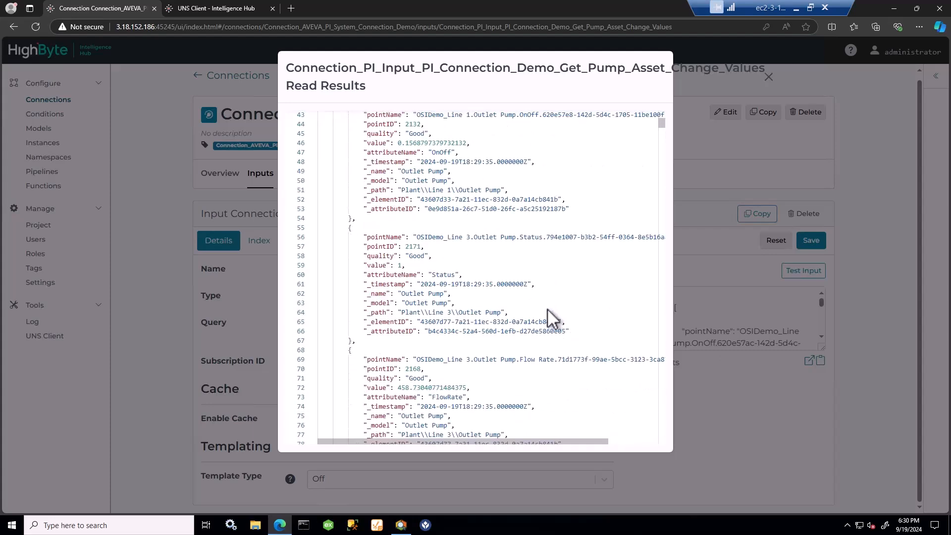
pyautogui.moveTo(373, 313); pyautogui.dragTo(571, 330)
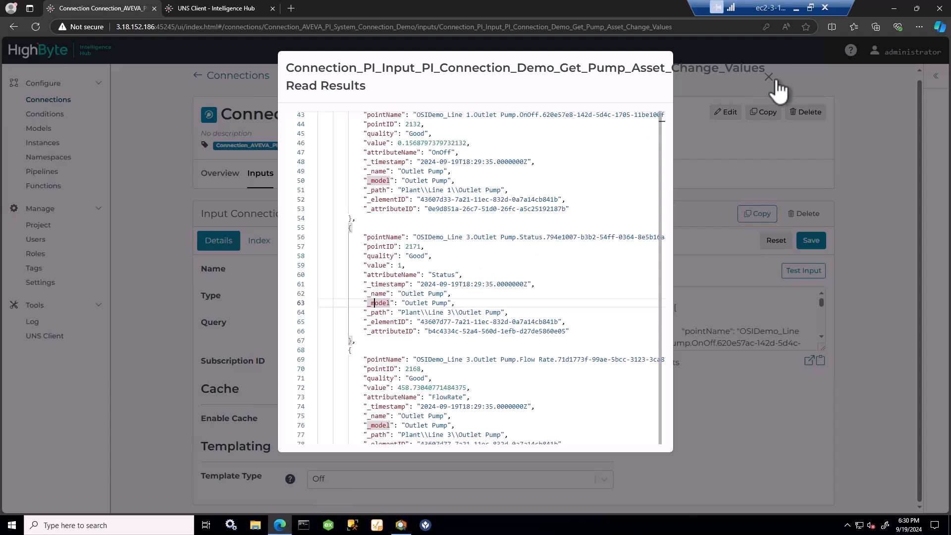
pyautogui.click(768, 78)
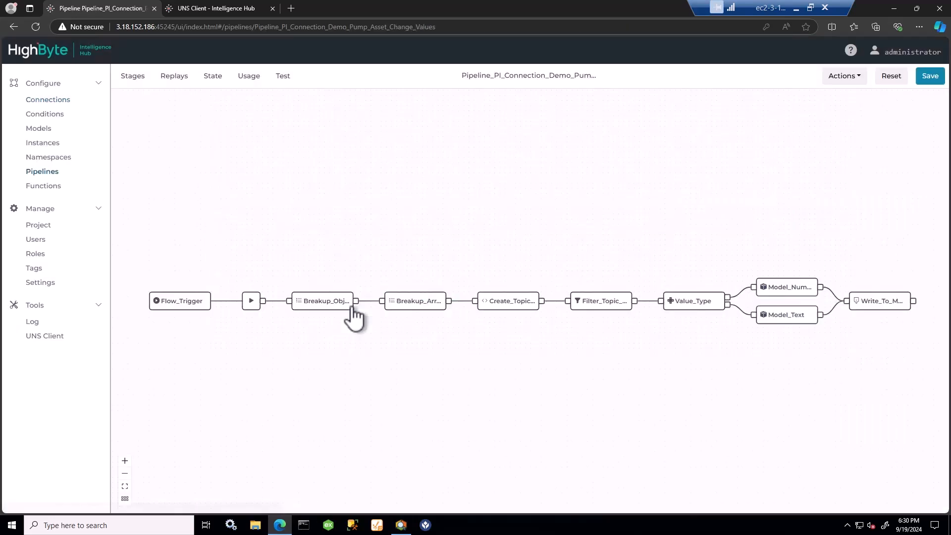
# Inspect Breakup_Object, Breakup_Array and Create_Topic_Path's expression, ending on Filter_Topic_Path's settings
pyautogui.click(323, 300)
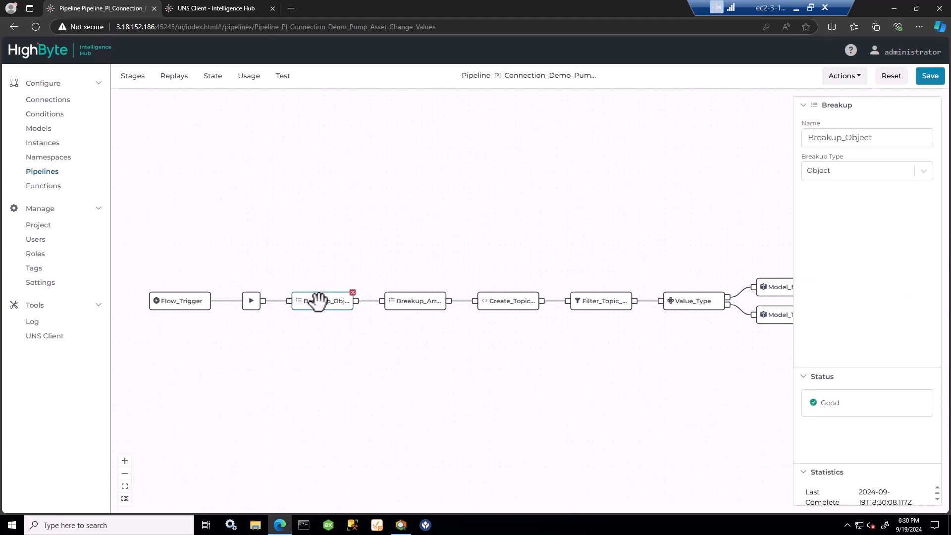
pyautogui.click(416, 300)
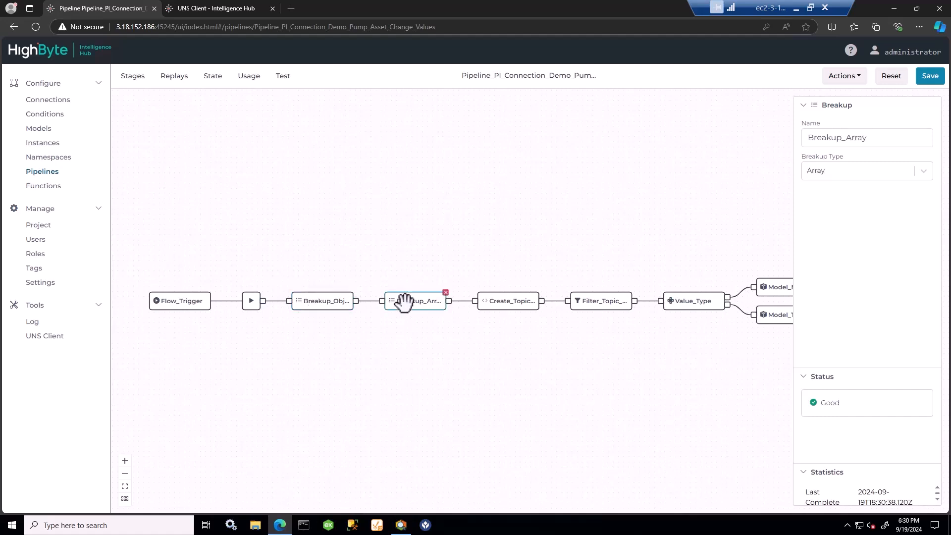
pyautogui.click(508, 300)
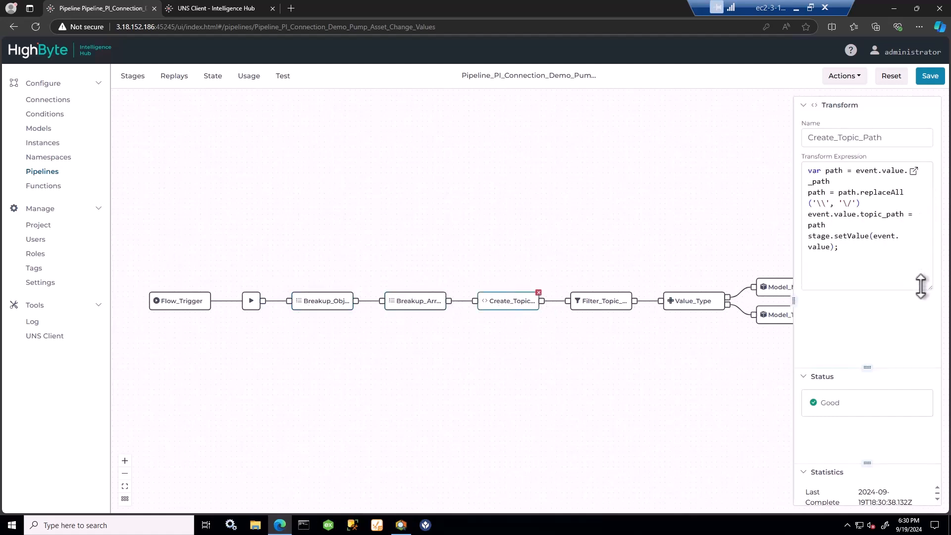
pyautogui.click(913, 171)
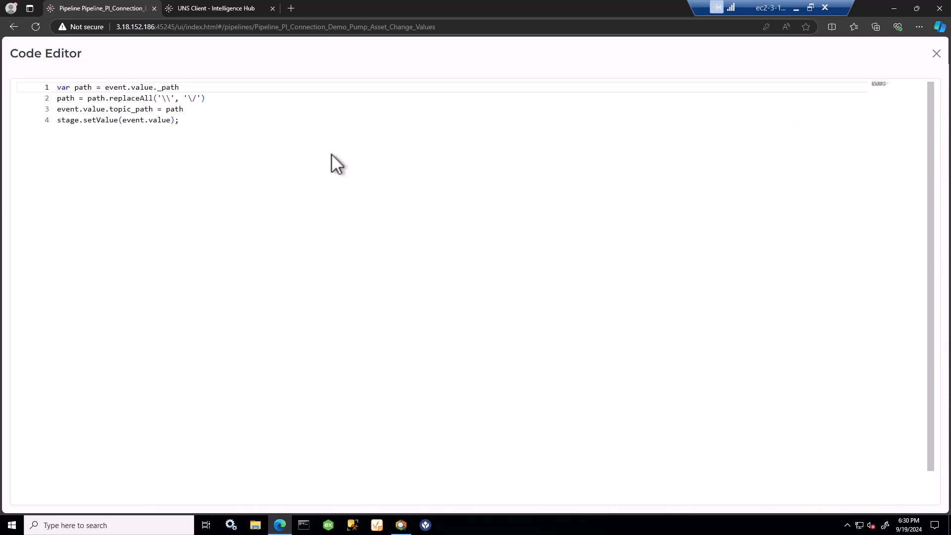
pyautogui.moveTo(209, 106)
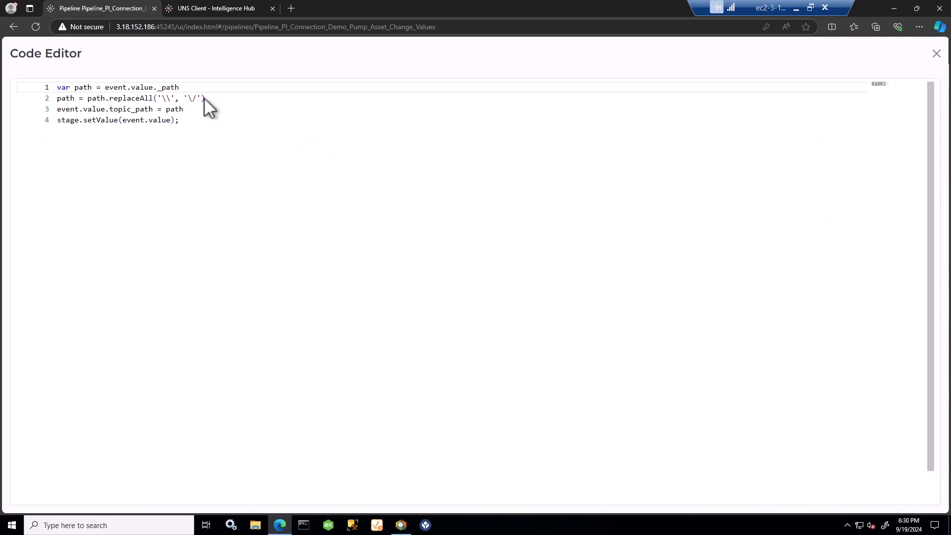
pyautogui.click(935, 54)
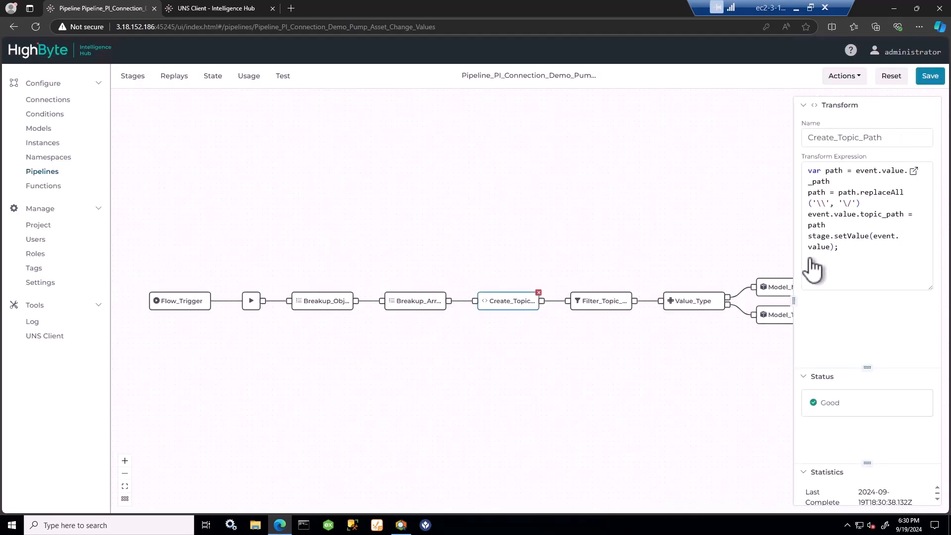
pyautogui.click(600, 300)
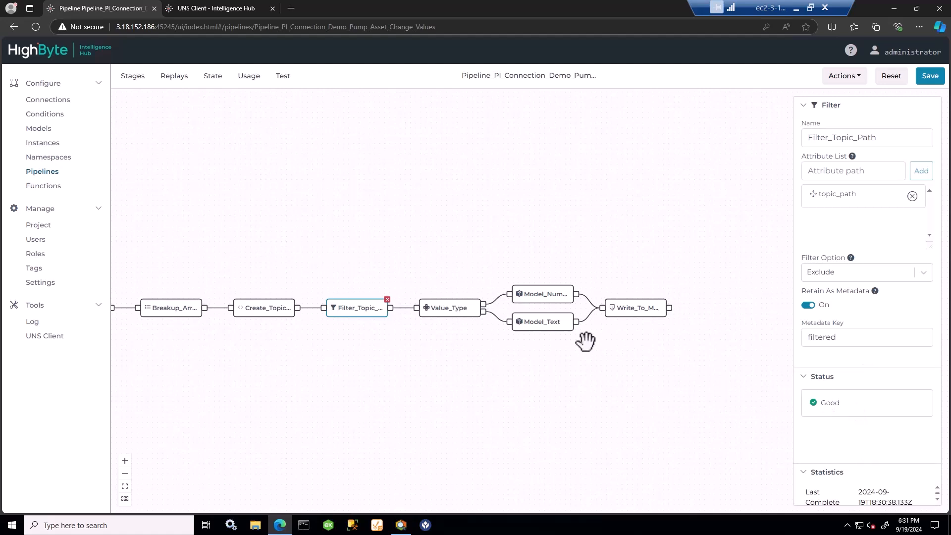
# Review the Value_Type switch cases and the Model_Number stage settings
pyautogui.click(448, 308)
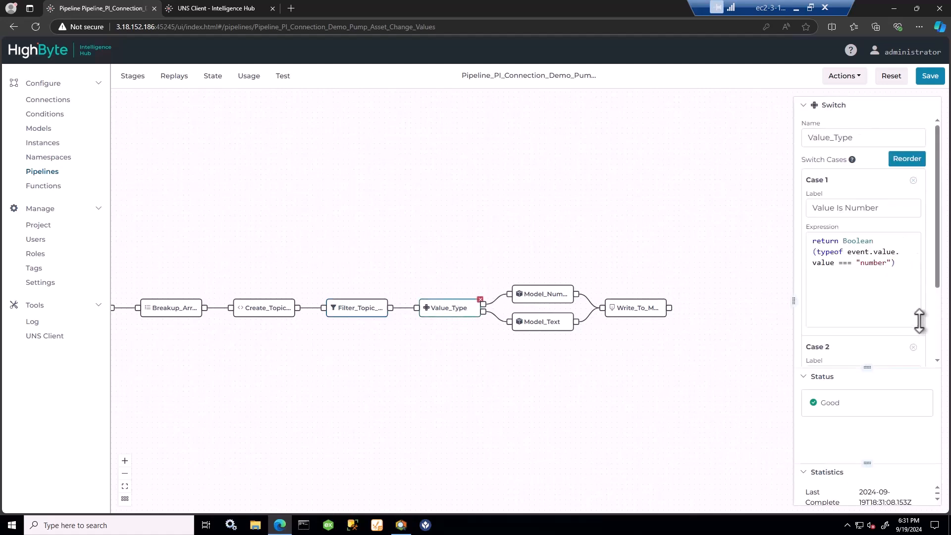
pyautogui.click(540, 295)
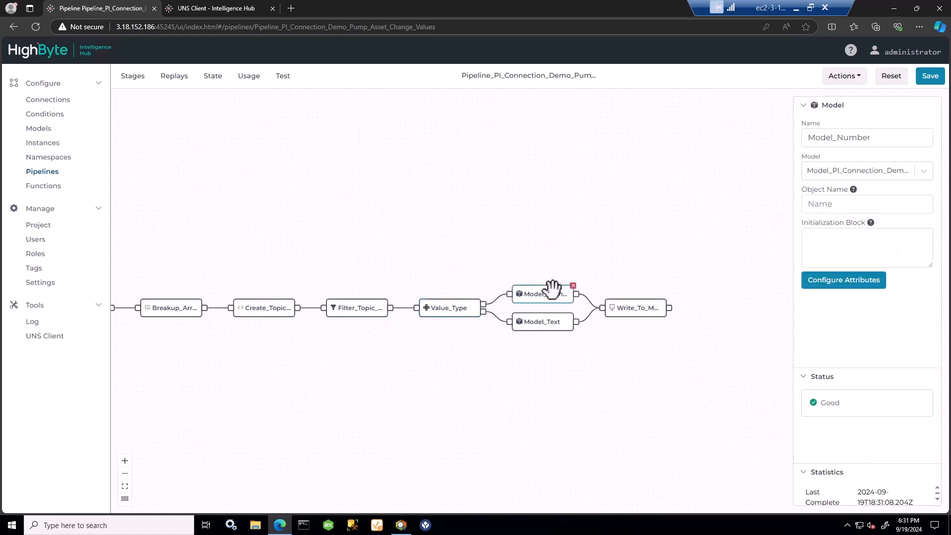
pyautogui.click(867, 170)
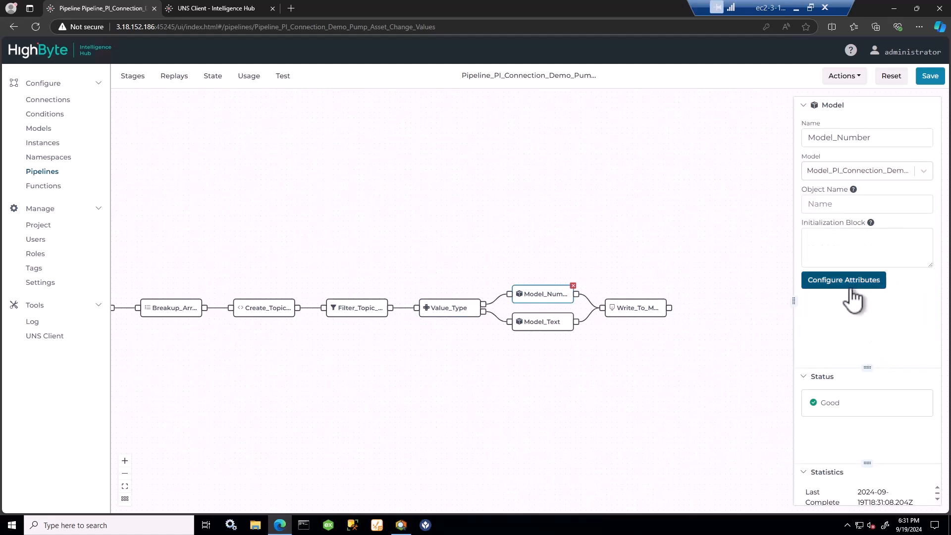
# Inspect Model_Number's Value_Number and Timestamp mappings, then view Write_To_MQTT's settings
pyautogui.click(844, 279)
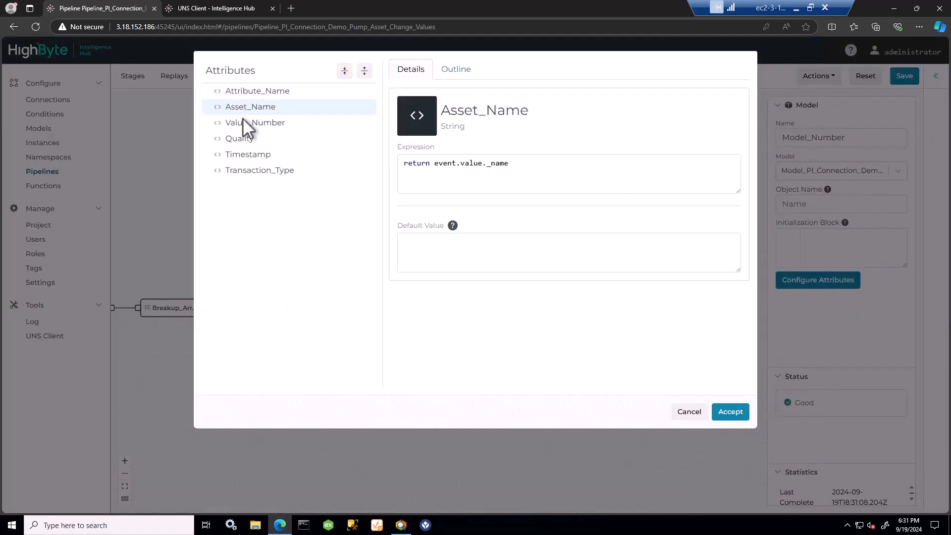
pyautogui.click(255, 122)
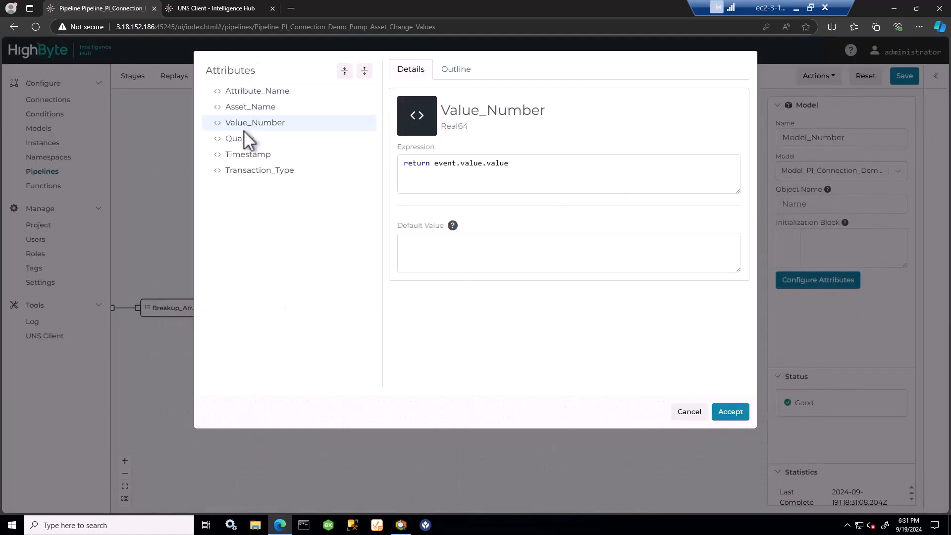
pyautogui.click(248, 154)
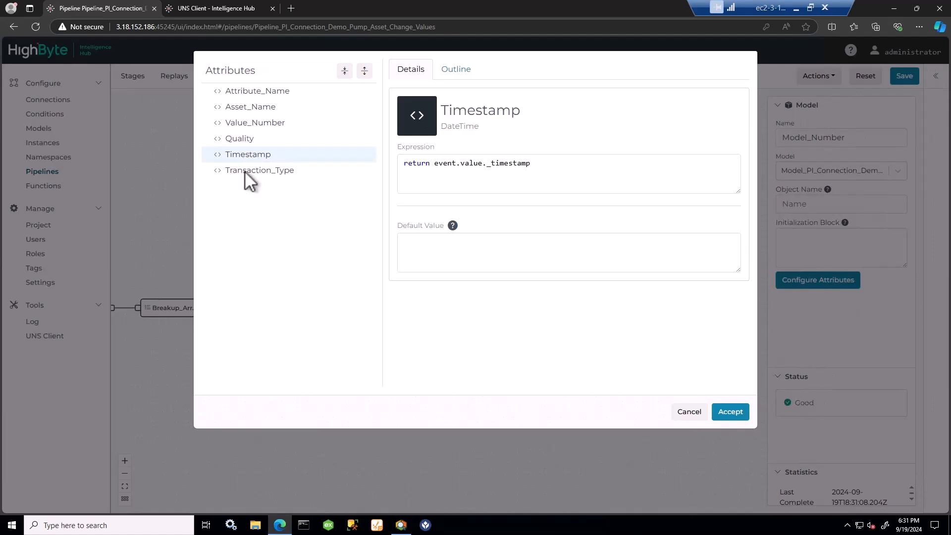
pyautogui.click(689, 411)
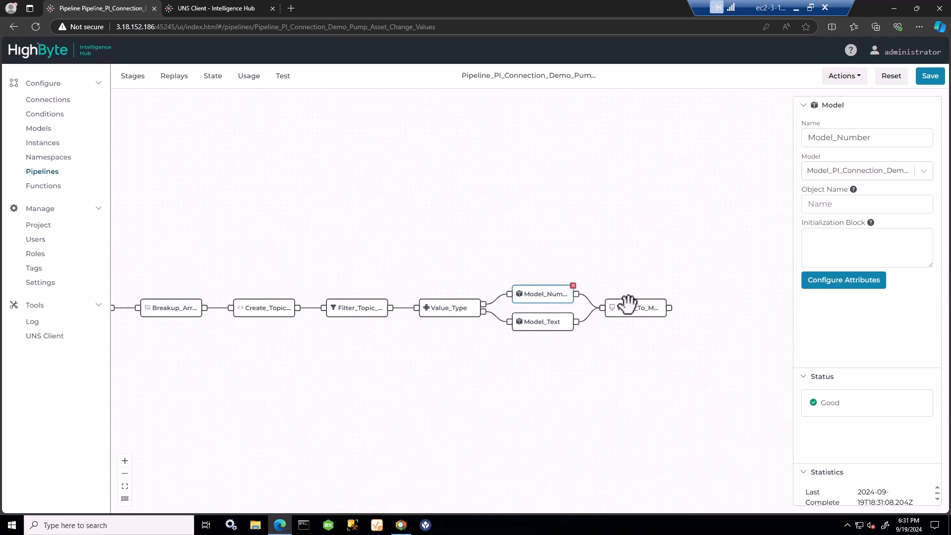
pyautogui.click(635, 308)
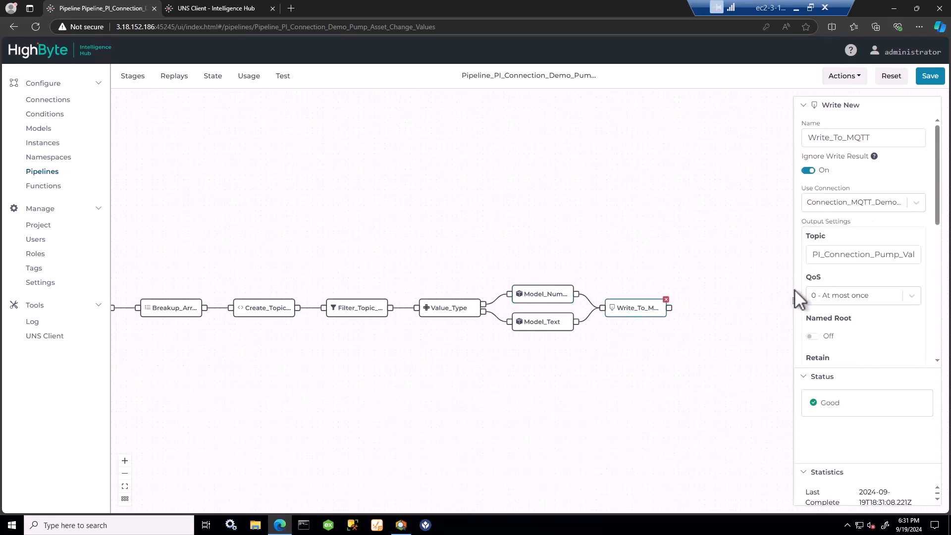
pyautogui.click(212, 8)
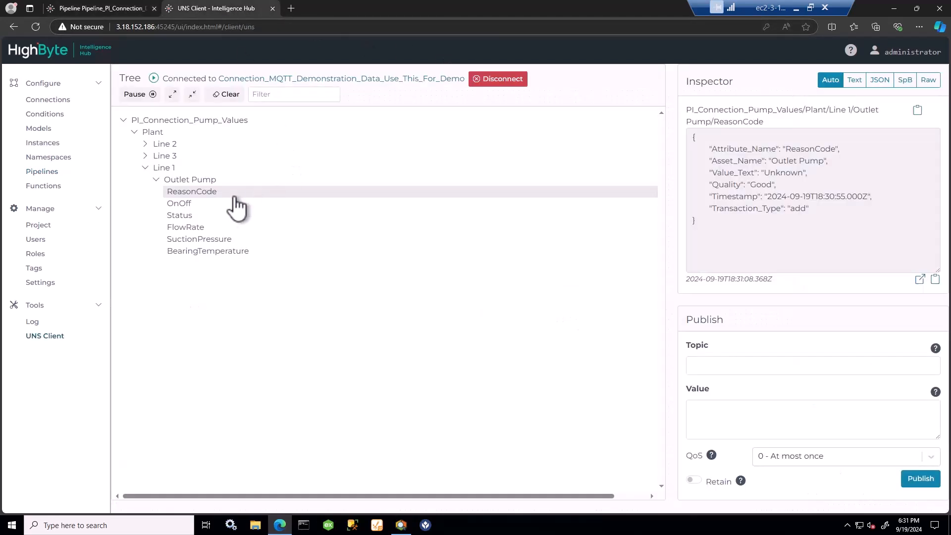
pyautogui.click(199, 238)
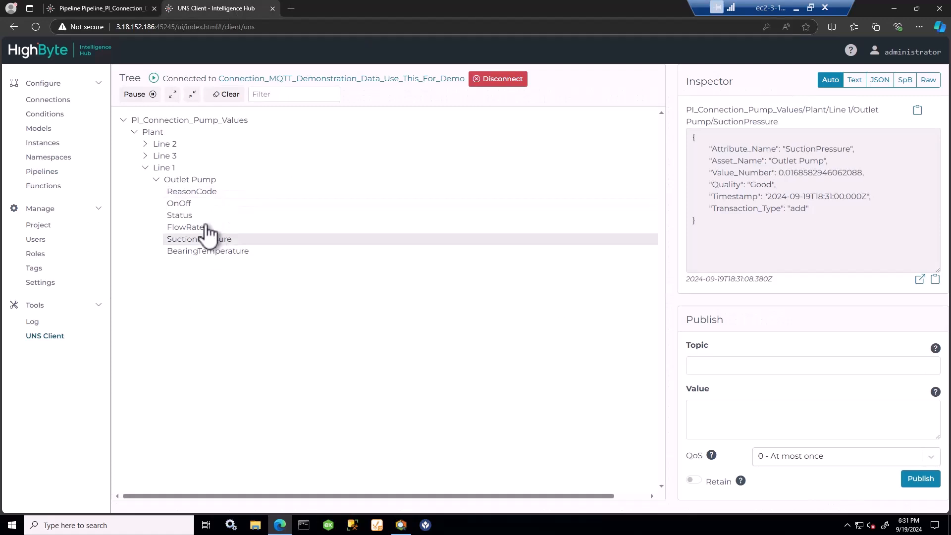
pyautogui.click(185, 227)
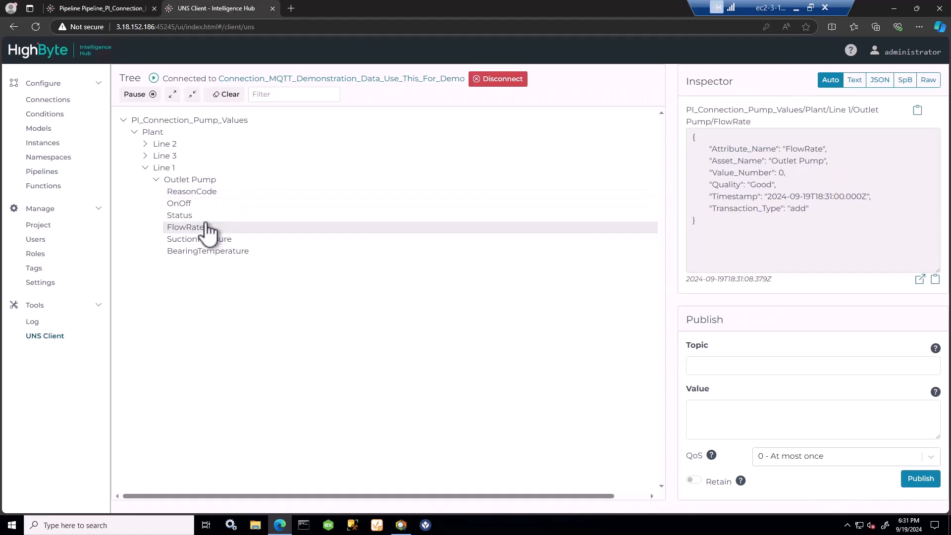
pyautogui.click(97, 8)
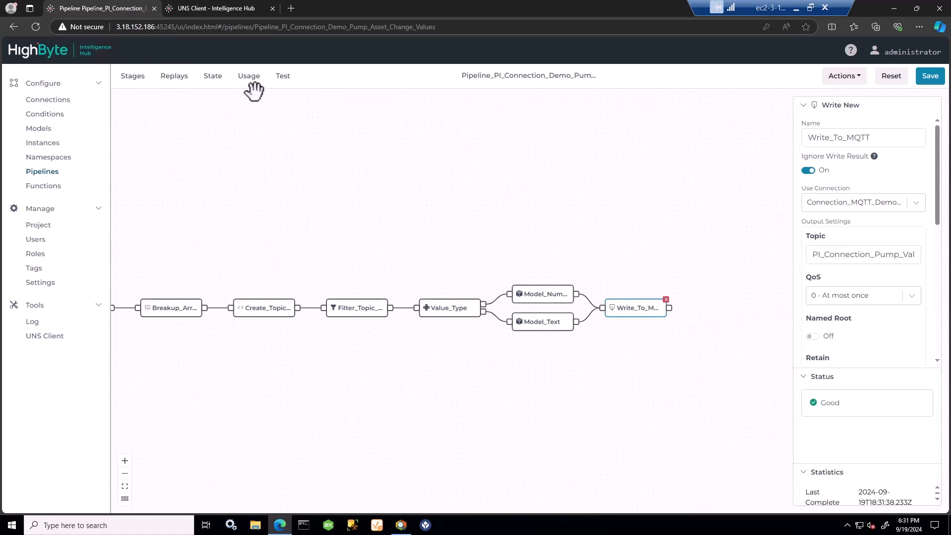
# Add an I/O Write stage and browse output connections like the AWS S3 demo, leaving it unset
pyautogui.click(132, 75)
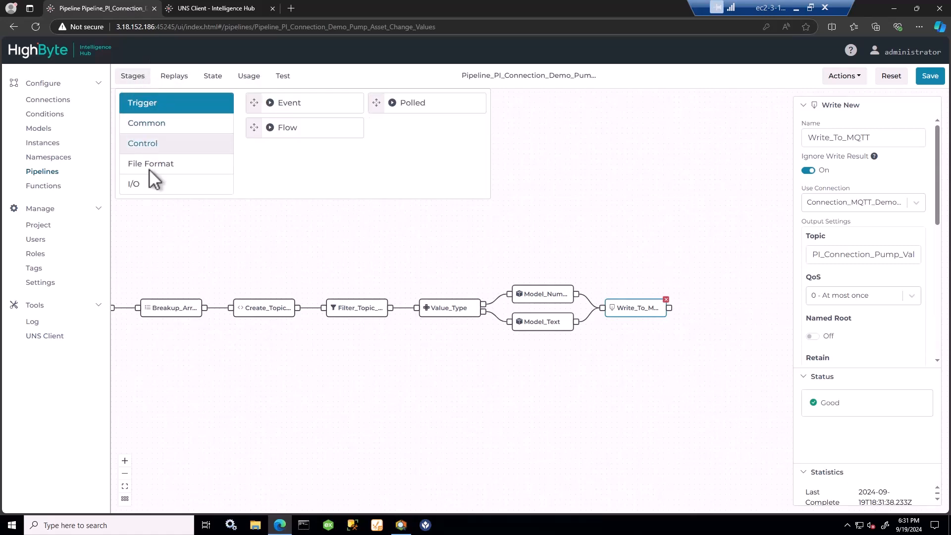
pyautogui.click(143, 183)
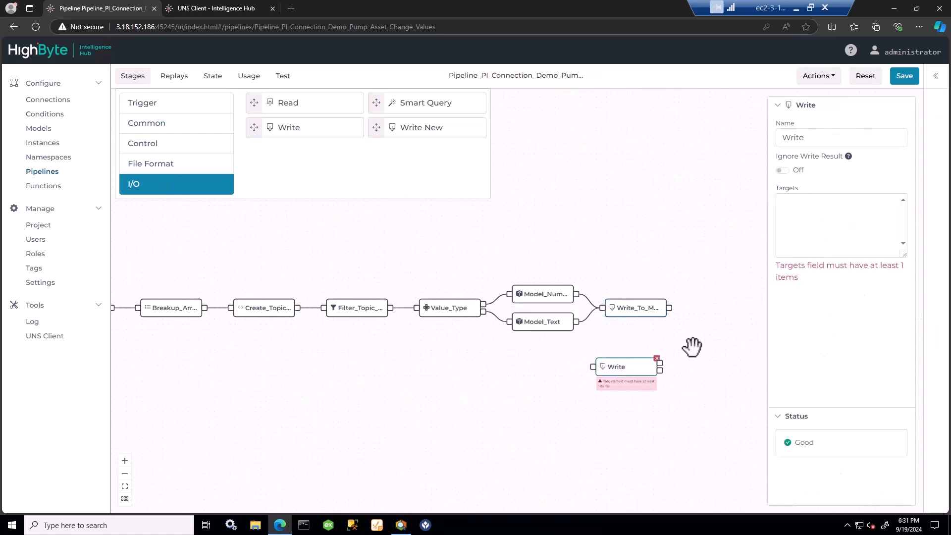
pyautogui.moveTo(827, 191)
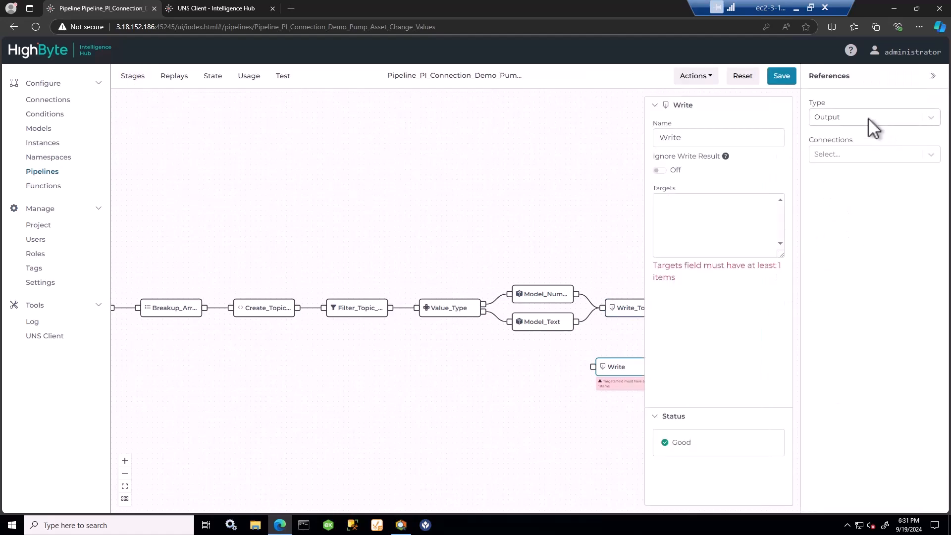
pyautogui.click(870, 154)
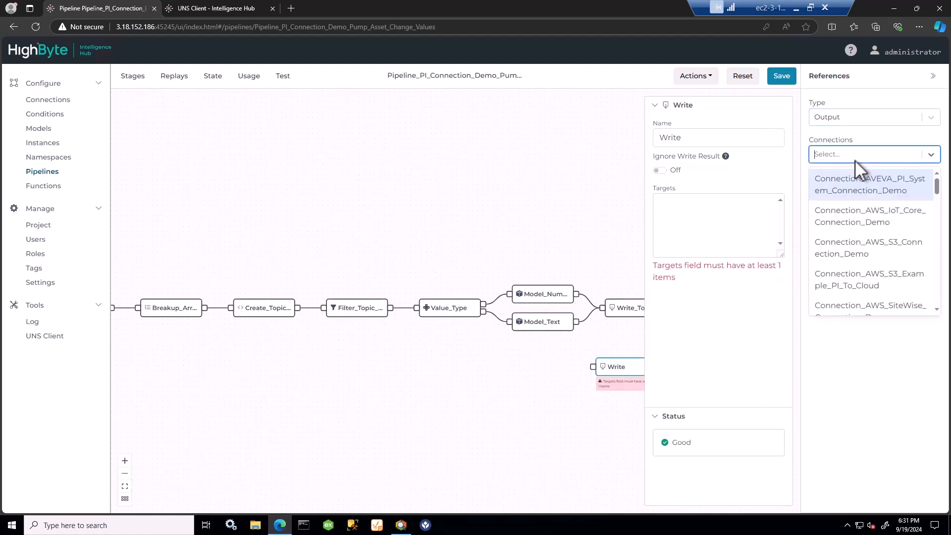
pyautogui.moveTo(869, 247)
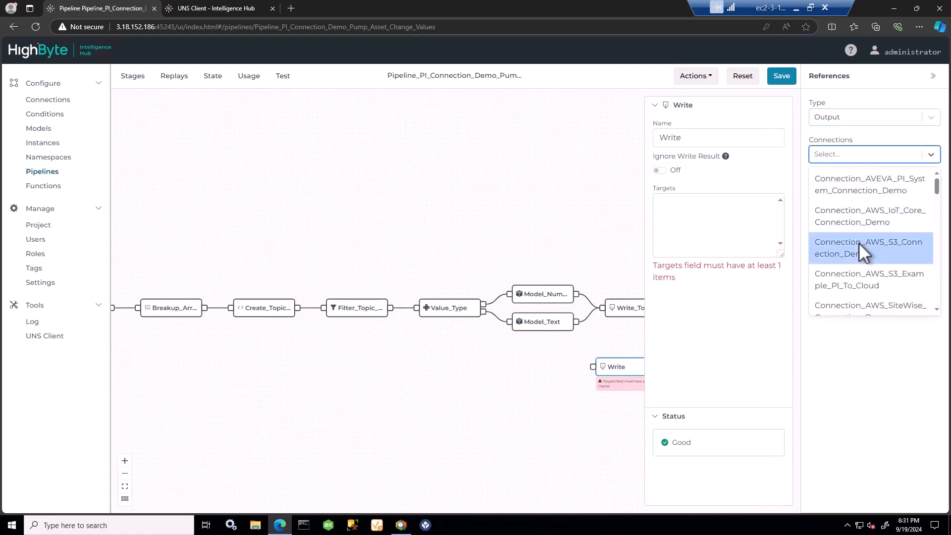
pyautogui.click(869, 247)
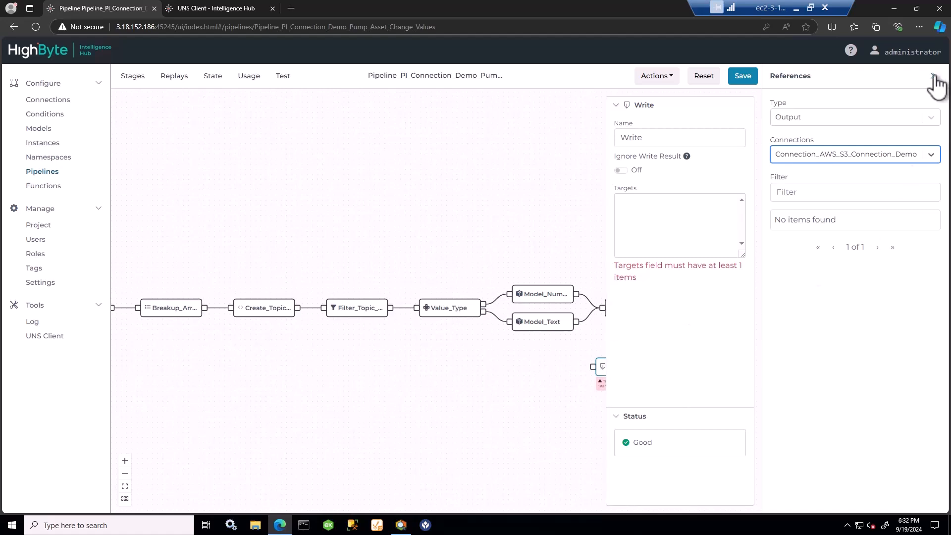
pyautogui.click(935, 75)
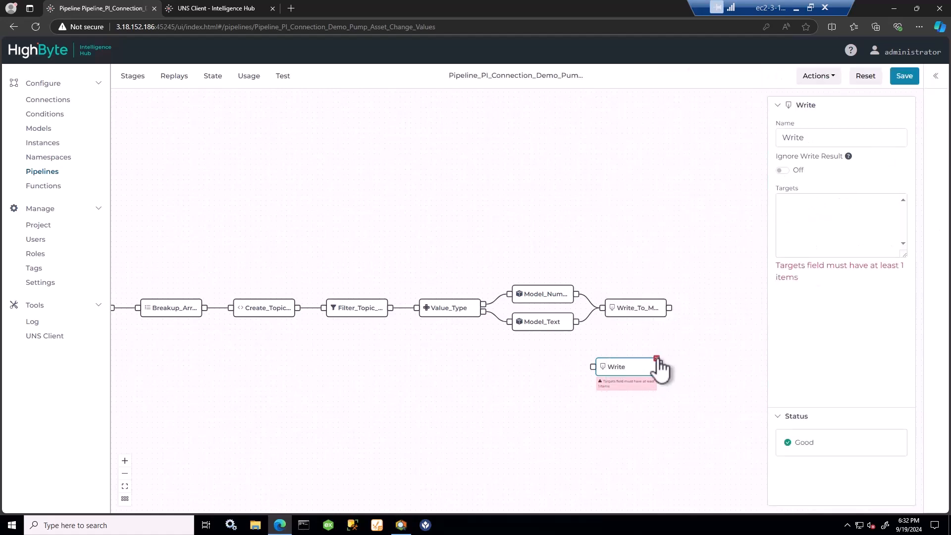
# Delete the unconfigured Write stage and show the AVEVA PI models list
pyautogui.click(655, 357)
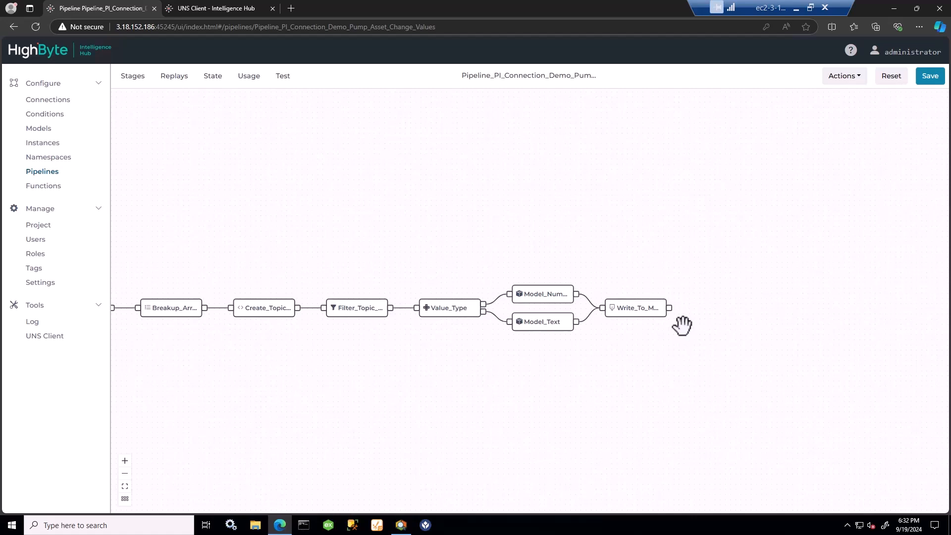
pyautogui.moveTo(870, 82)
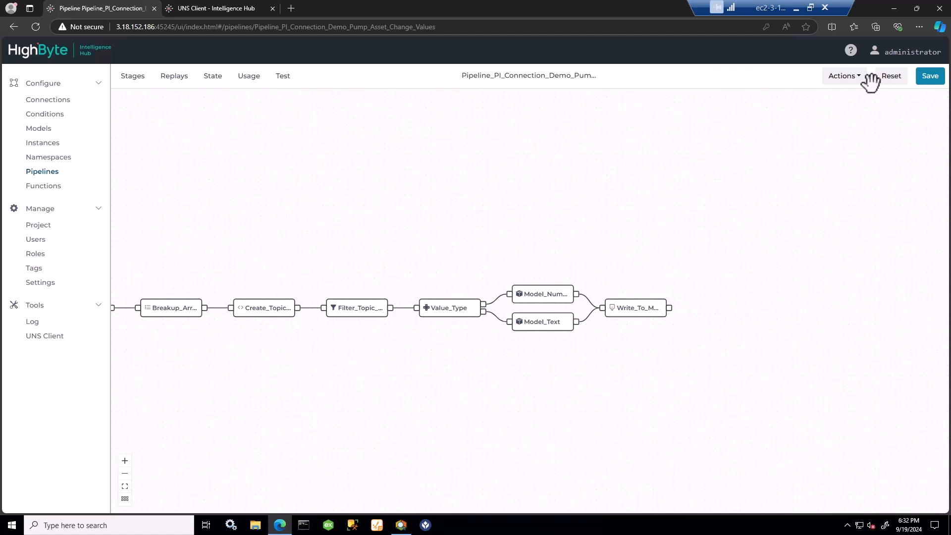
pyautogui.moveTo(578, 209)
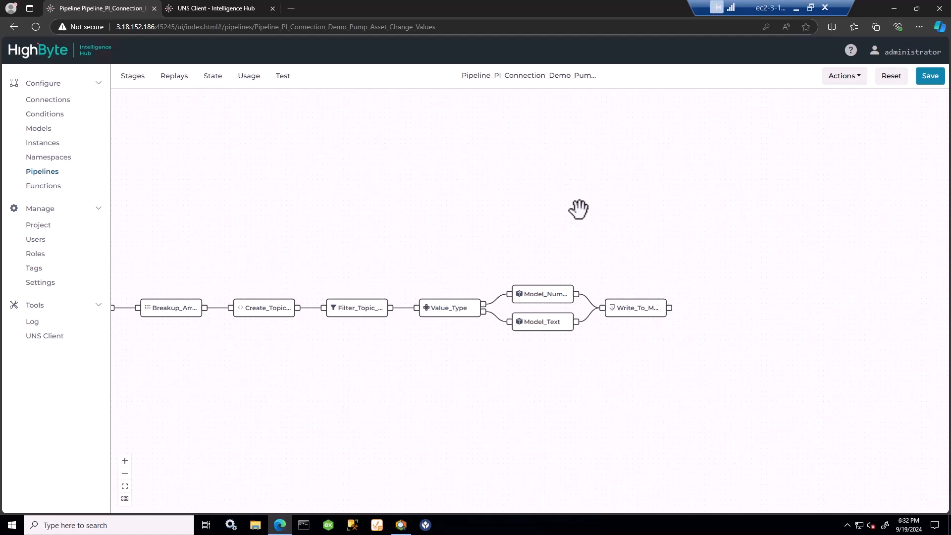
pyautogui.moveTo(598, 216)
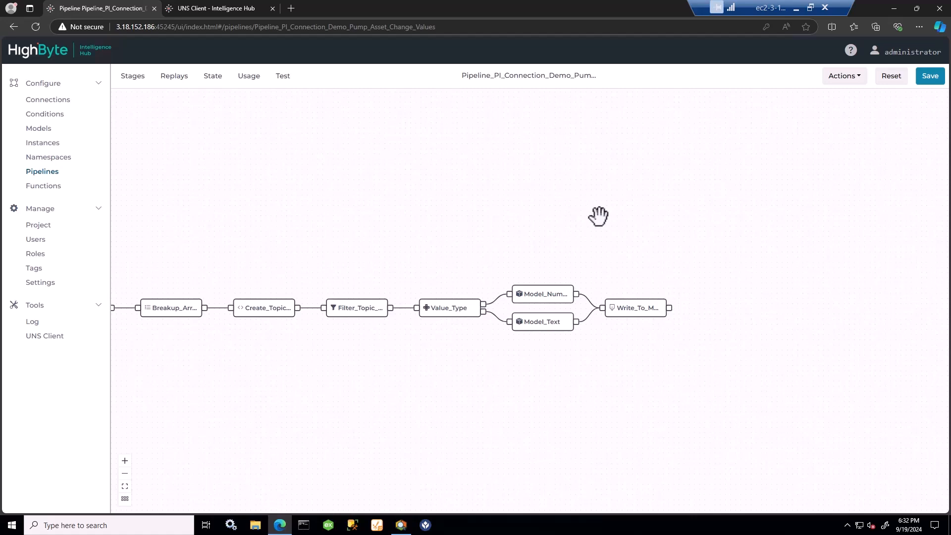
pyautogui.moveTo(579, 226)
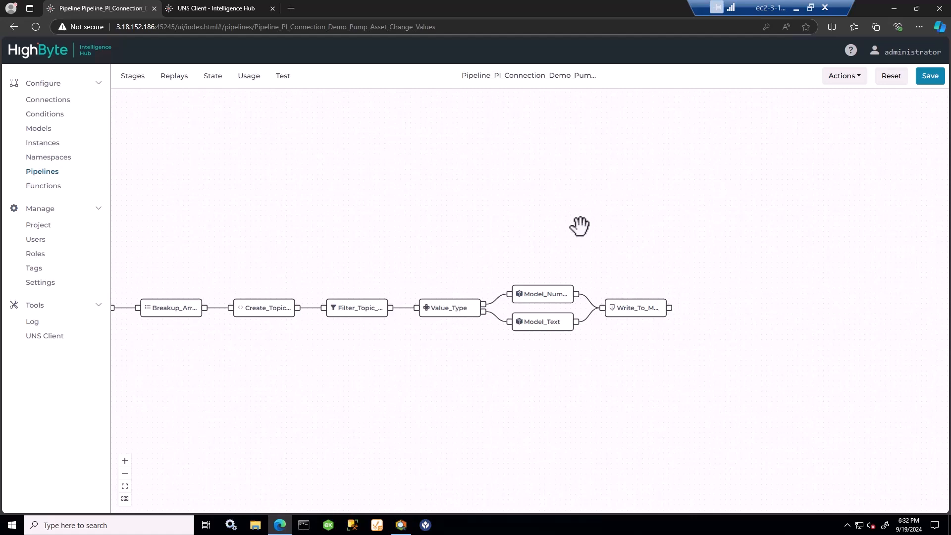
pyautogui.click(38, 128)
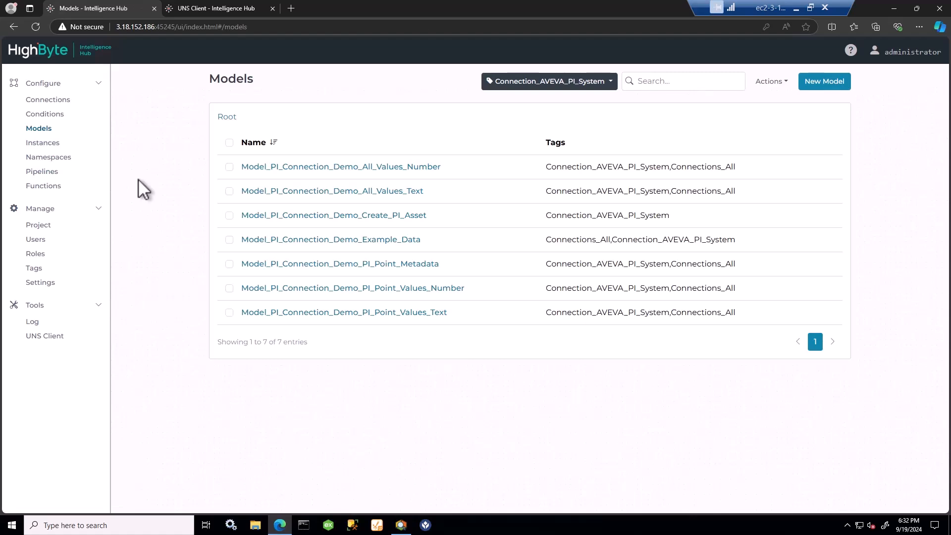
pyautogui.moveTo(314, 249)
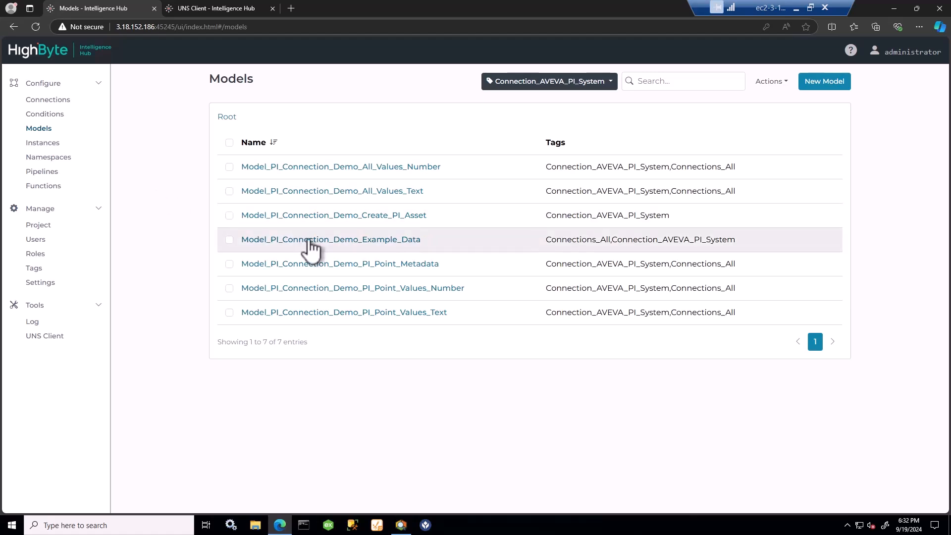
# Open Model_PI_Connection_Demo_Example_Data and follow its usage to Instance_PI_Connection_Demo_Example_Data
pyautogui.click(330, 239)
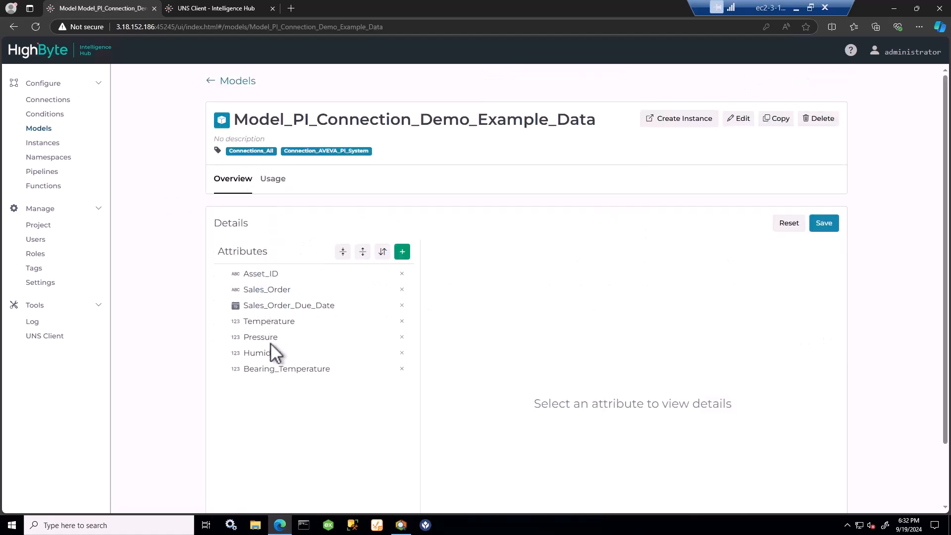
pyautogui.moveTo(262, 376)
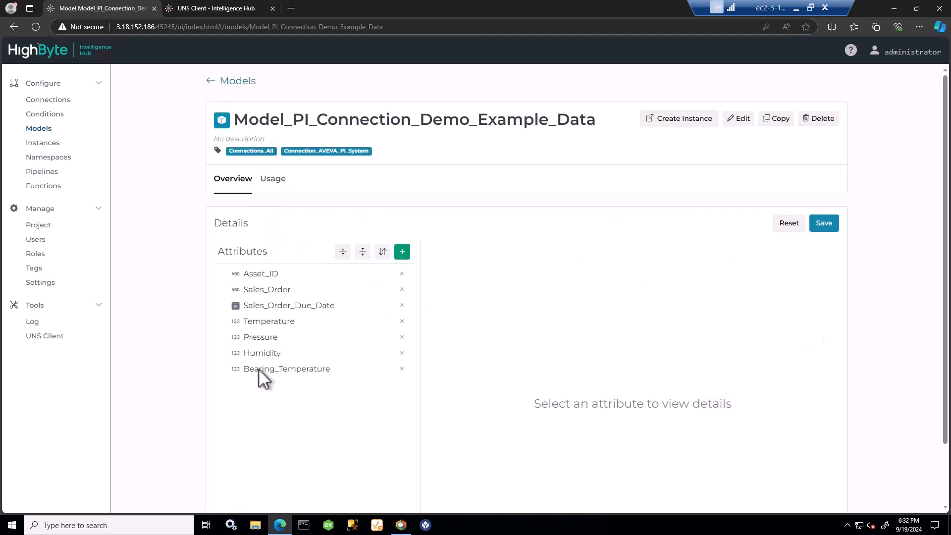
pyautogui.click(277, 178)
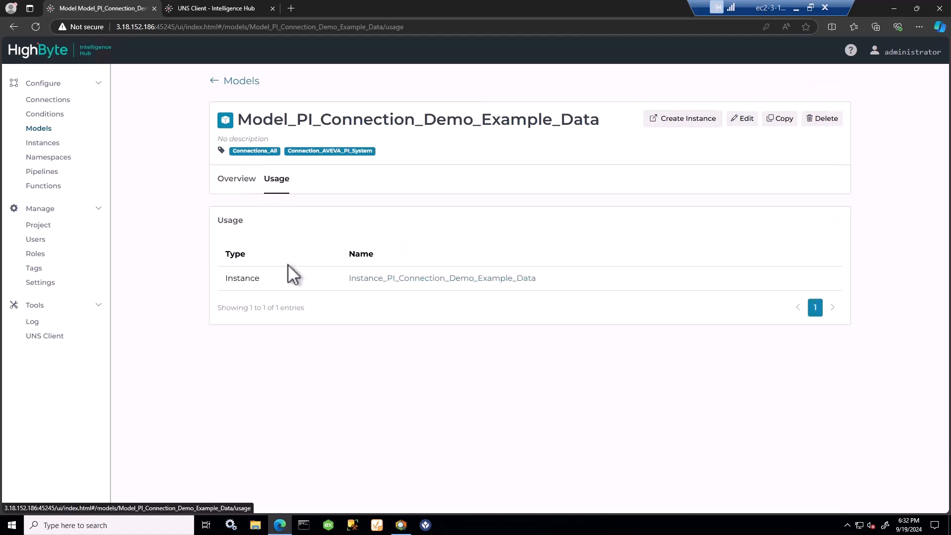
pyautogui.click(441, 278)
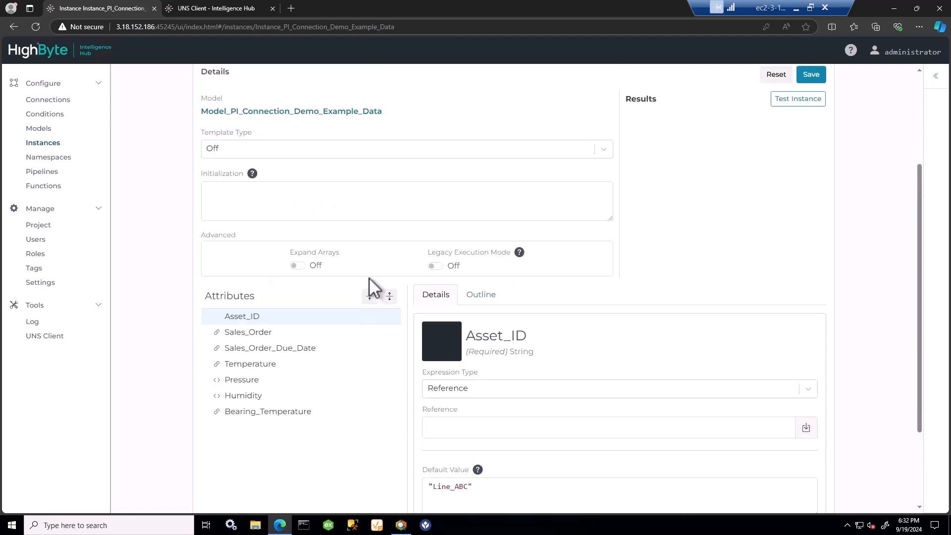
# Browse Connection_SQLite_Connection_Demo's Last_10 input fields as references for Sales_Order
pyautogui.click(249, 332)
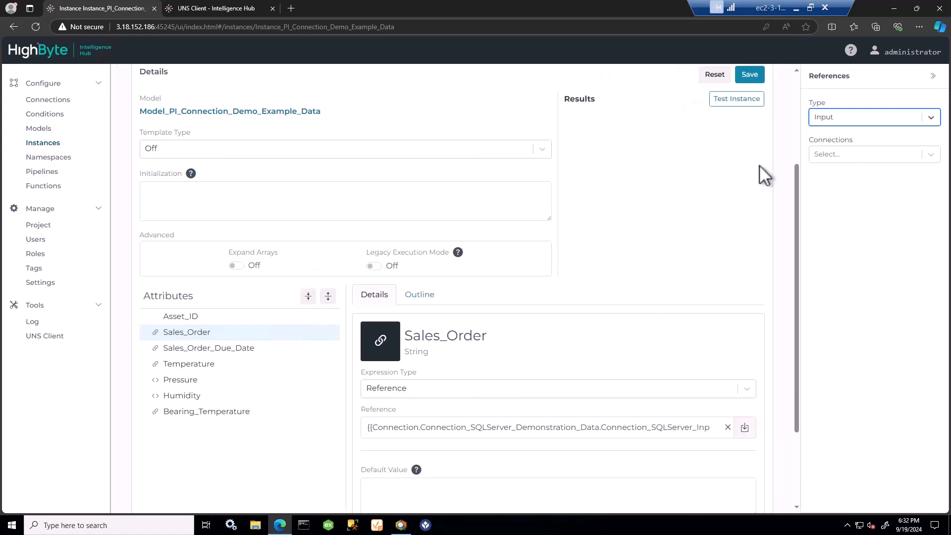
pyautogui.click(870, 154)
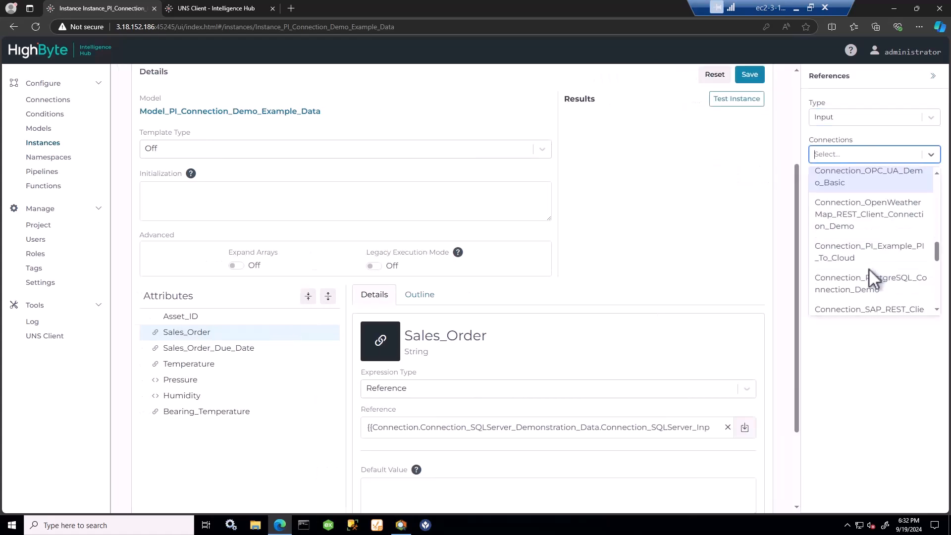
pyautogui.scroll(-3)
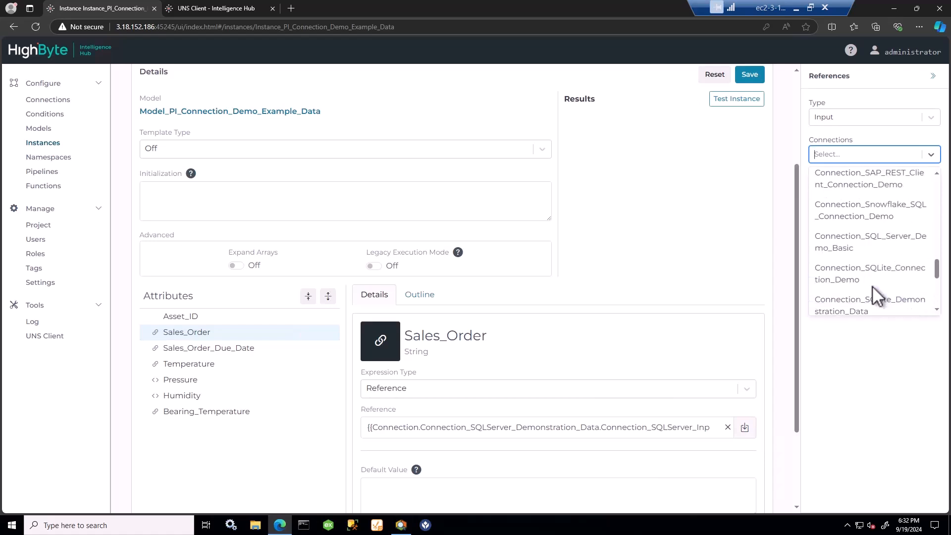
pyautogui.moveTo(870, 273)
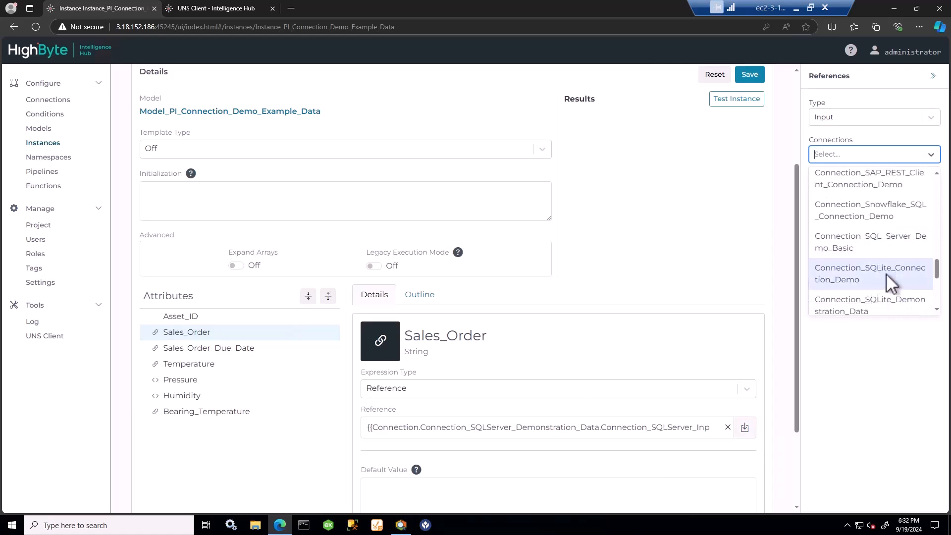
pyautogui.click(870, 273)
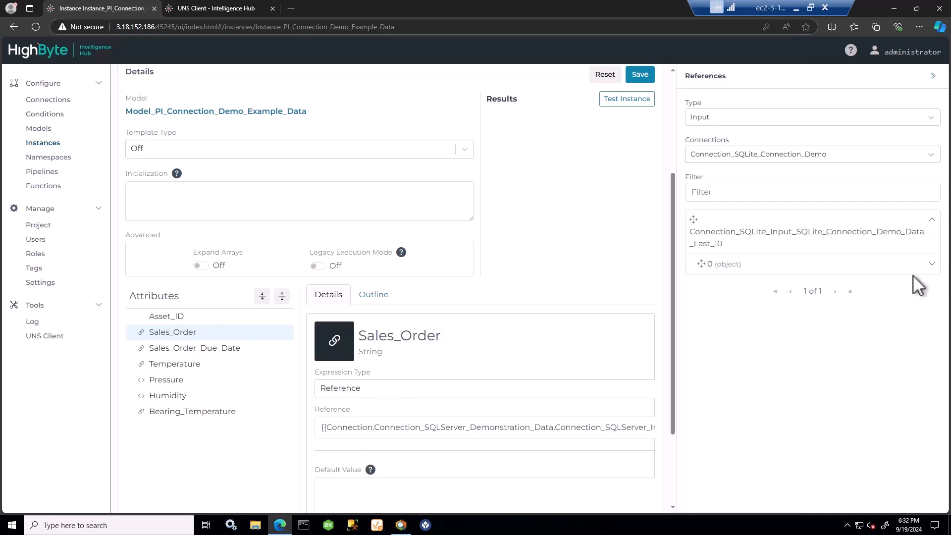
pyautogui.click(722, 264)
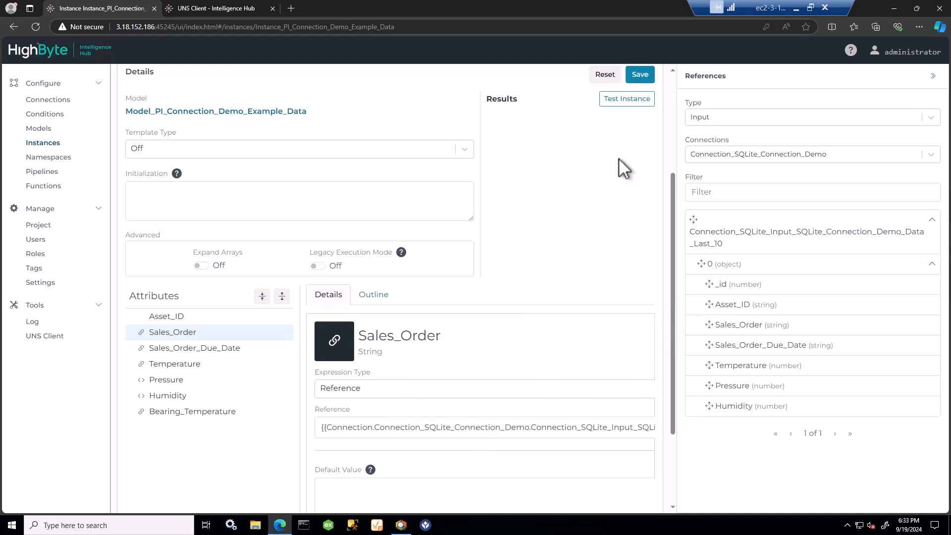
# Reselect the Sales_Order attribute and run a test read of the instance
pyautogui.click(172, 332)
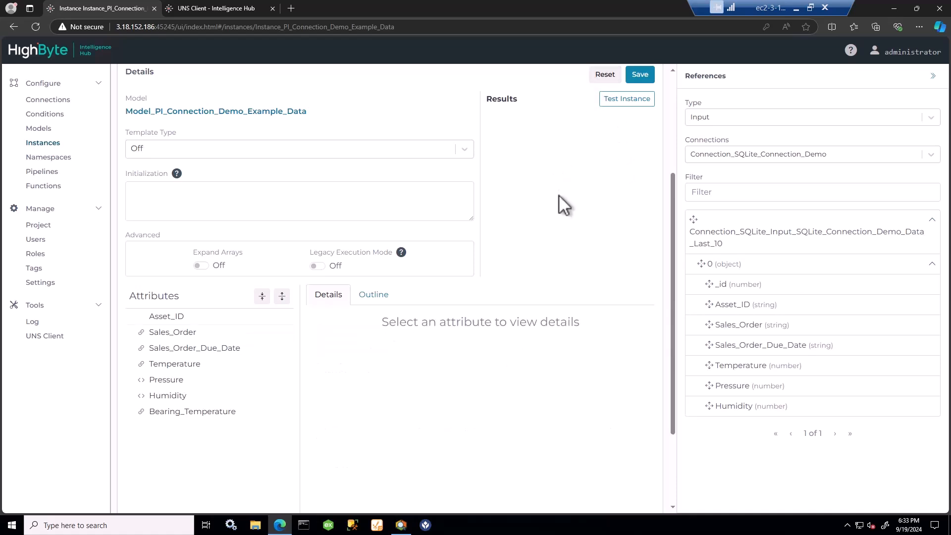
pyautogui.click(173, 331)
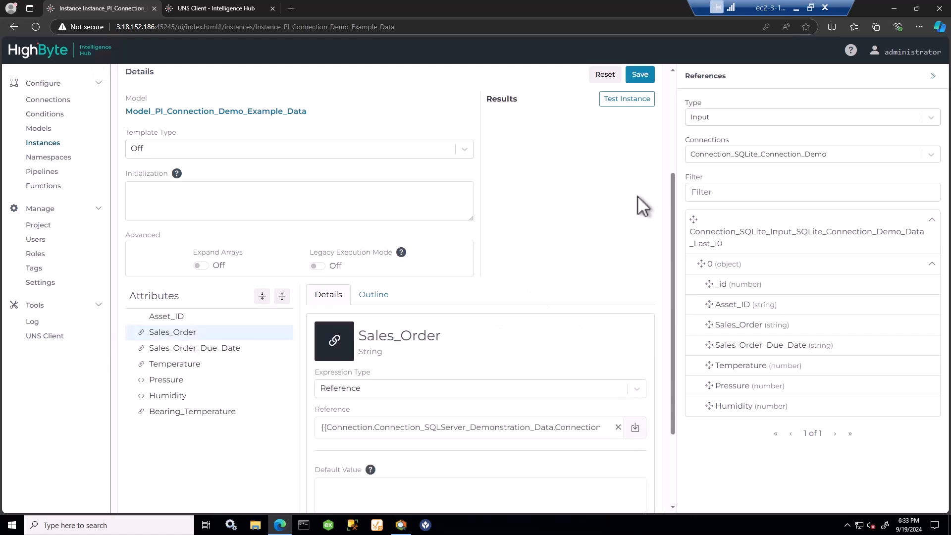
pyautogui.click(626, 98)
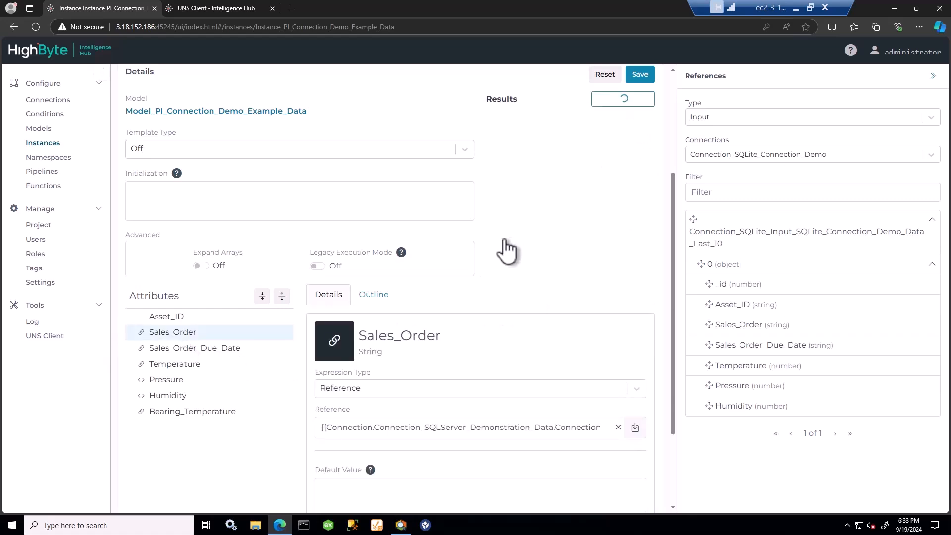
pyautogui.moveTo(543, 240)
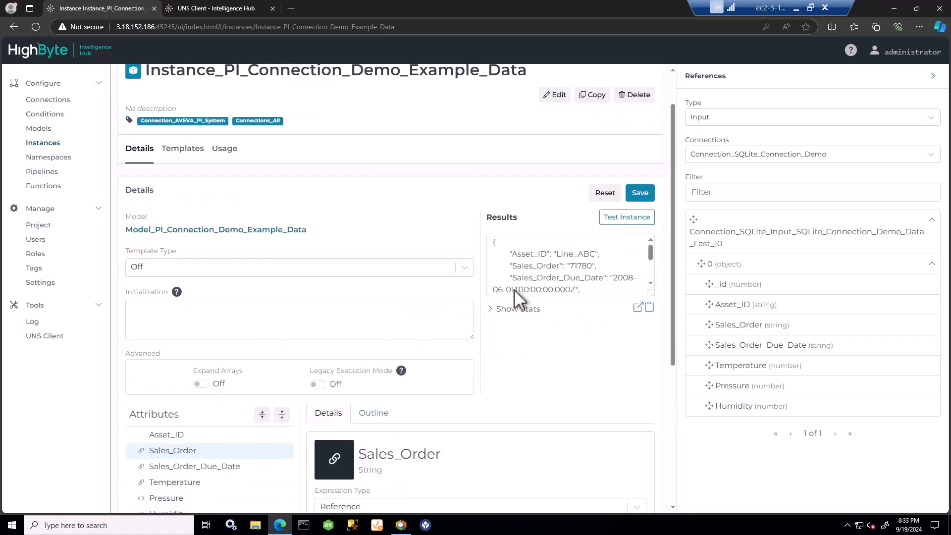
# Show test stats and enlarged results, then view Bearing_Temperature's AVEVA PI reference
pyautogui.click(514, 308)
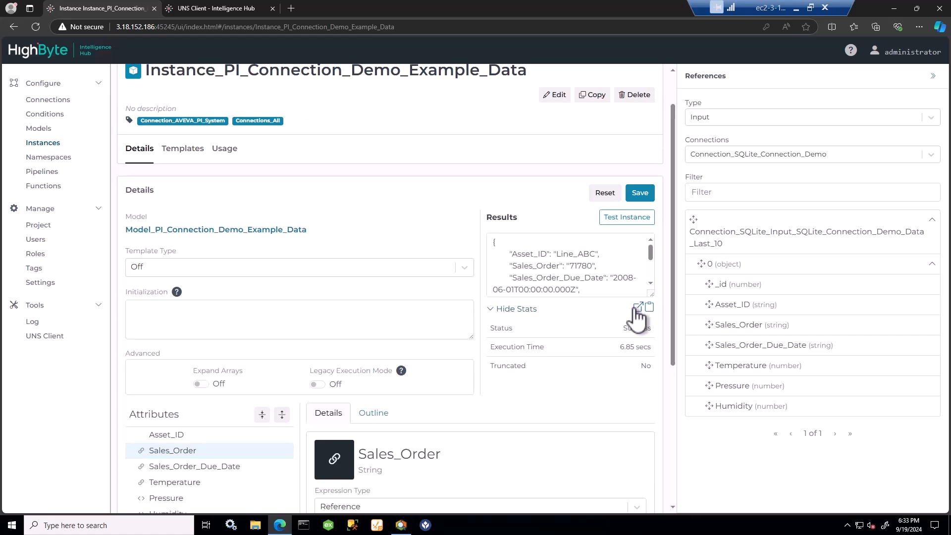
pyautogui.click(638, 307)
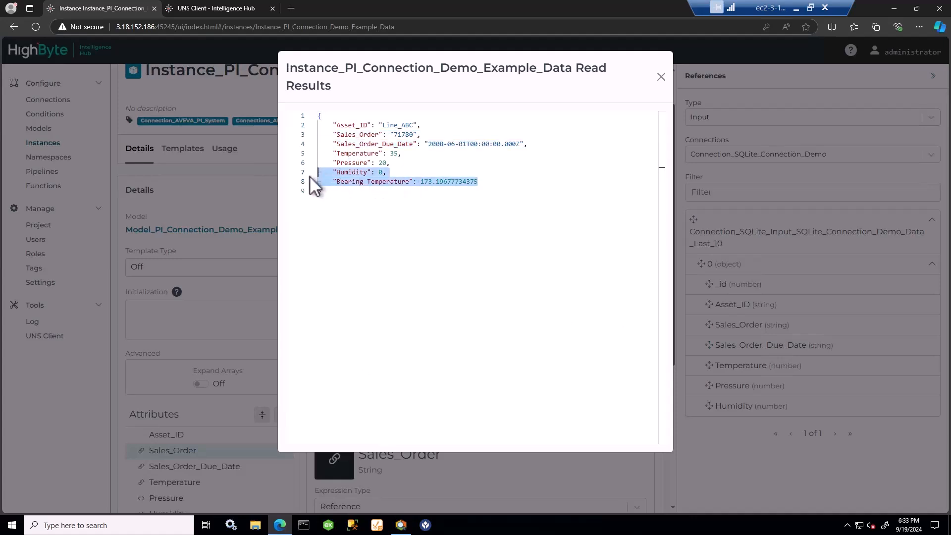
pyautogui.click(660, 76)
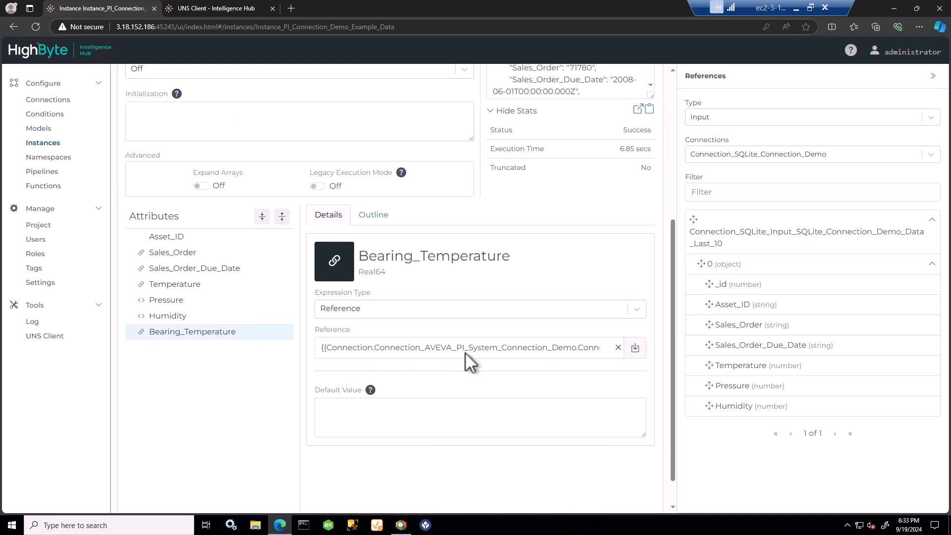
# Review Humidity and Temperature, browse KEPServerEX inputs, then save and retest the instance
pyautogui.click(167, 315)
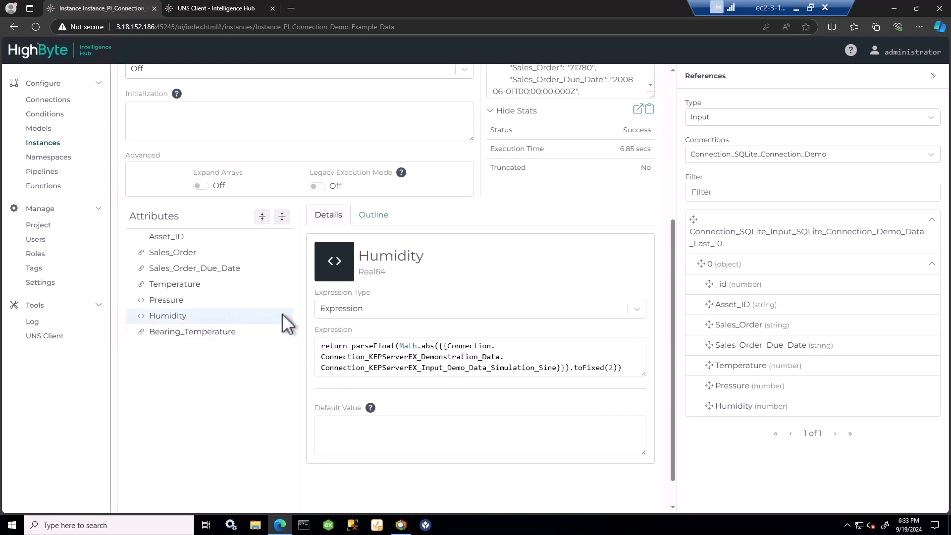
pyautogui.click(174, 283)
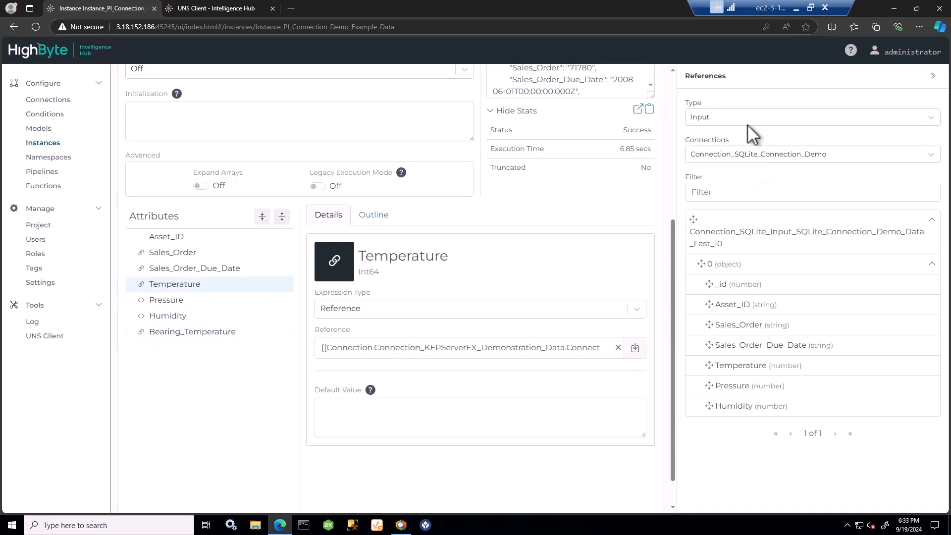
pyautogui.click(808, 154)
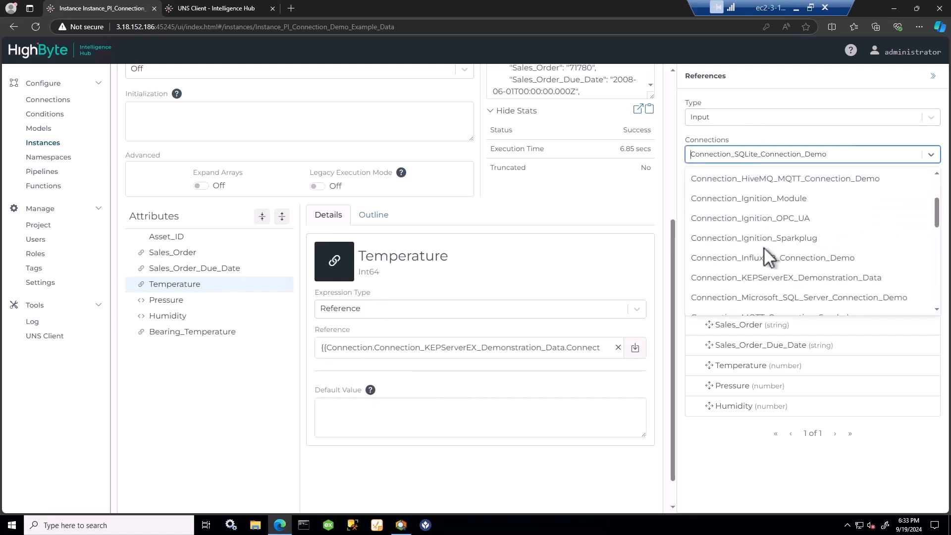
pyautogui.click(798, 277)
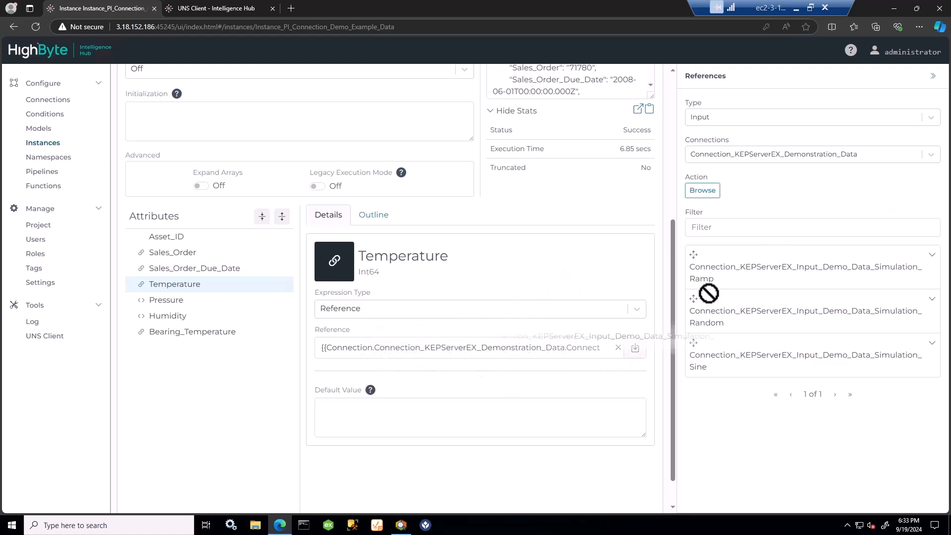
pyautogui.click(618, 347)
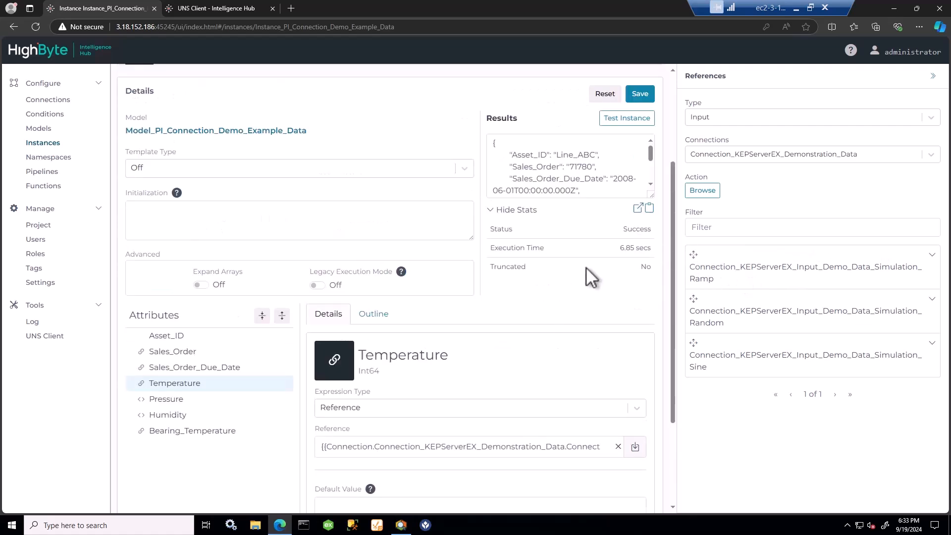
pyautogui.click(626, 118)
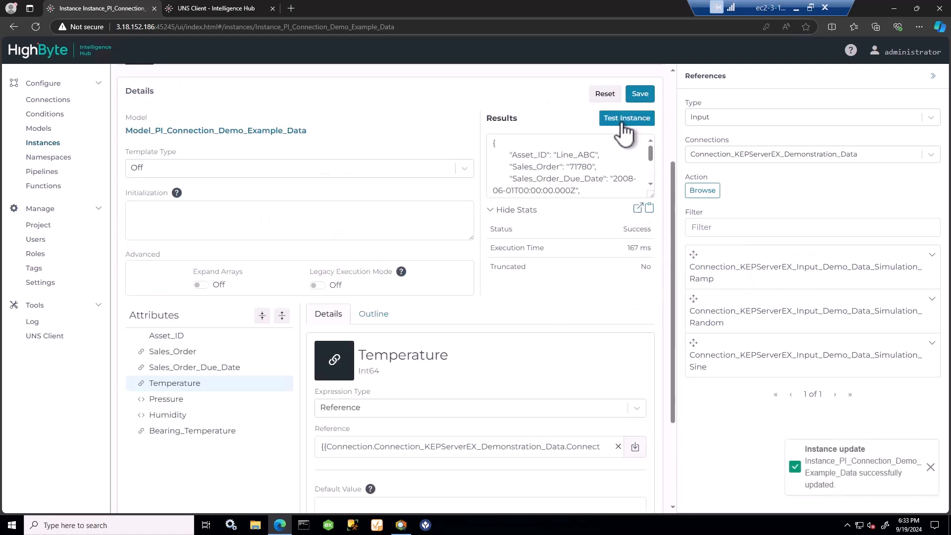
pyautogui.click(637, 208)
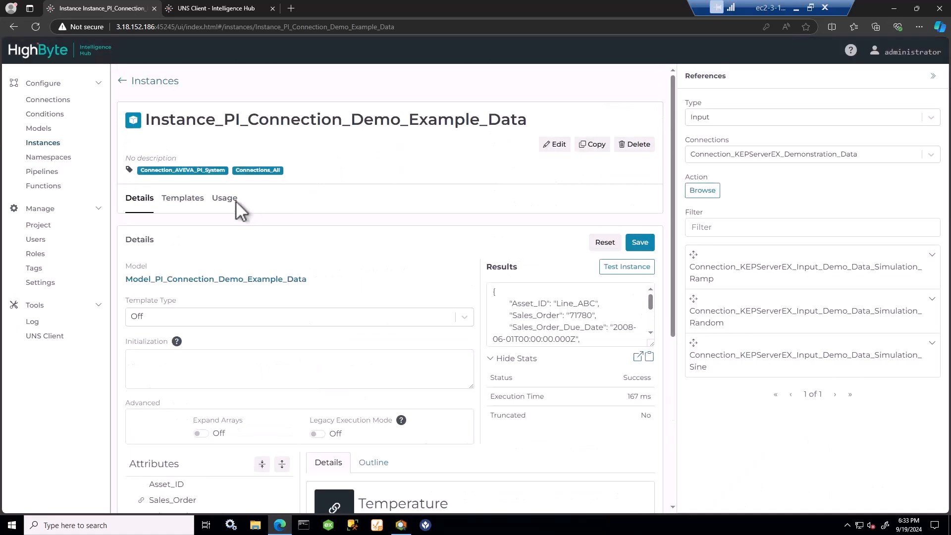
# Enable and save the pipeline's Flow_Trigger, then check the Line_ABC payload in UNS Client
pyautogui.click(223, 198)
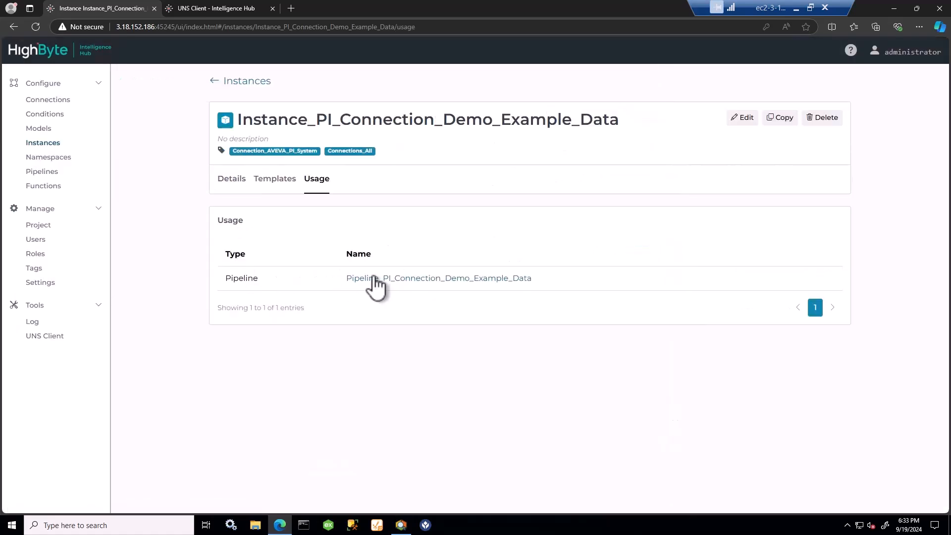
pyautogui.click(438, 278)
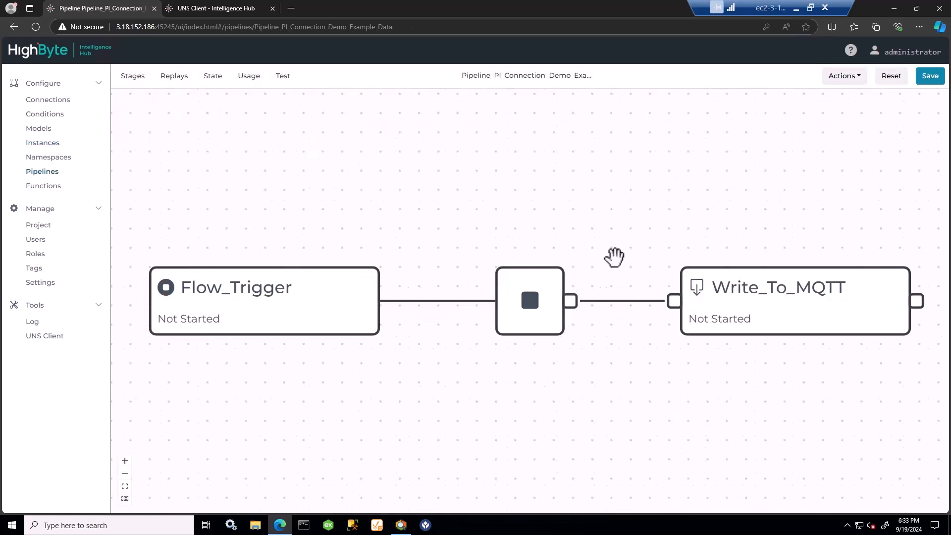
pyautogui.click(264, 300)
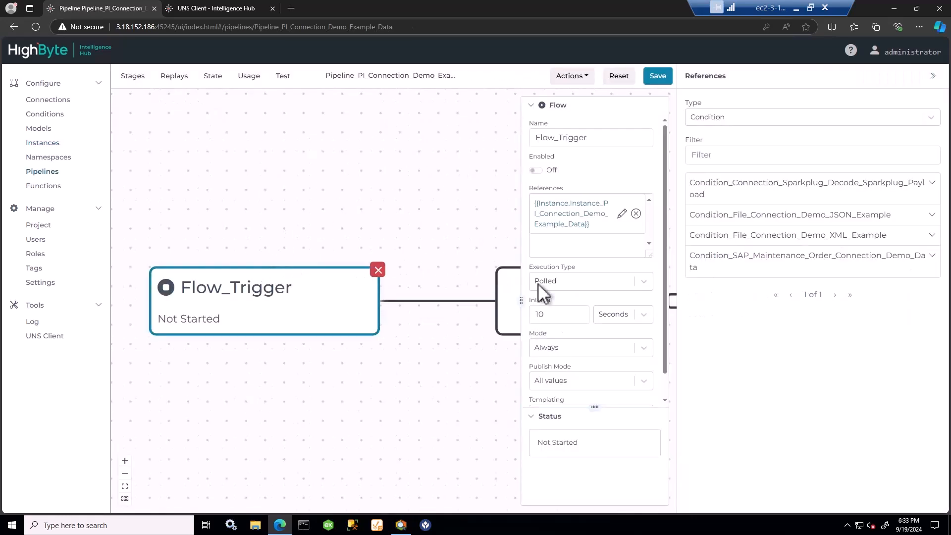
pyautogui.click(536, 170)
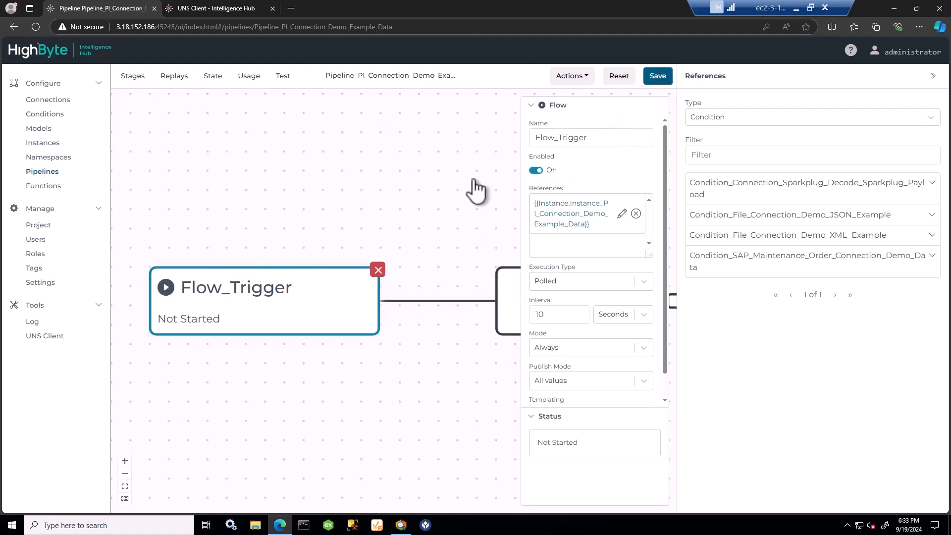
pyautogui.click(657, 76)
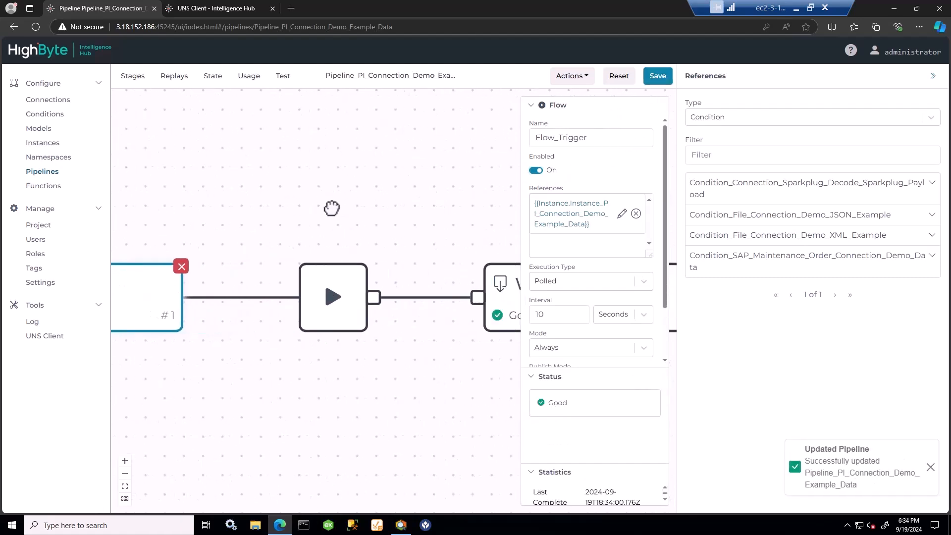
pyautogui.click(211, 8)
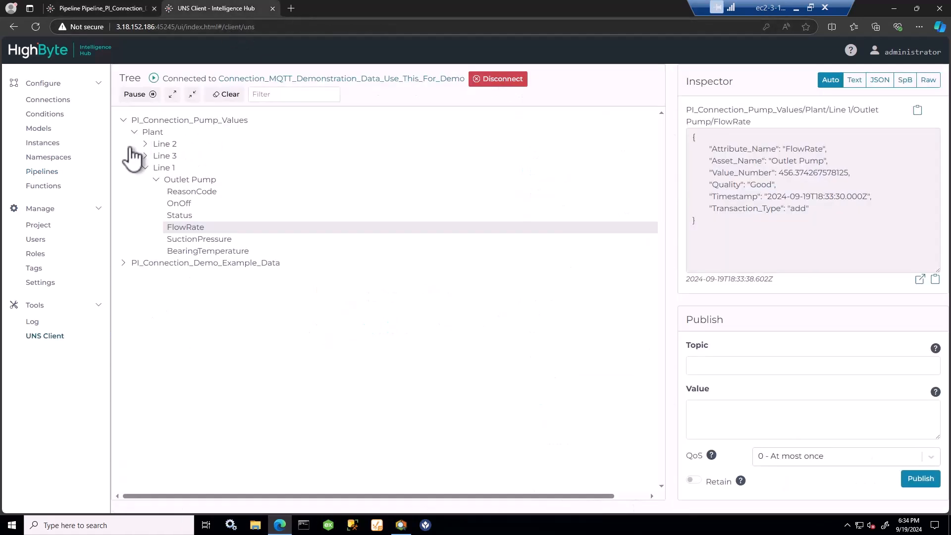
pyautogui.click(124, 263)
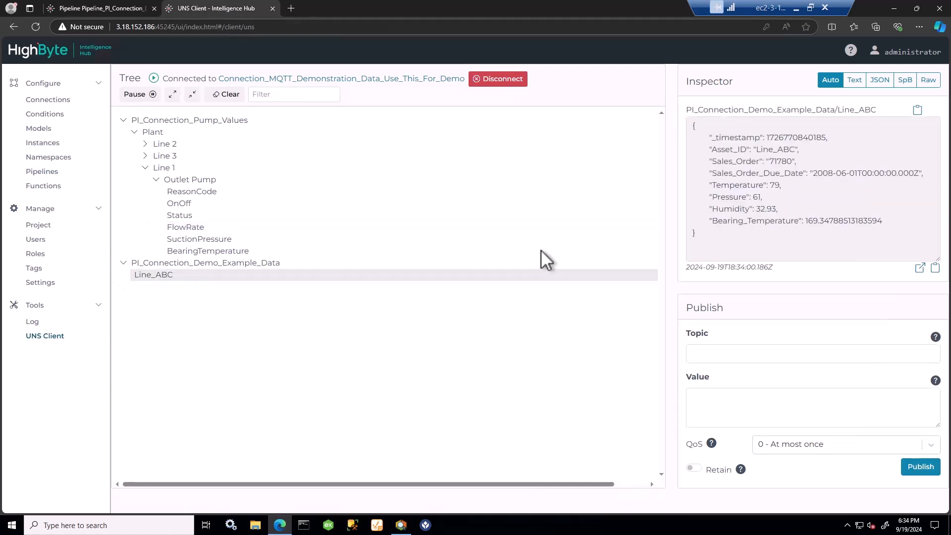
pyautogui.moveTo(879, 230)
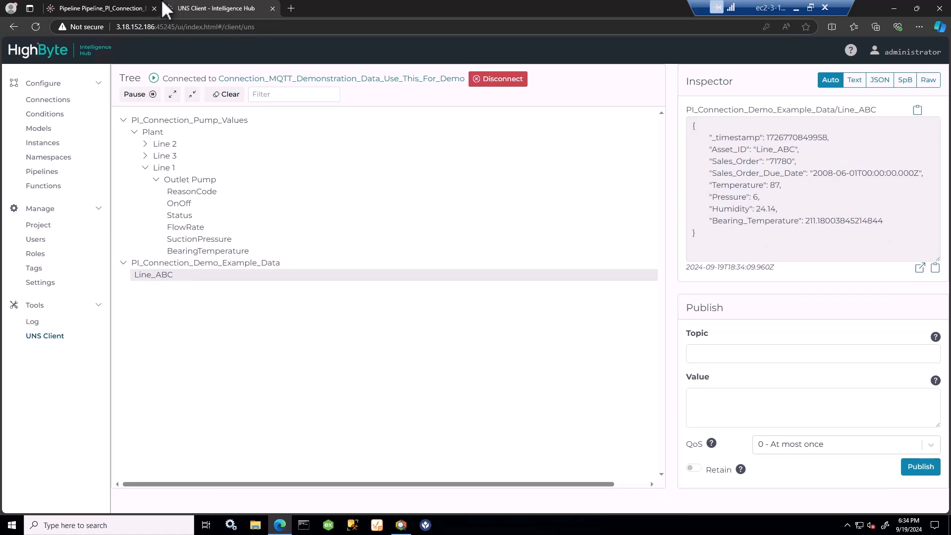
# Return to the pipeline editor, collapse References, and list the AVEVA PI instances
pyautogui.click(101, 8)
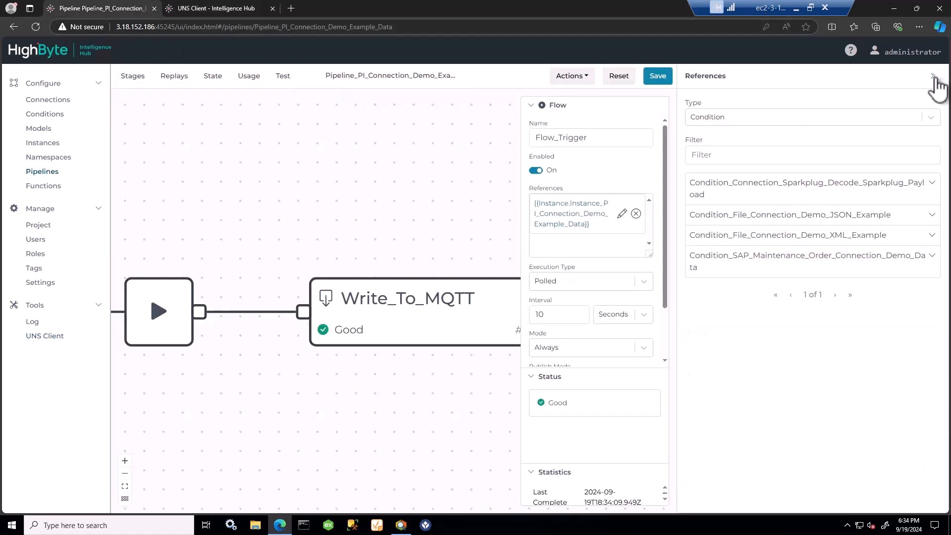
pyautogui.click(933, 76)
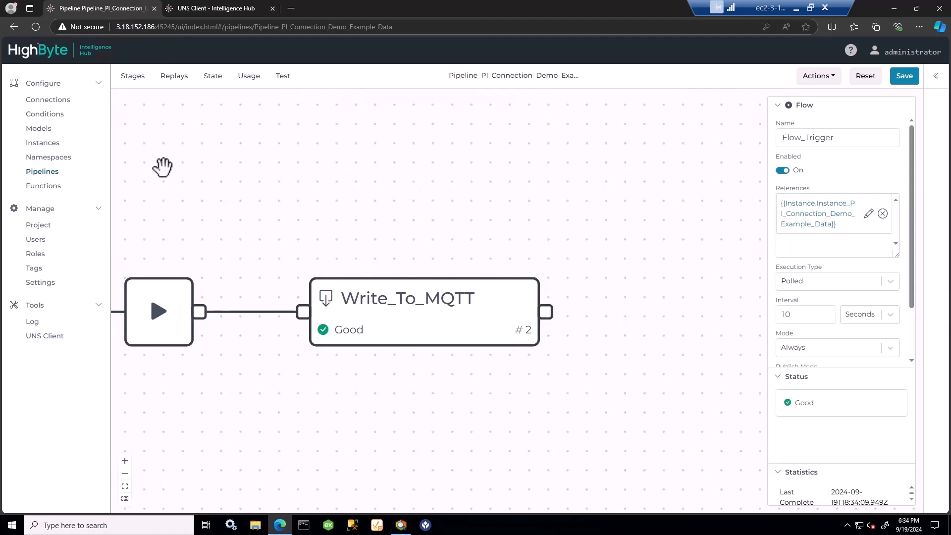
pyautogui.click(42, 142)
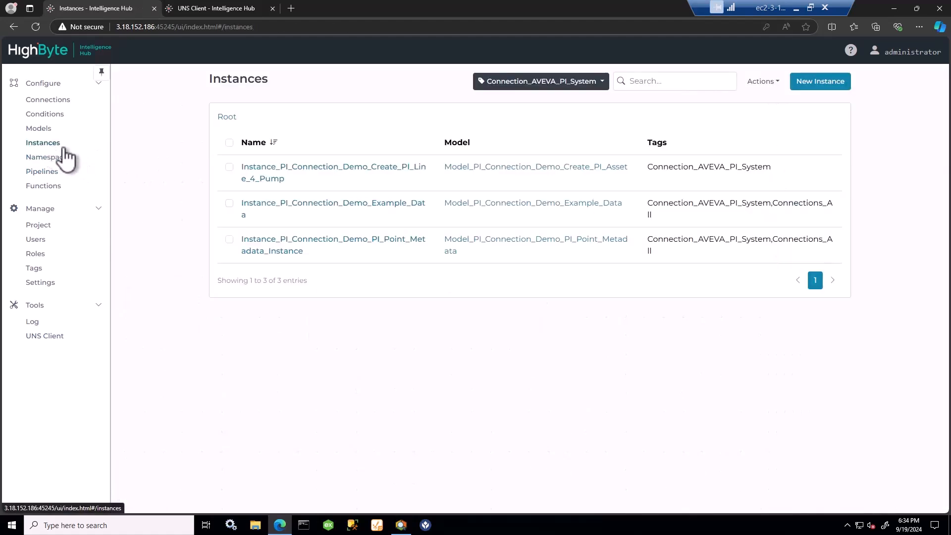
pyautogui.moveTo(272, 173)
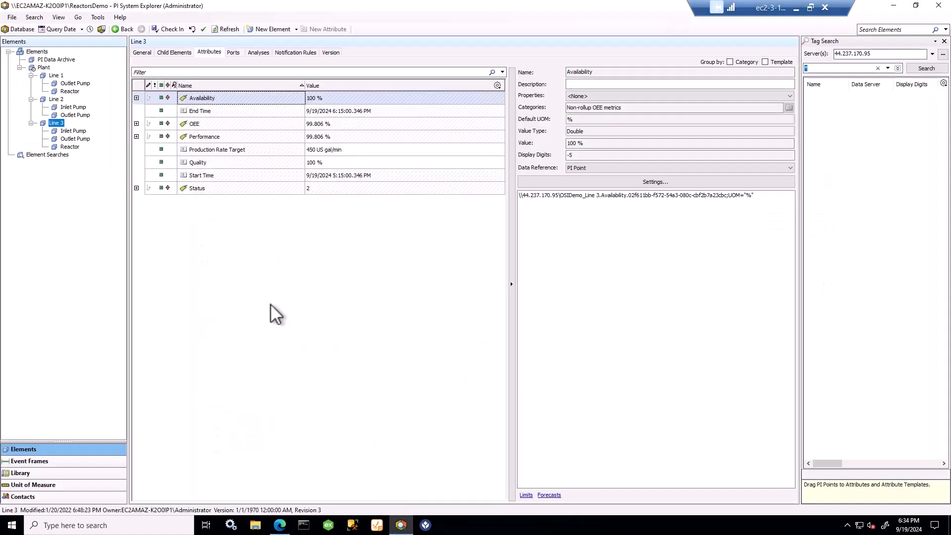
pyautogui.moveTo(75, 83)
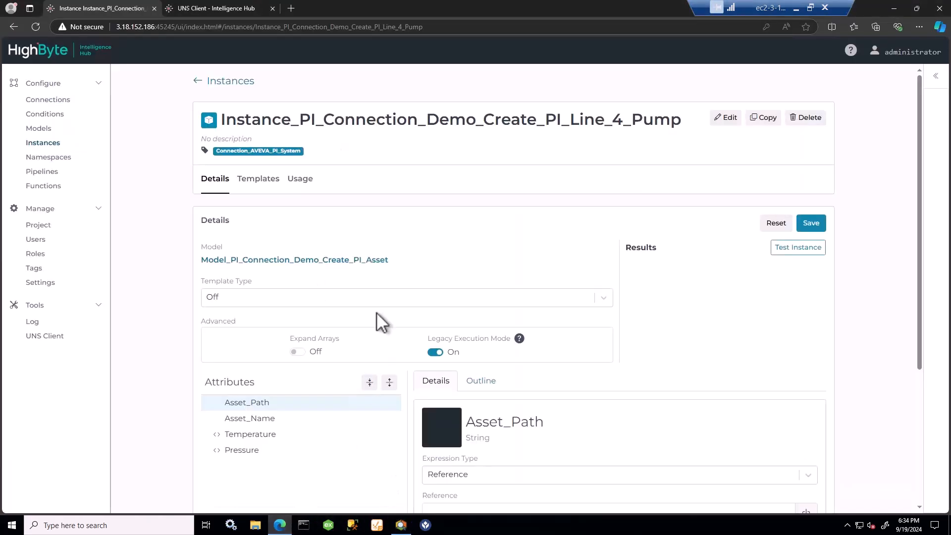
# Review the Line 4 Pump99 instance's path, name and attribute expressions, test it, and view its usage
pyautogui.scroll(-3)
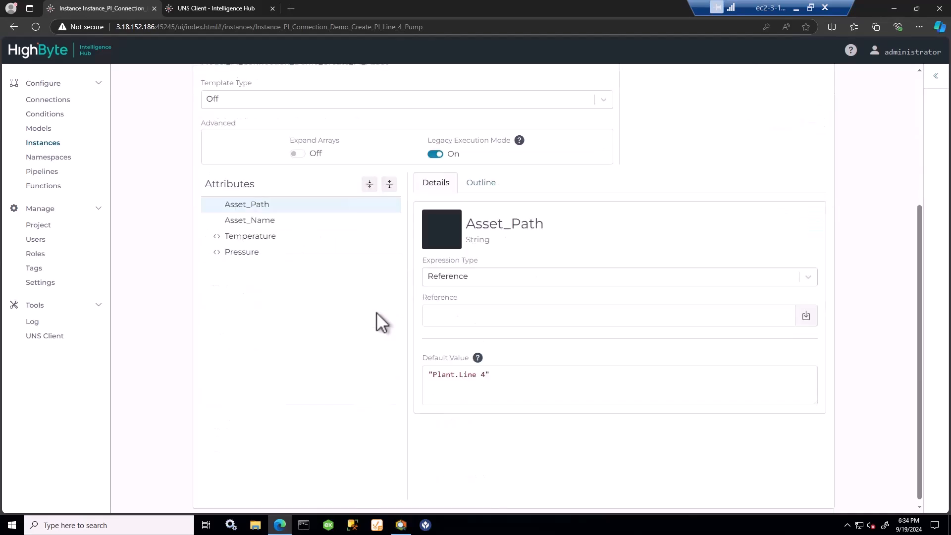
pyautogui.moveTo(294, 251)
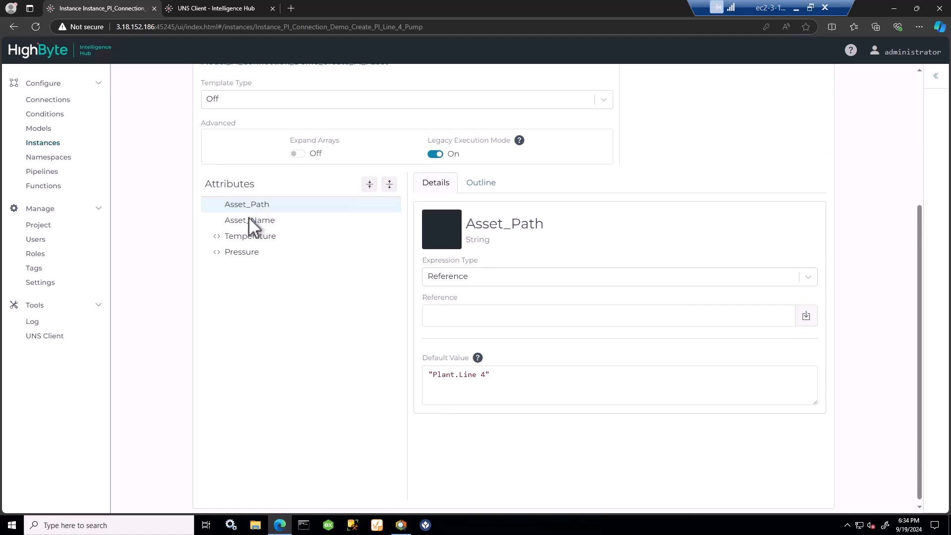
pyautogui.click(249, 219)
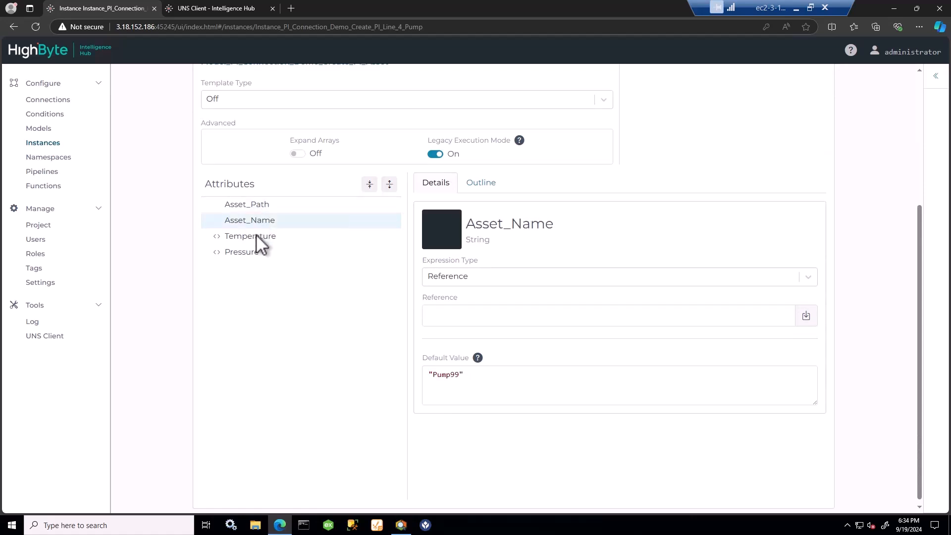
pyautogui.click(242, 251)
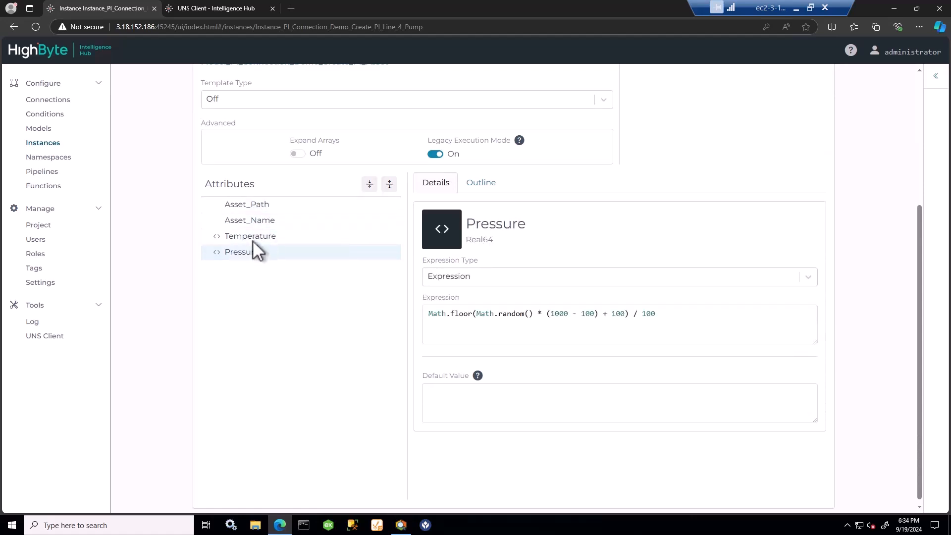
pyautogui.click(246, 204)
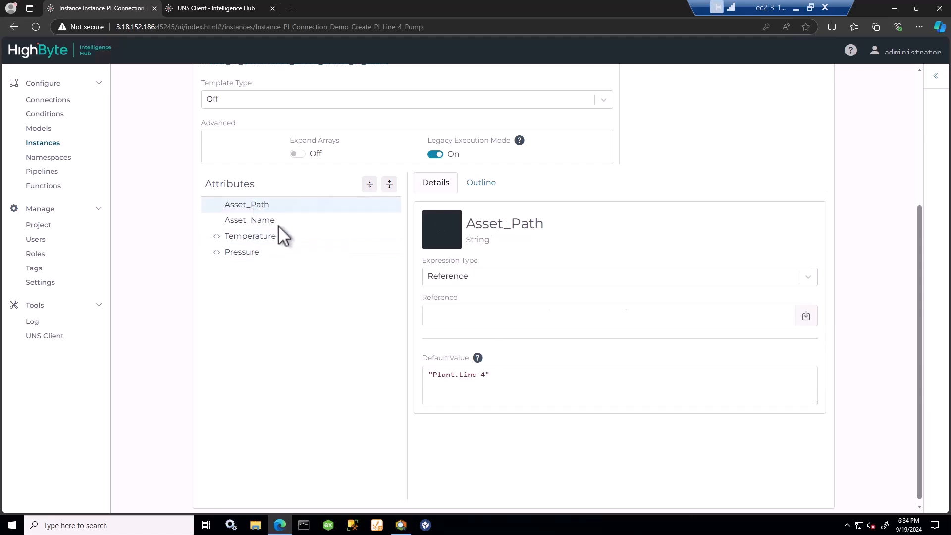
pyautogui.doubleClick(467, 374)
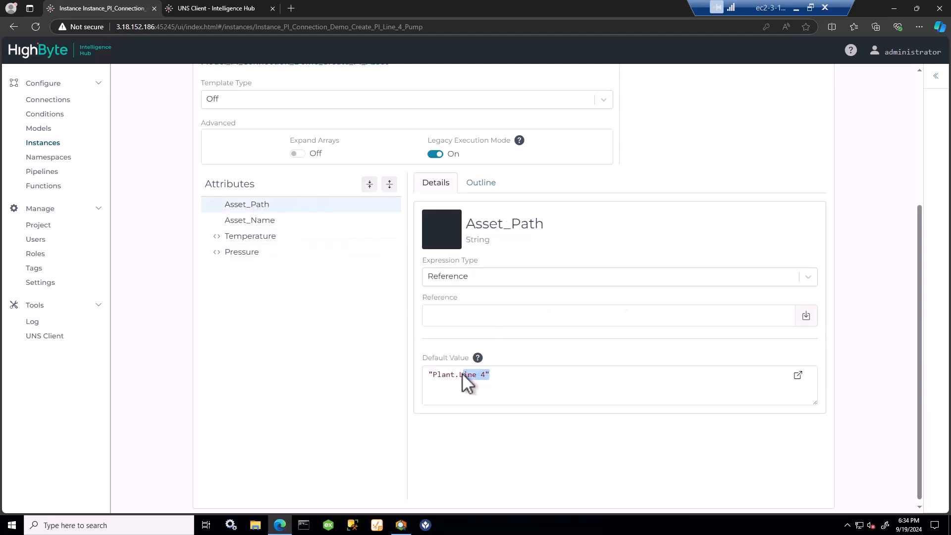
pyautogui.click(249, 219)
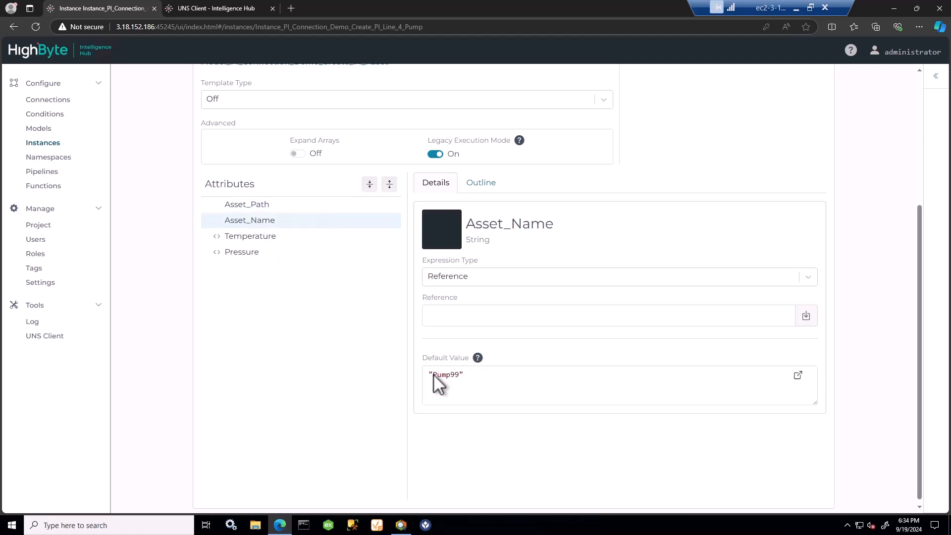
pyautogui.click(249, 236)
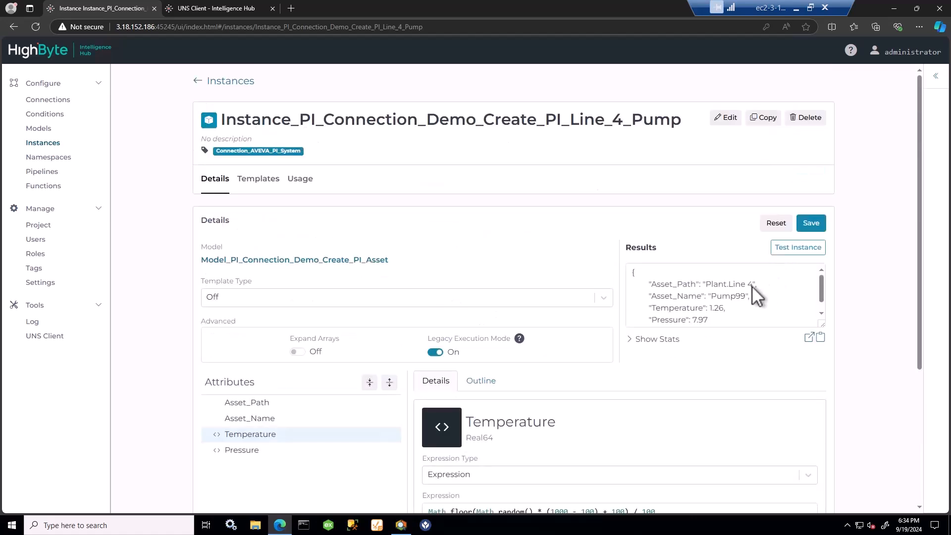
pyautogui.click(808, 337)
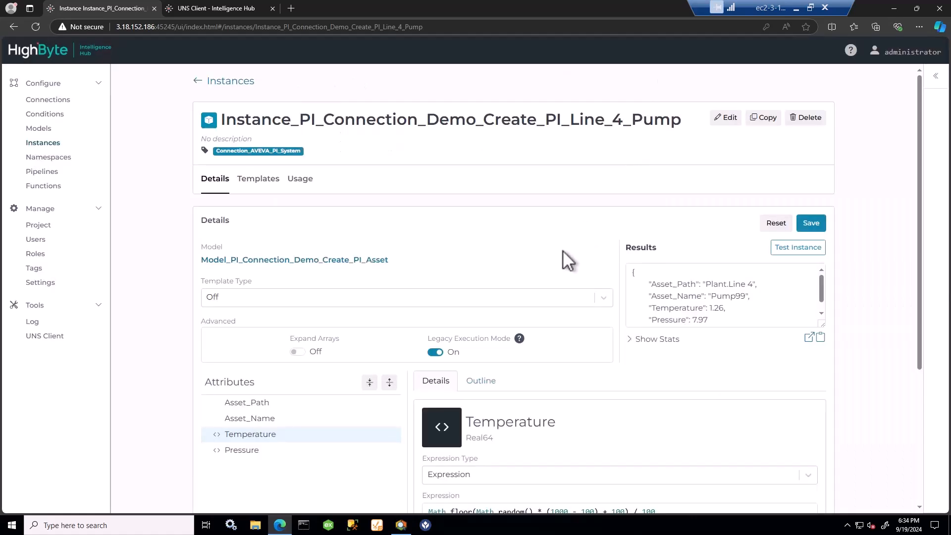
pyautogui.click(300, 178)
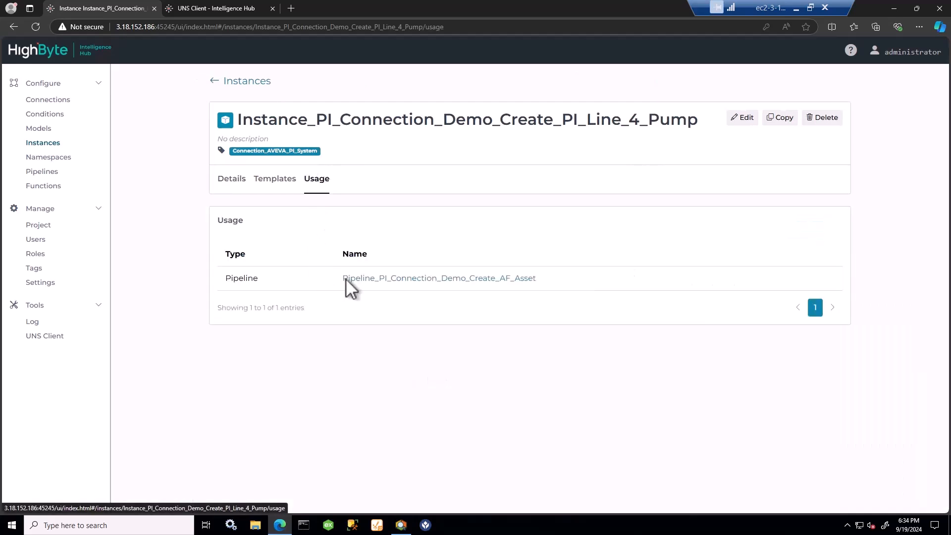
# Set the Create_AF_Asset pipeline's Flow_Trigger interval to 10 seconds and save the pipeline
pyautogui.click(438, 278)
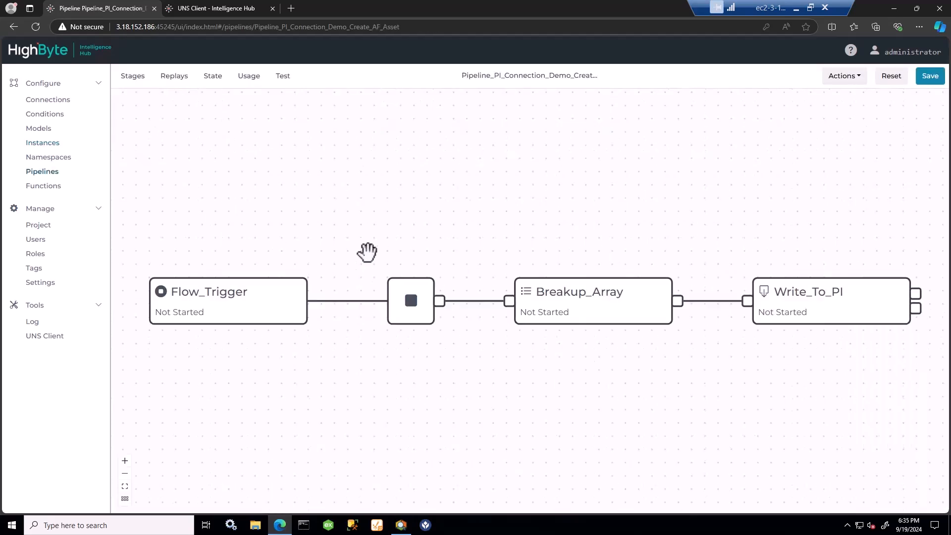
pyautogui.click(209, 300)
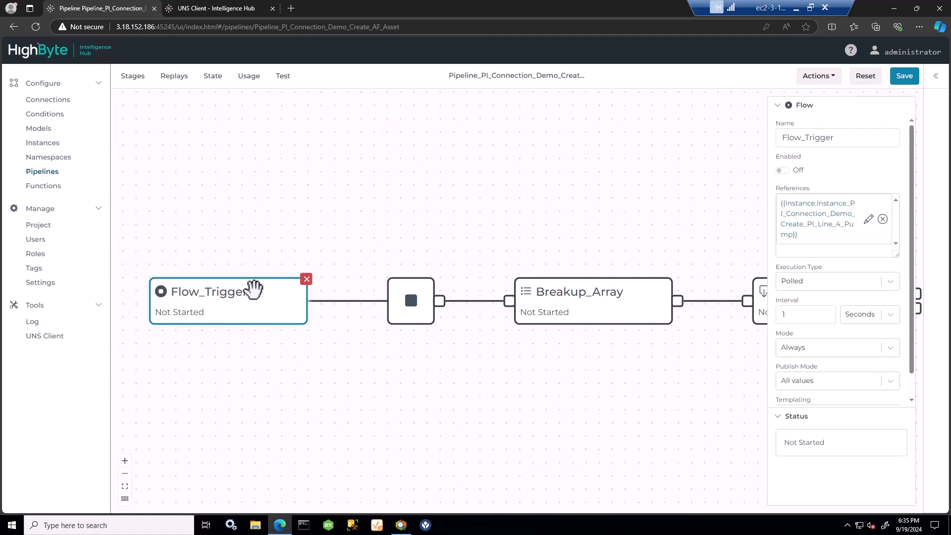
pyautogui.moveTo(598, 300)
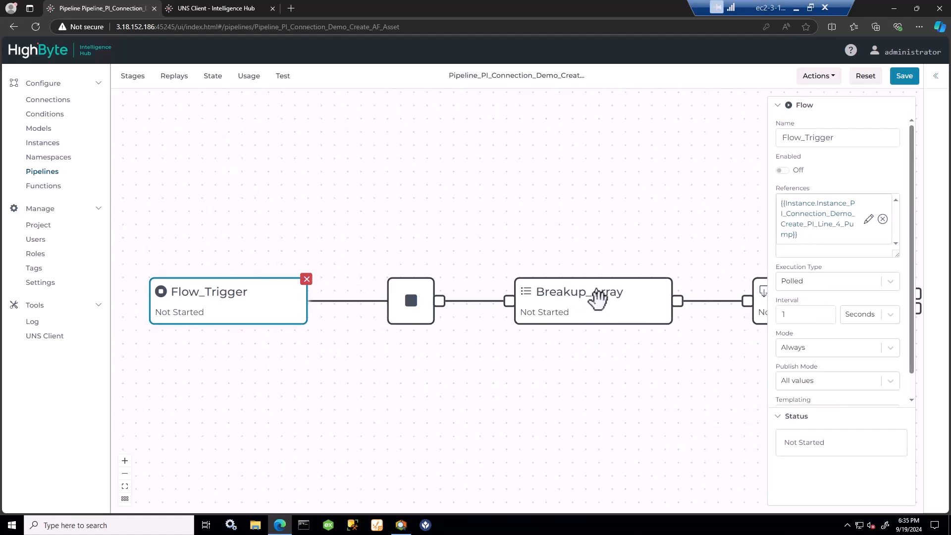
pyautogui.moveTo(707, 311)
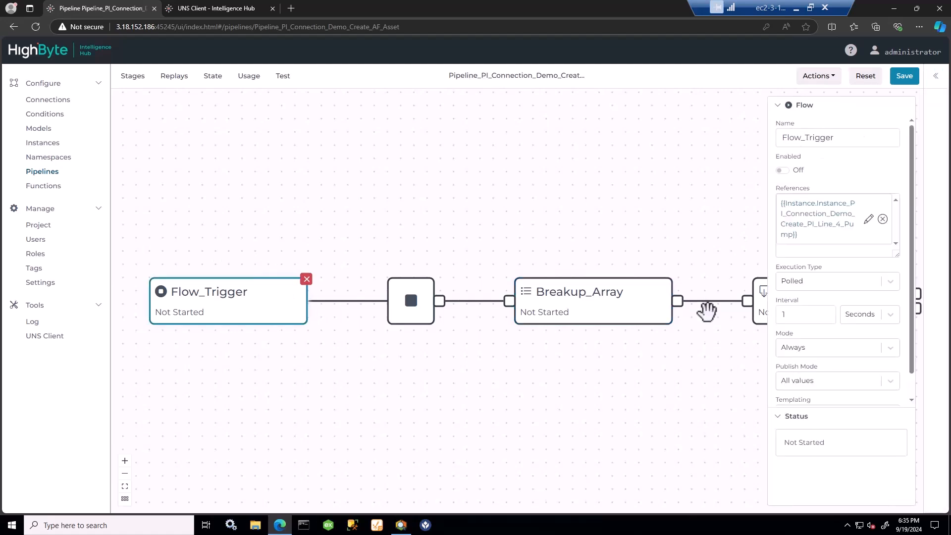
pyautogui.write('10')
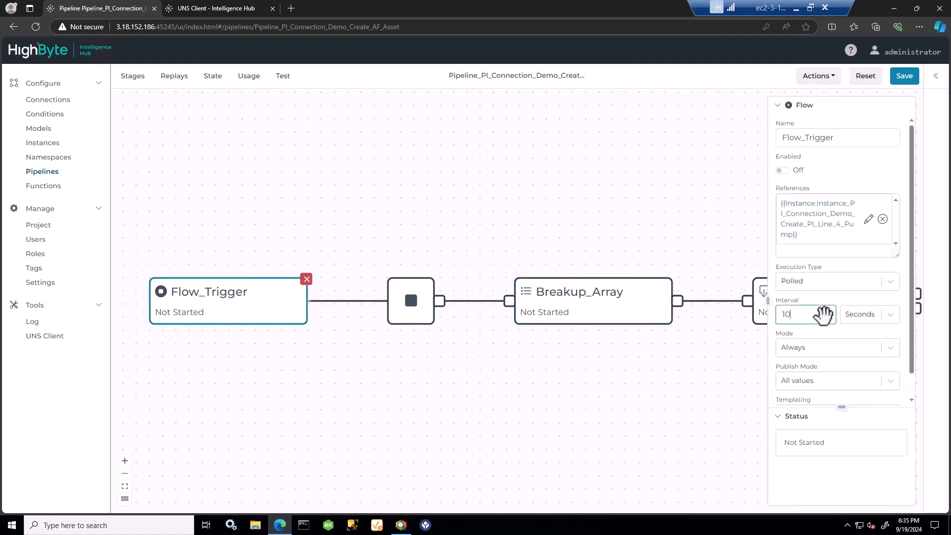
pyautogui.click(903, 75)
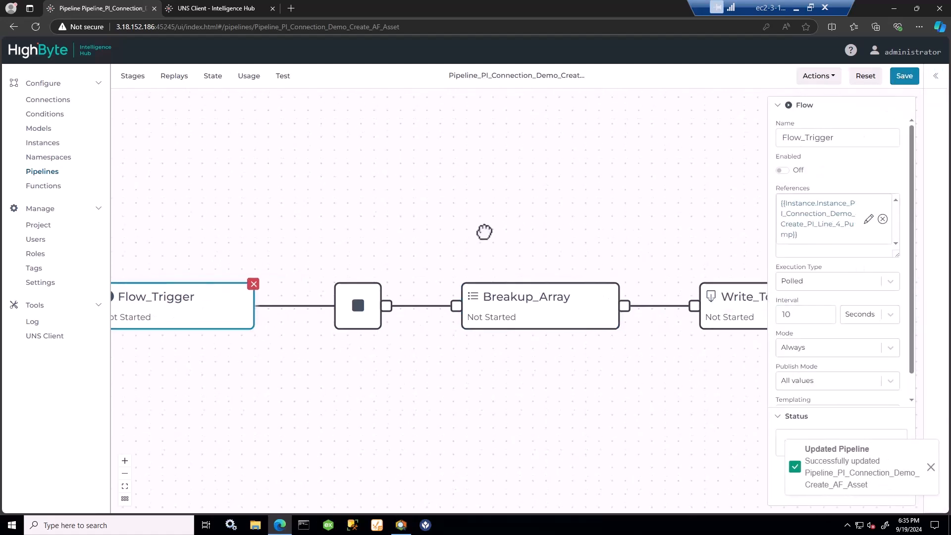
pyautogui.click(521, 297)
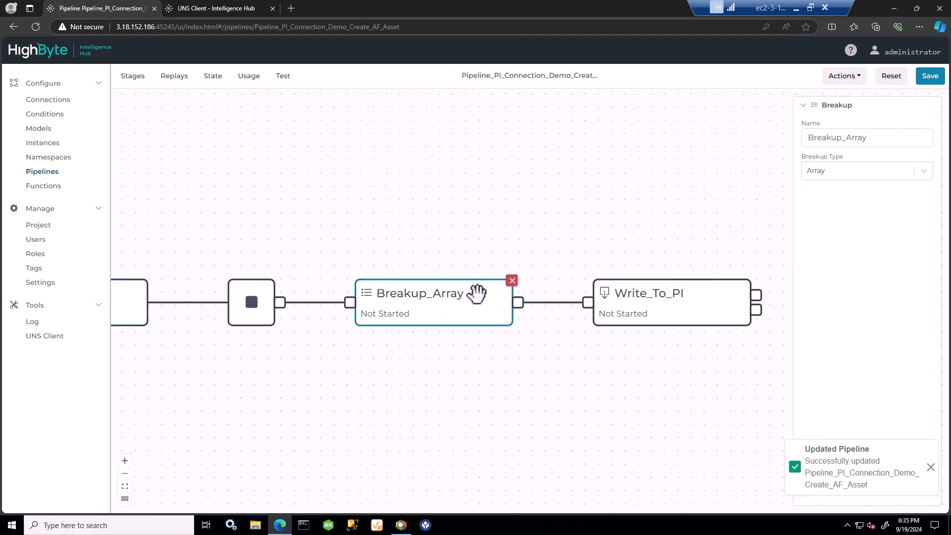
# Review the Write_To_PI asset output's path and asset name, and save it
pyautogui.click(670, 293)
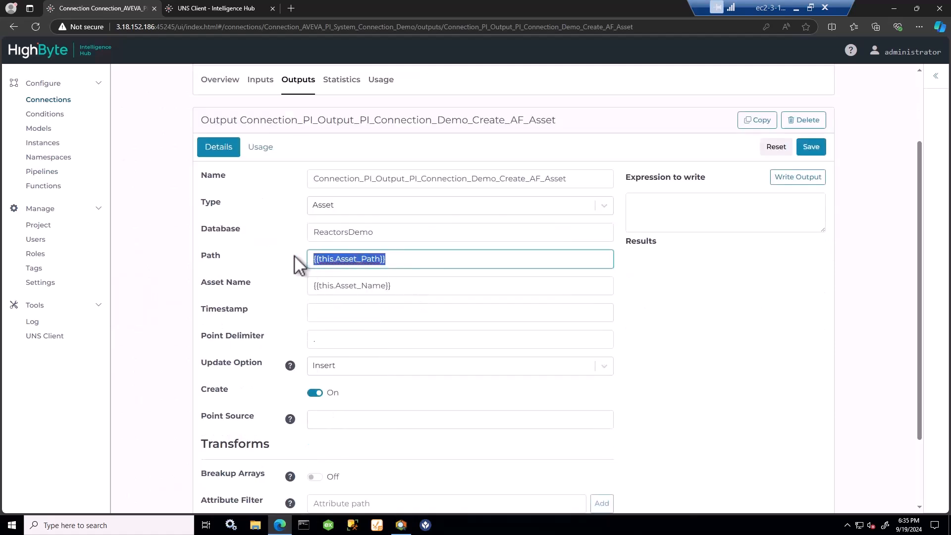
pyautogui.scroll(-3)
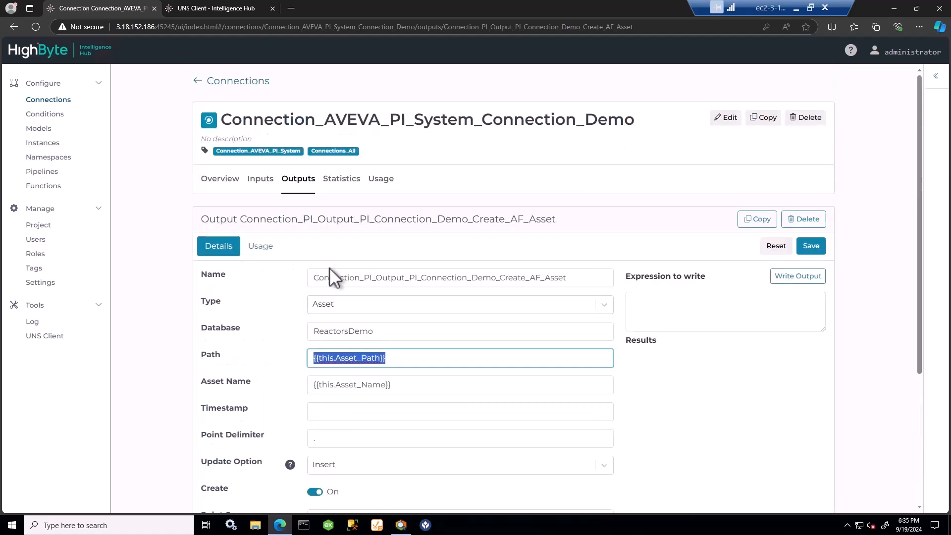
pyautogui.click(811, 246)
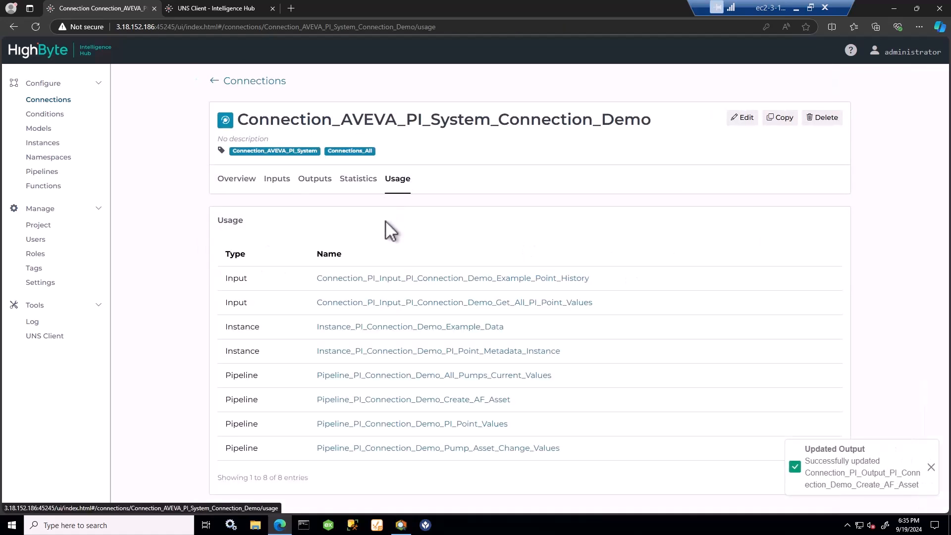
pyautogui.moveTo(267, 221)
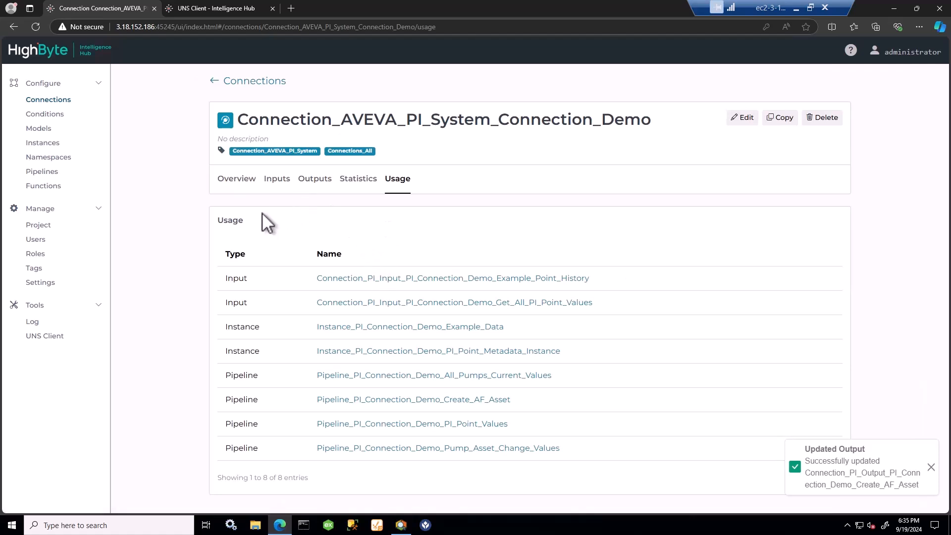
# Return to the Create_AF_Asset pipeline and turn on its Flow_Trigger
pyautogui.click(314, 178)
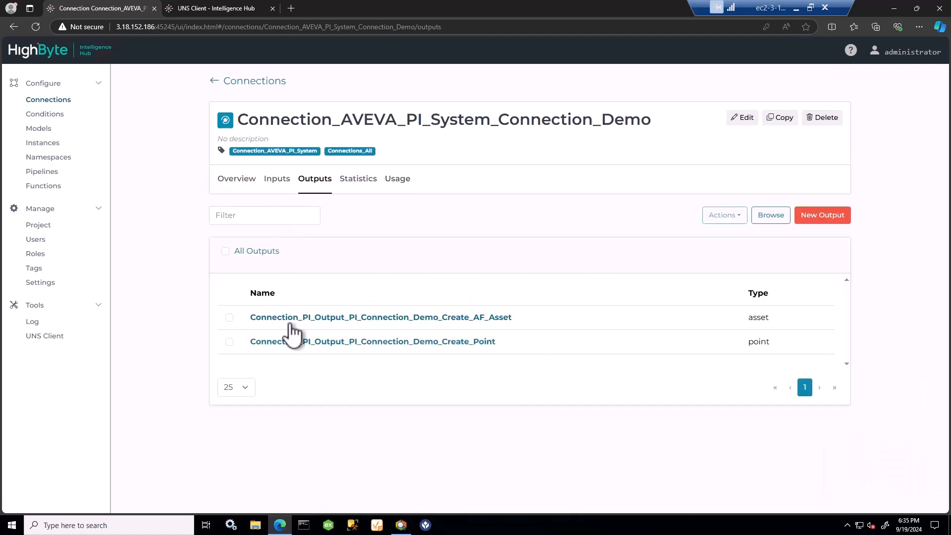
pyautogui.click(380, 317)
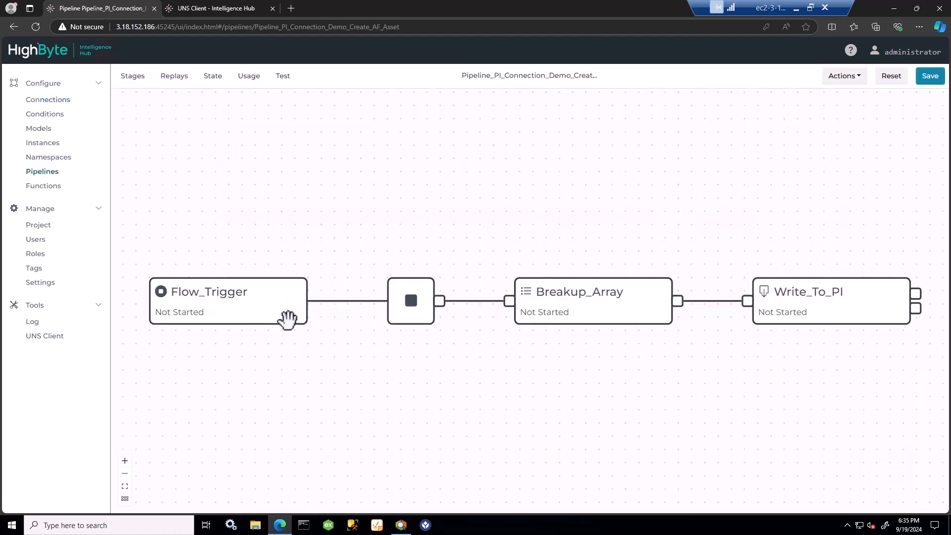
pyautogui.click(209, 292)
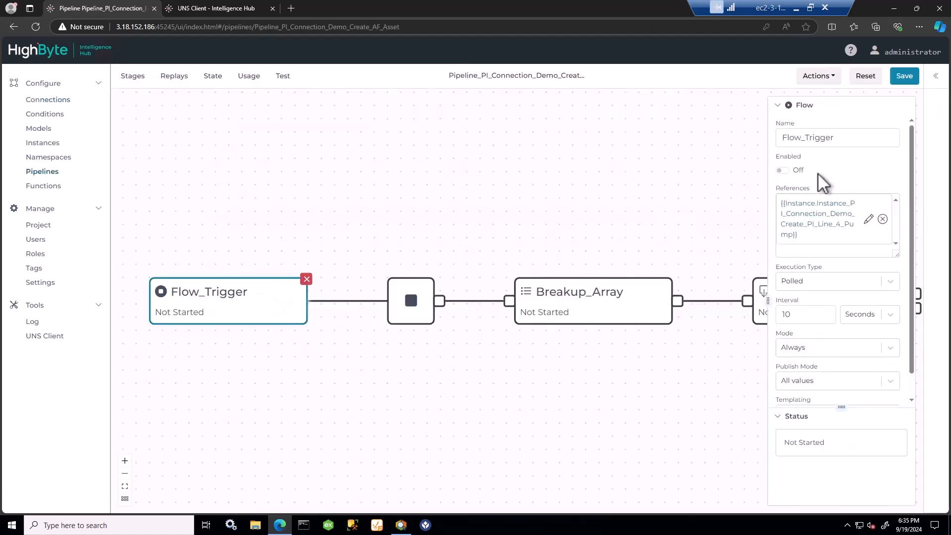
pyautogui.click(781, 170)
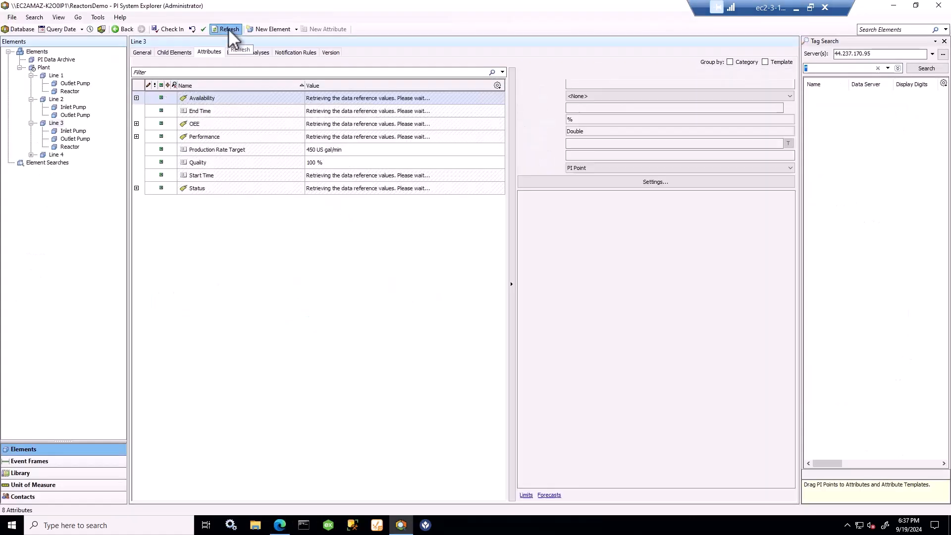
# Refresh PI System Explorer's asset hierarchy to reveal Pump99 under Line 4
pyautogui.click(229, 29)
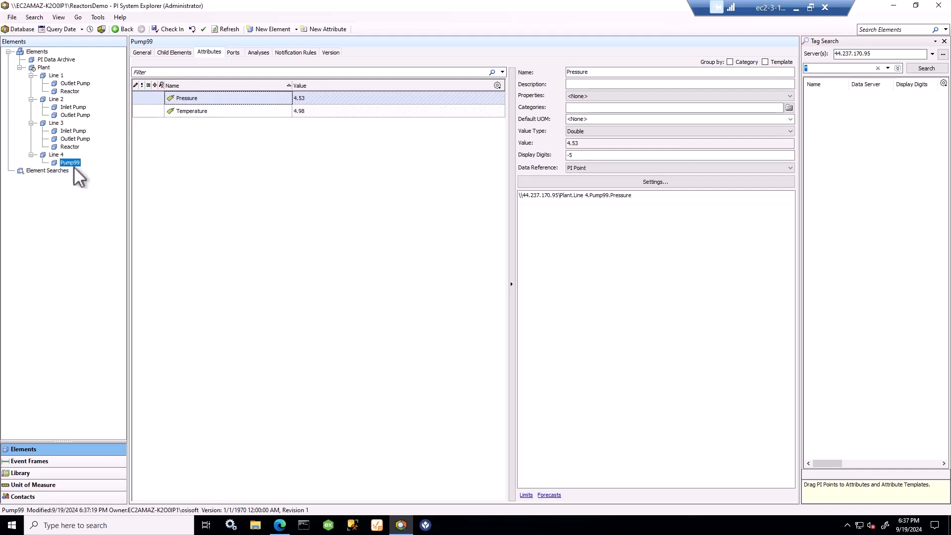
pyautogui.moveTo(156, 127)
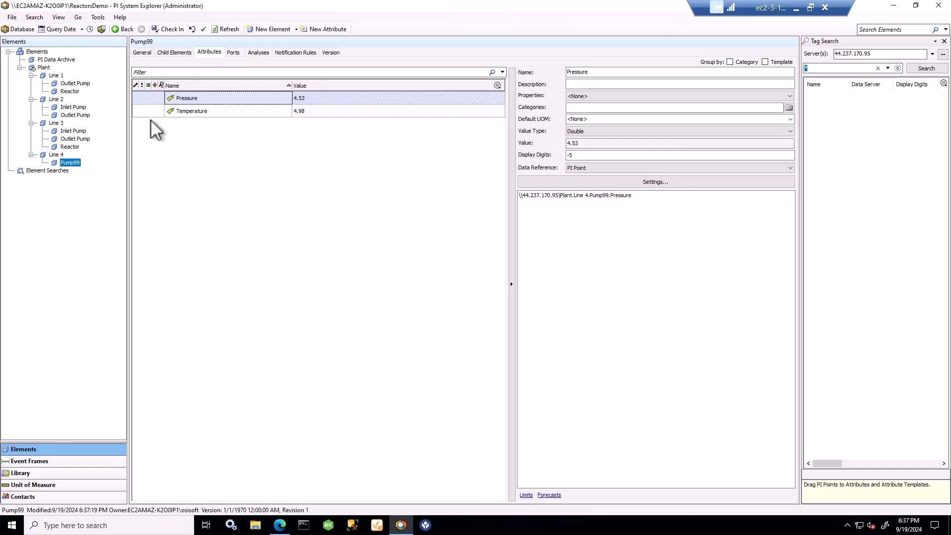
pyautogui.moveTo(230, 139)
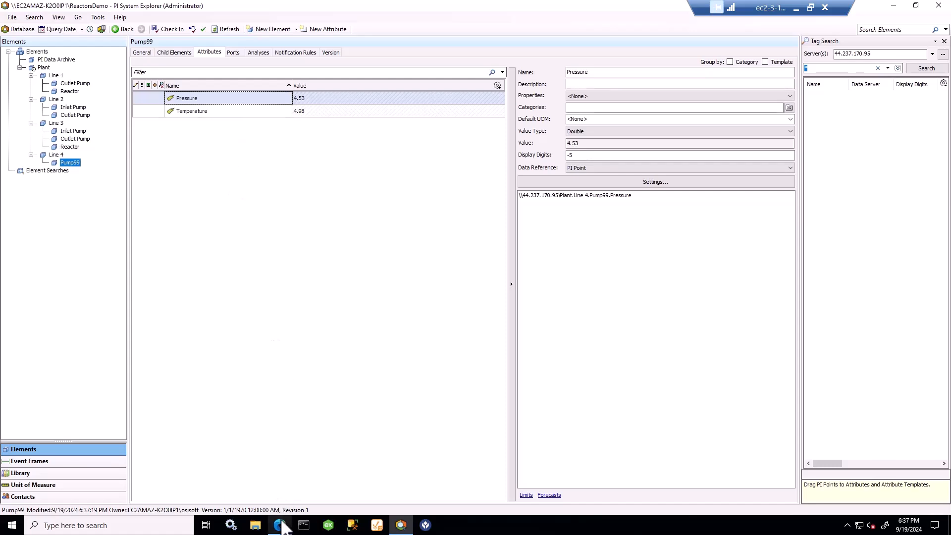
# Back in Intelligence Hub, open Pipeline_PI_Connection_Demo_Create_AF_Asset from the Pipelines list
pyautogui.click(280, 525)
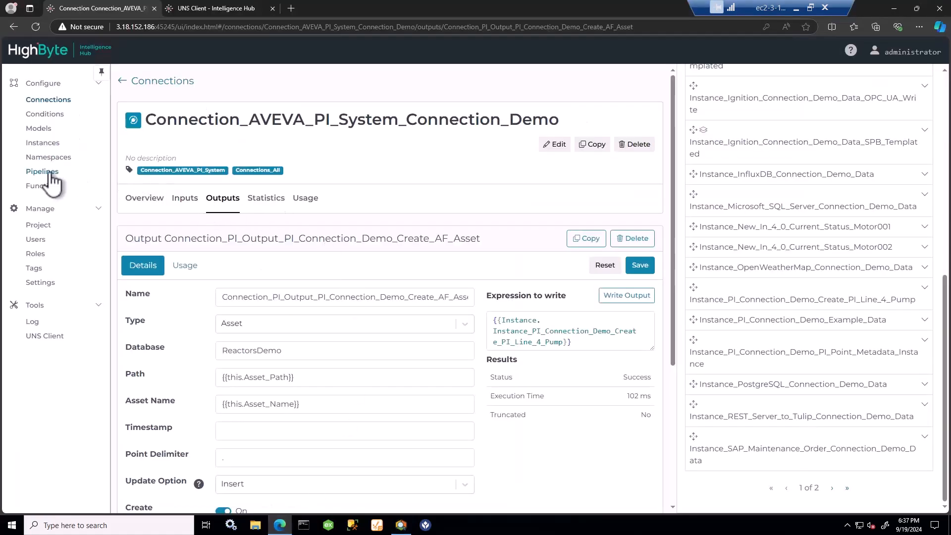
pyautogui.click(41, 170)
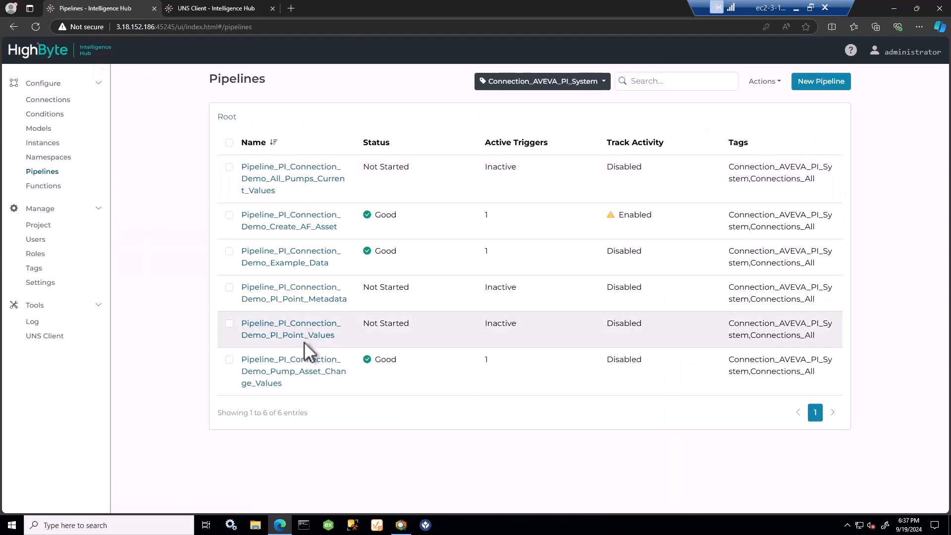
pyautogui.moveTo(298, 220)
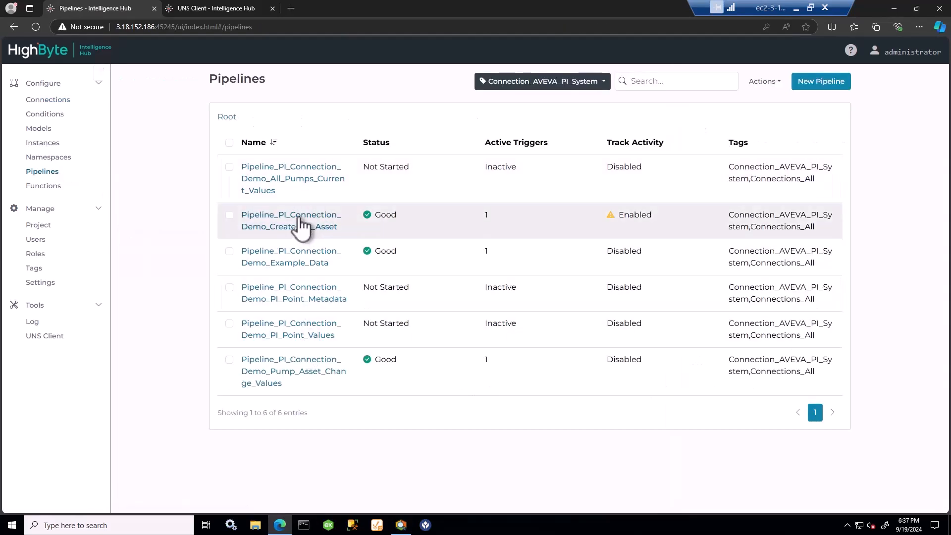
pyautogui.click(290, 220)
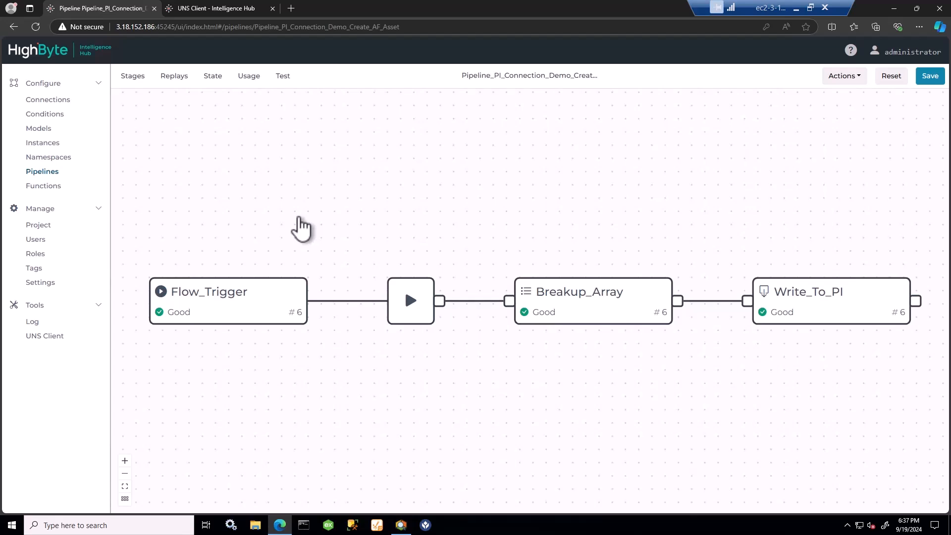